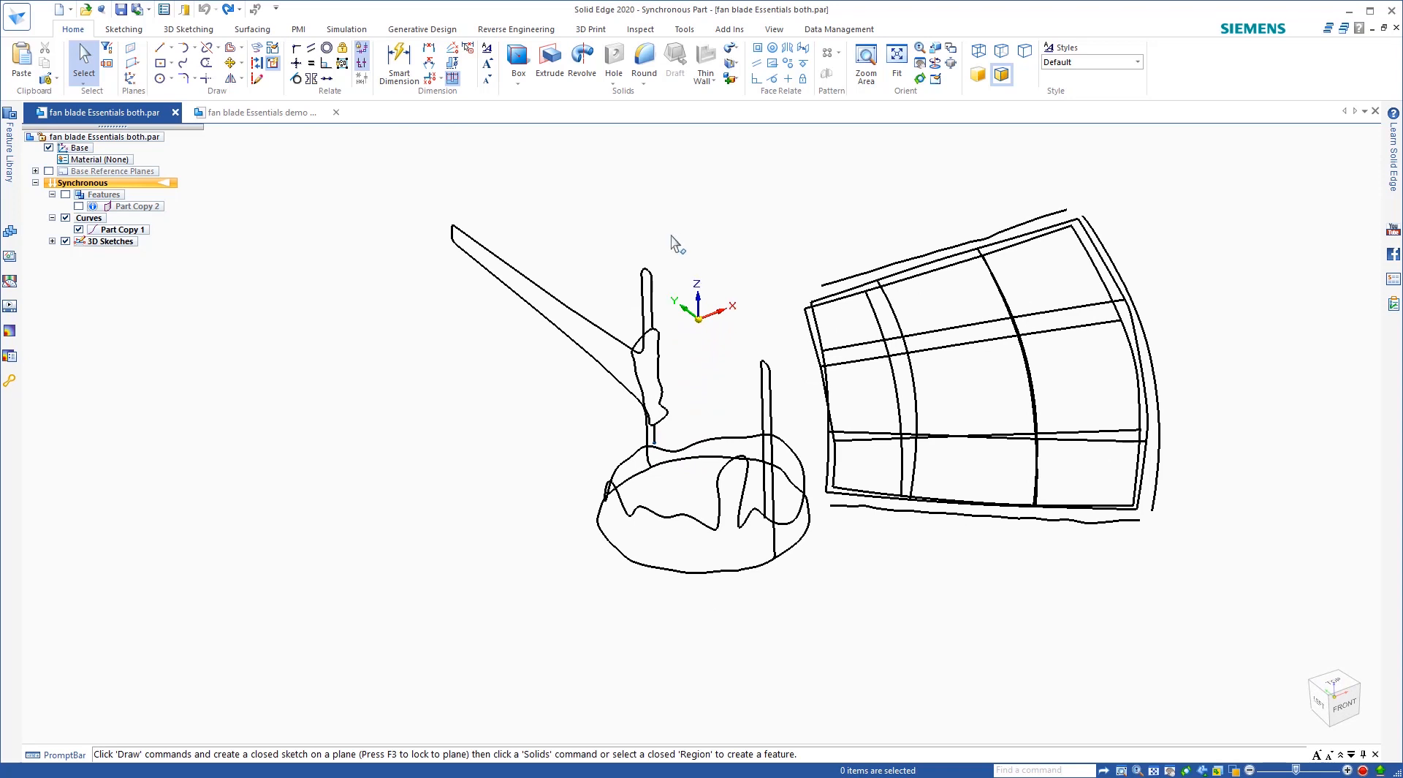
mouse_move(767, 321)
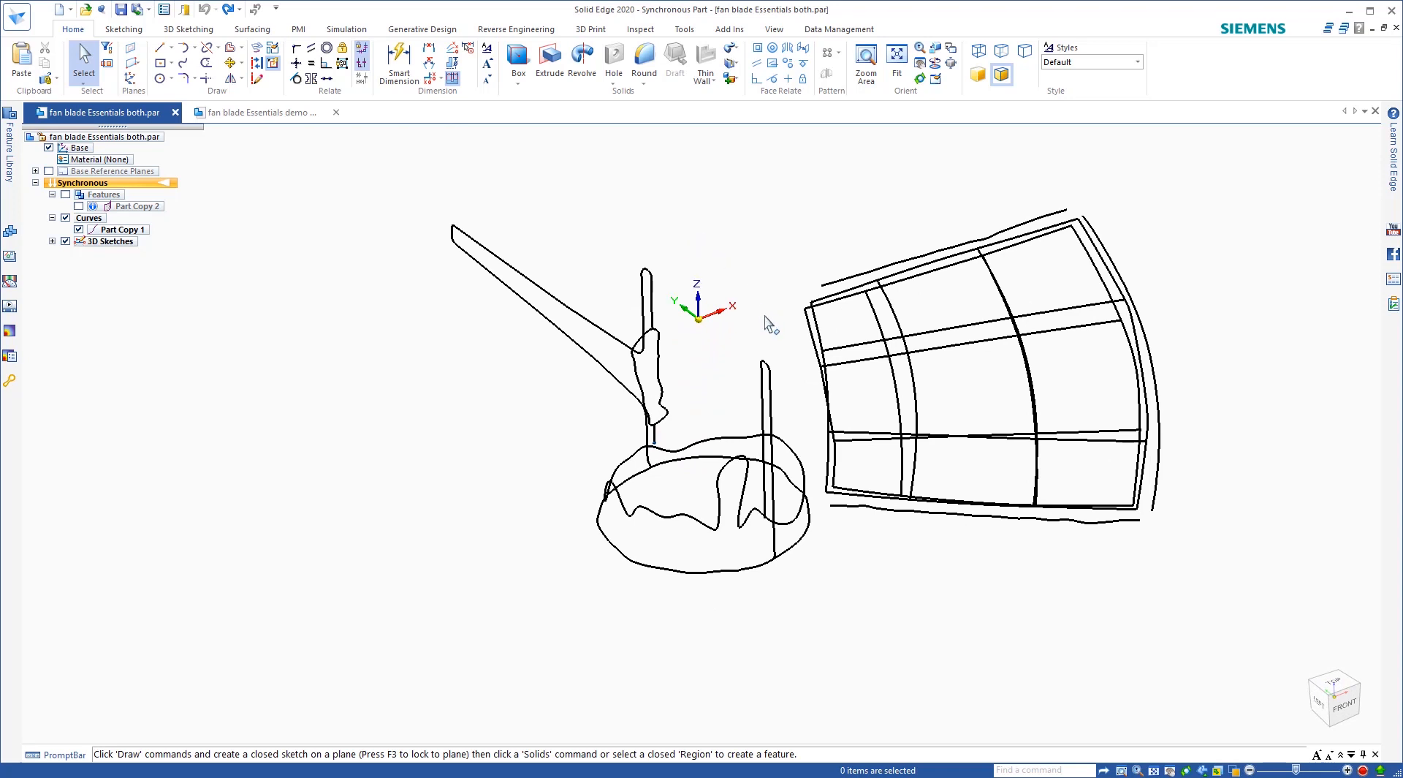
mouse_move(262, 250)
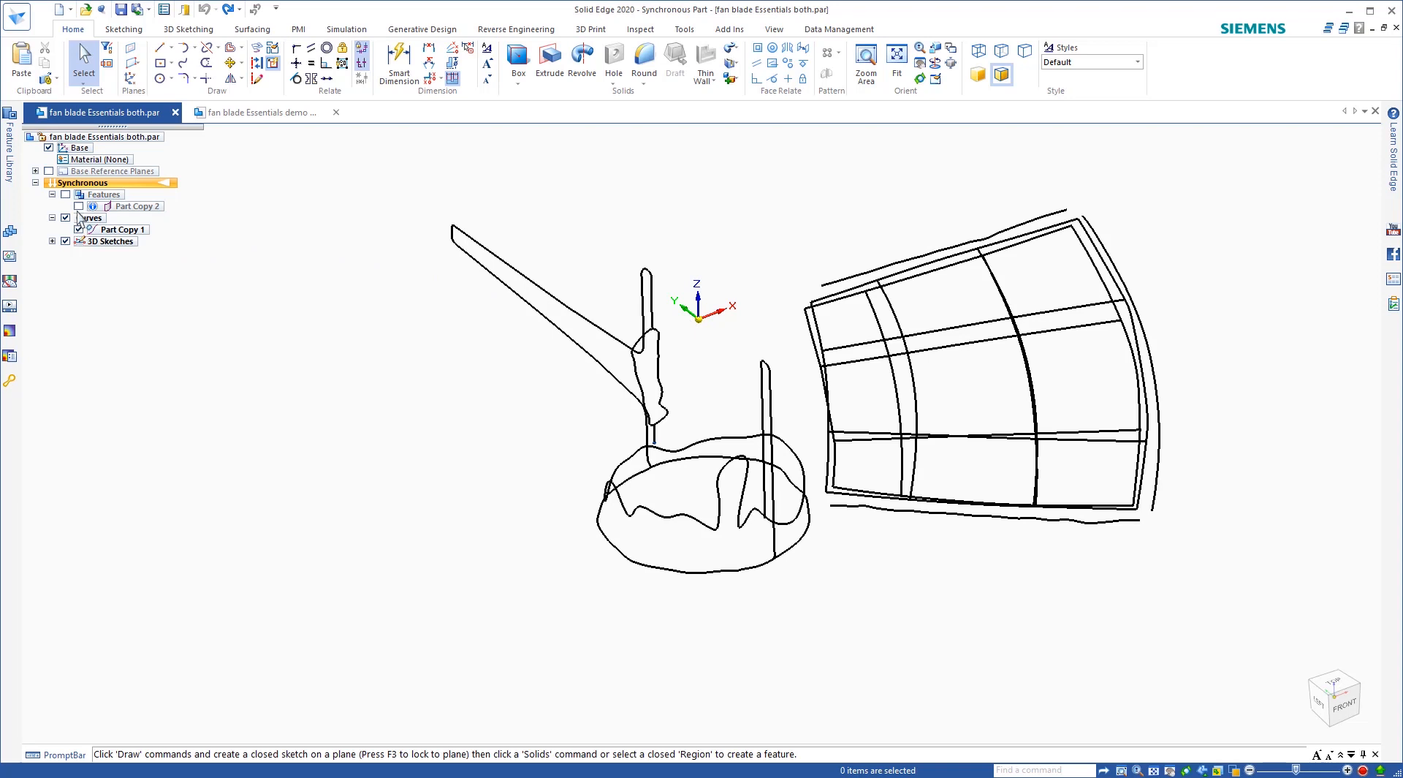
Step: Show the Part Copy 2 solid fan, then switch to the demo Autosurface document
left_click(65, 194)
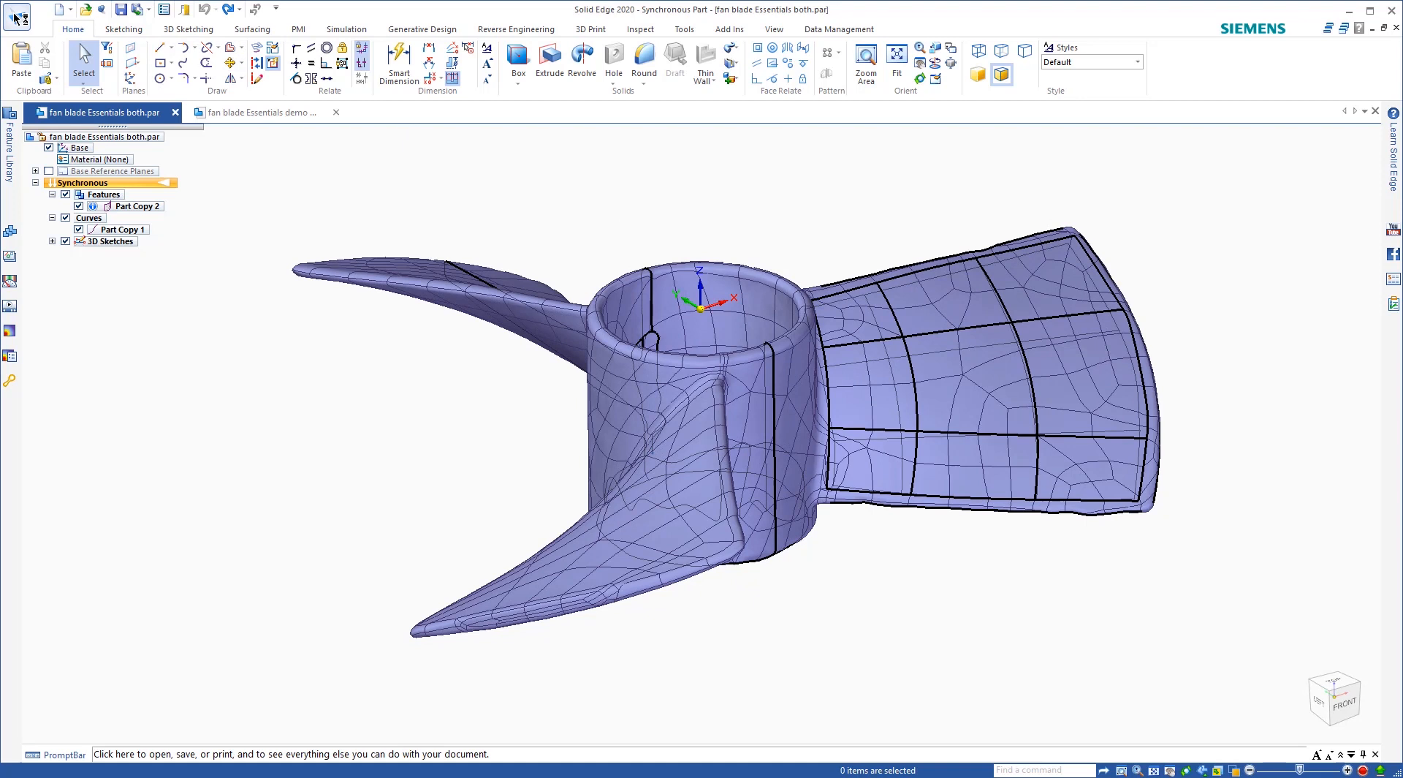
mouse_move(15, 15)
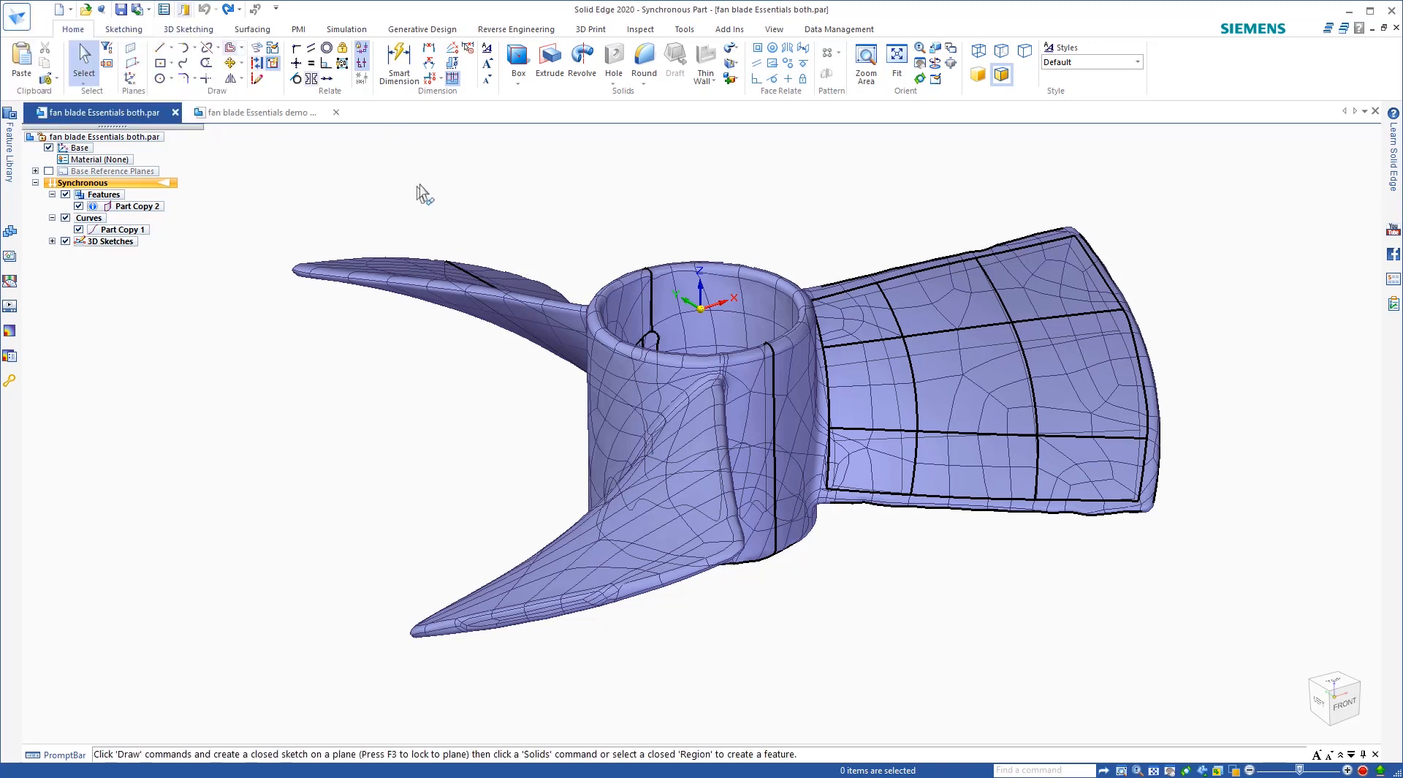
left_click(260, 112)
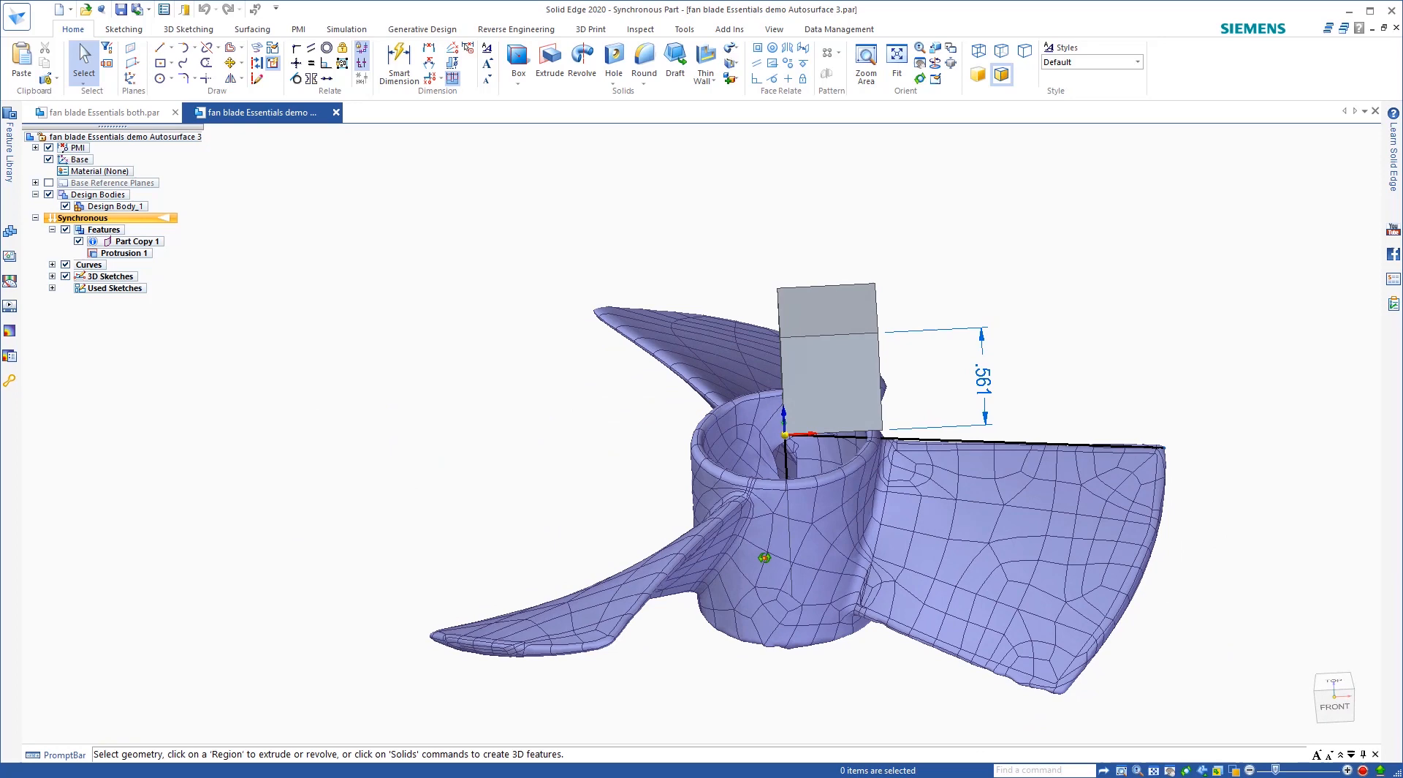
Step: Return to the fan blade Essentials document with only blade and hub curves showing
left_click(98, 113)
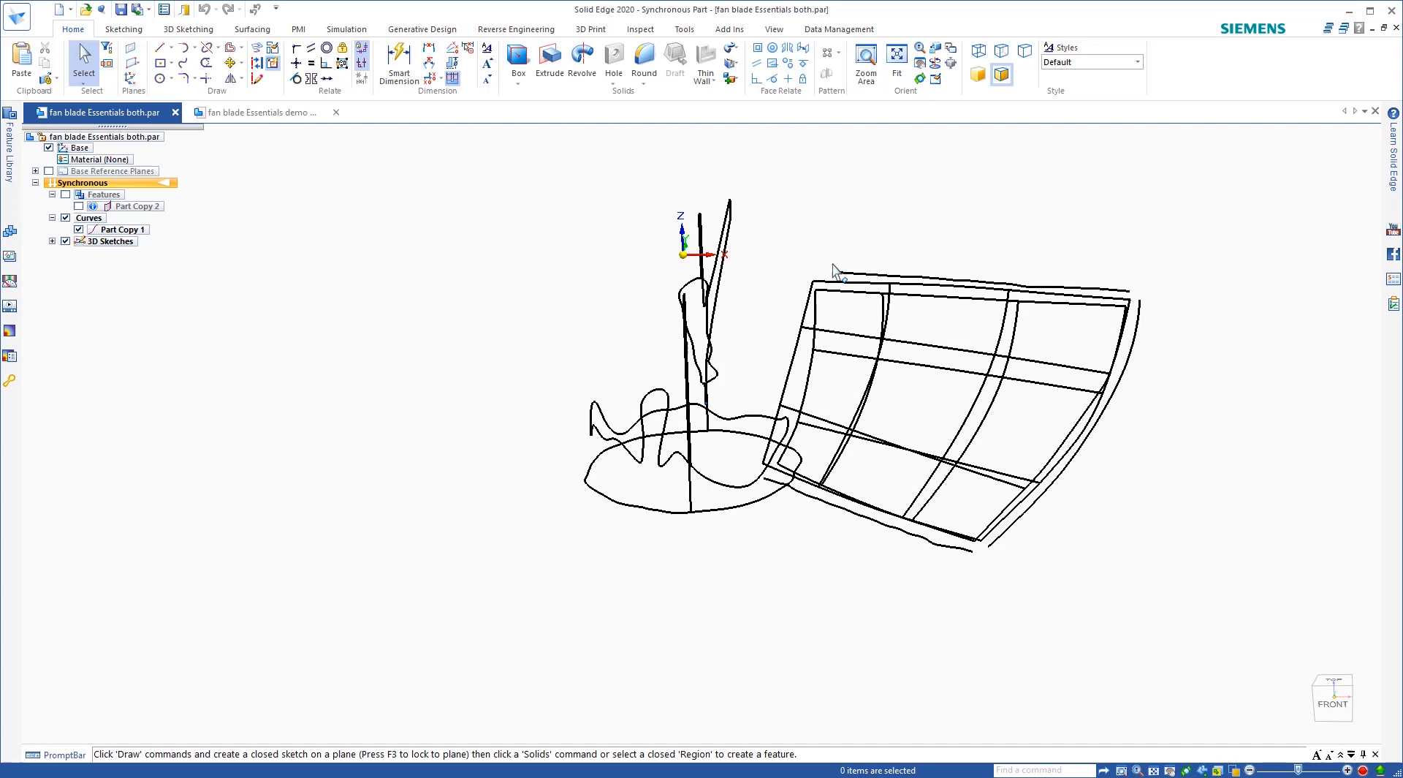
mouse_move(885, 367)
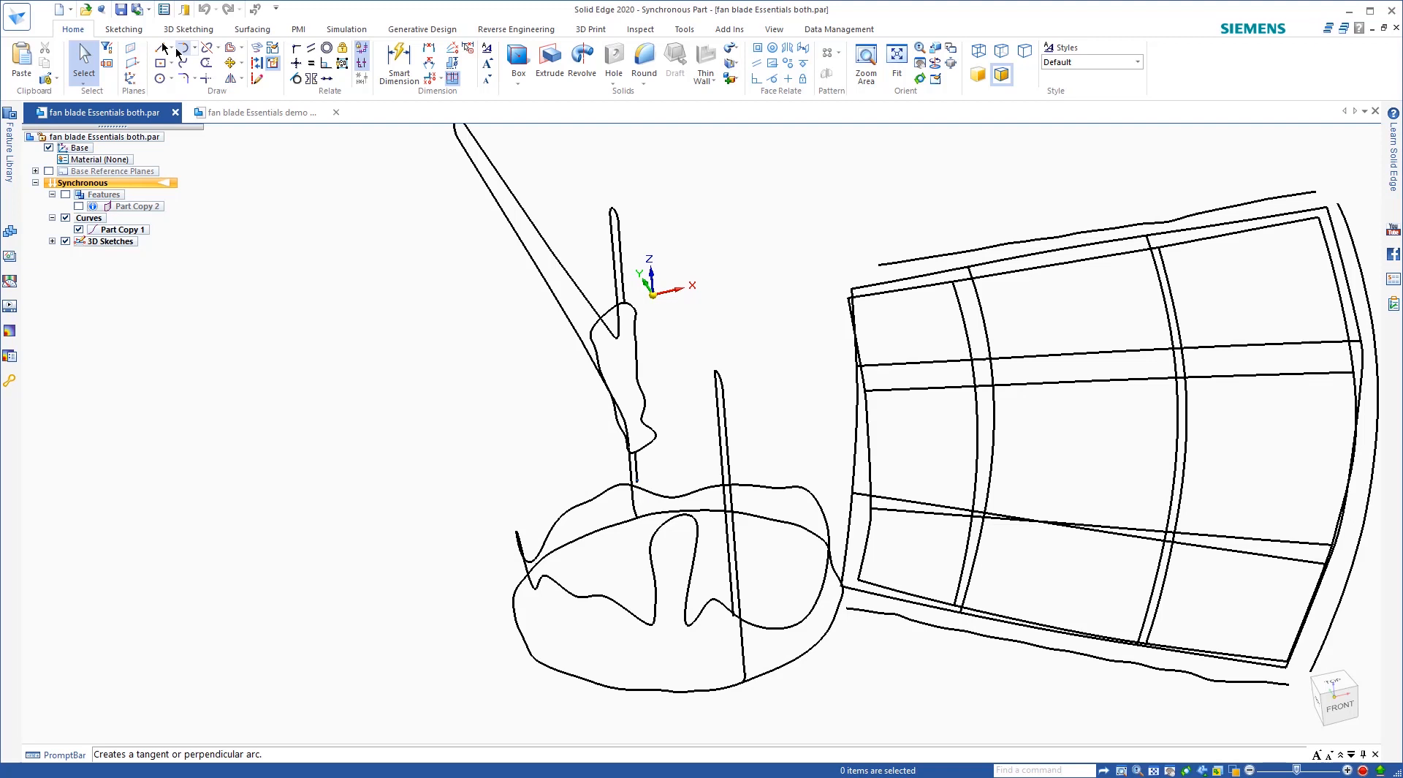
Step: Create a keypoint curve down the blade grid's left edge from its top-left corner
left_click(251, 29)
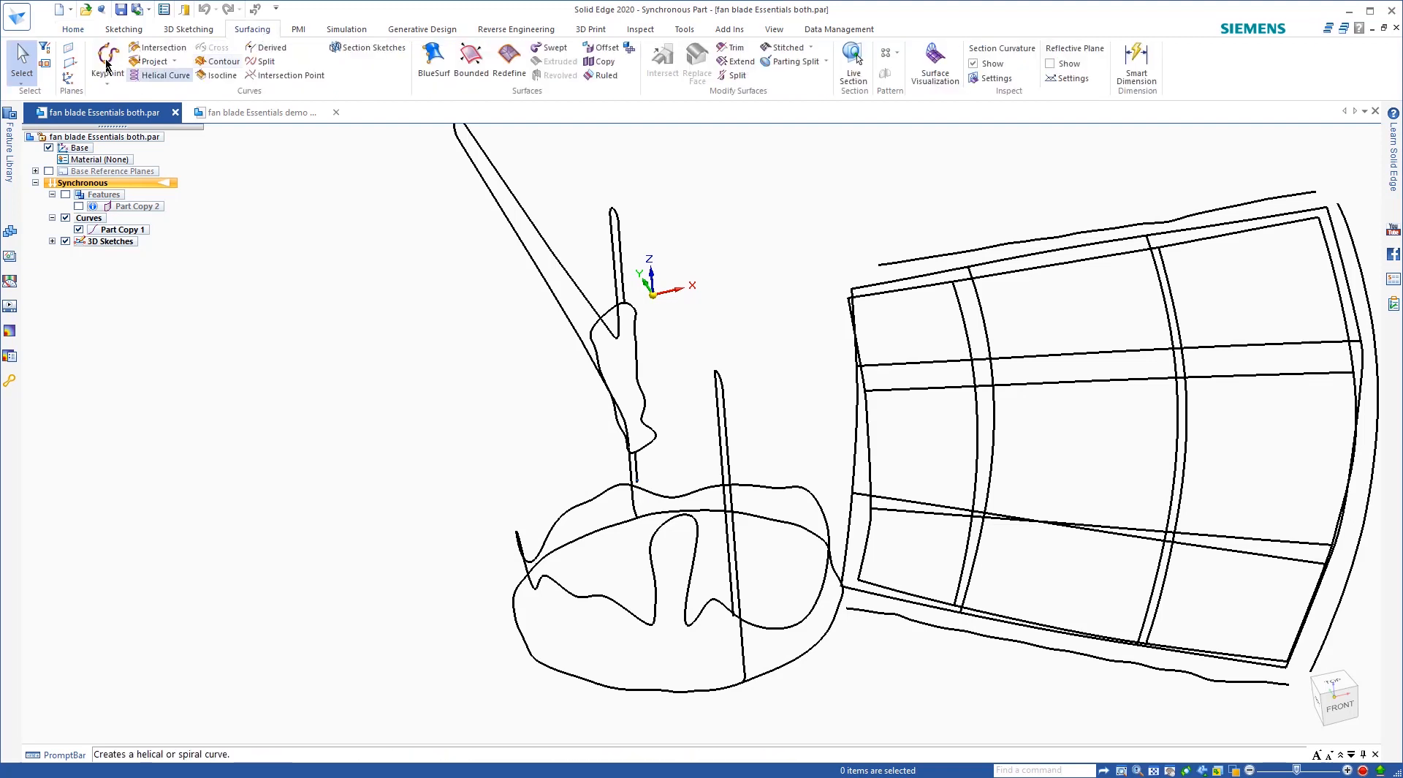
mouse_move(107, 62)
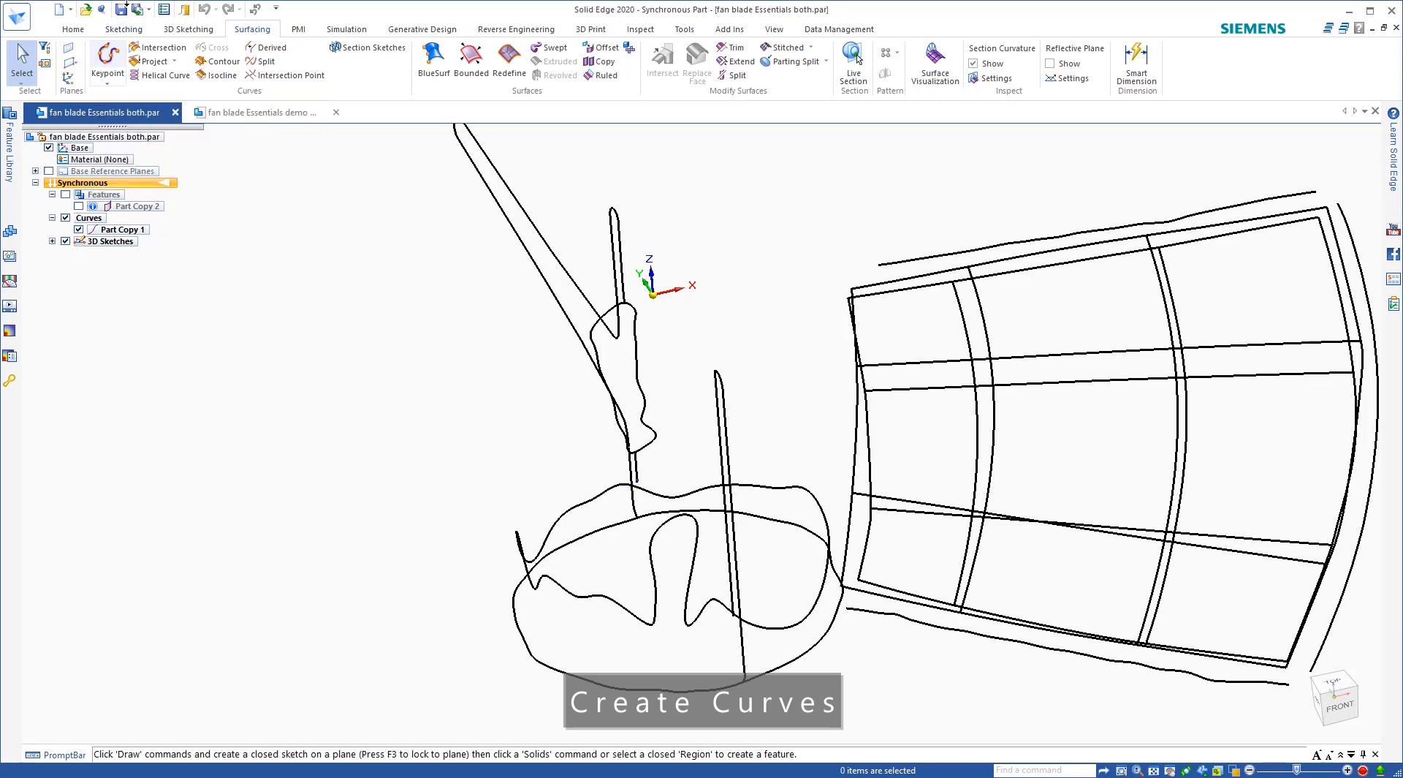
mouse_move(800, 280)
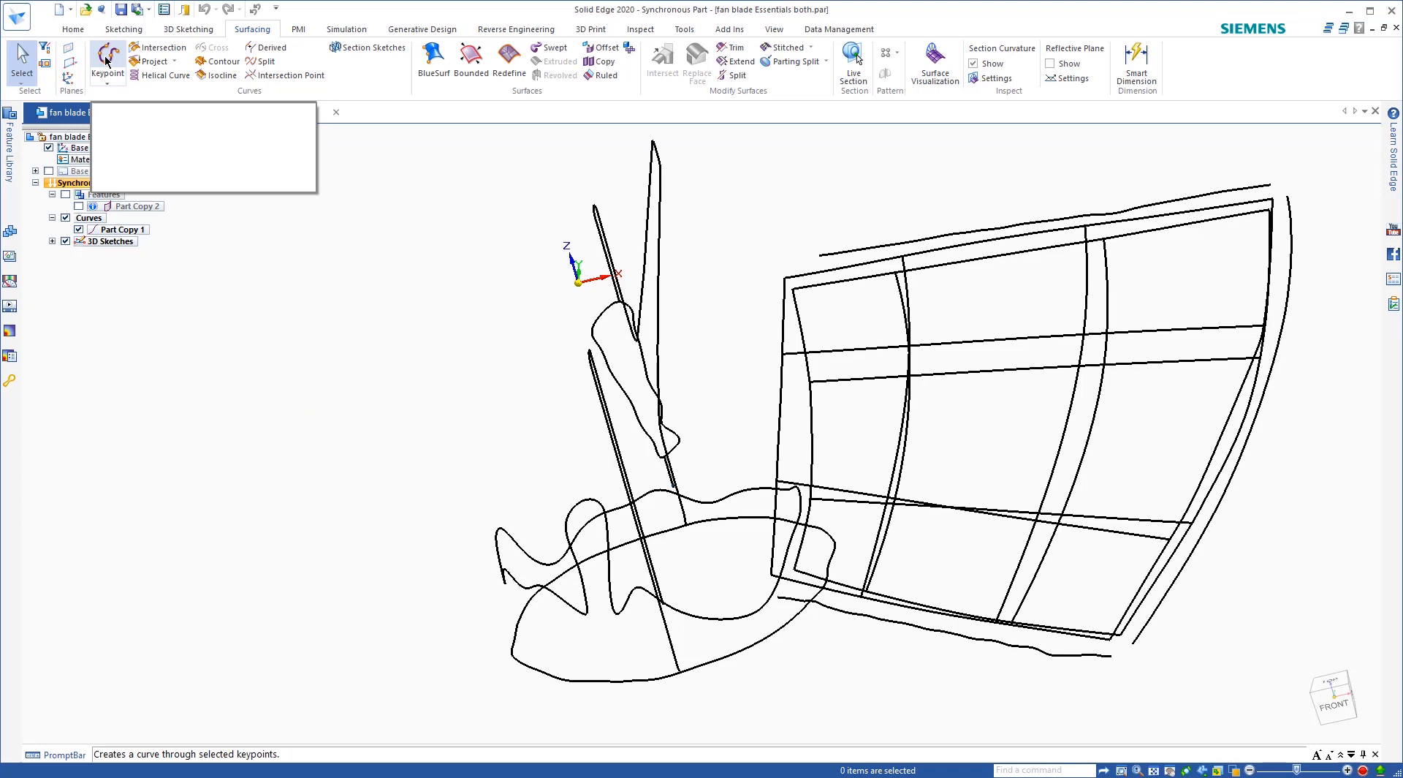
mouse_move(107, 63)
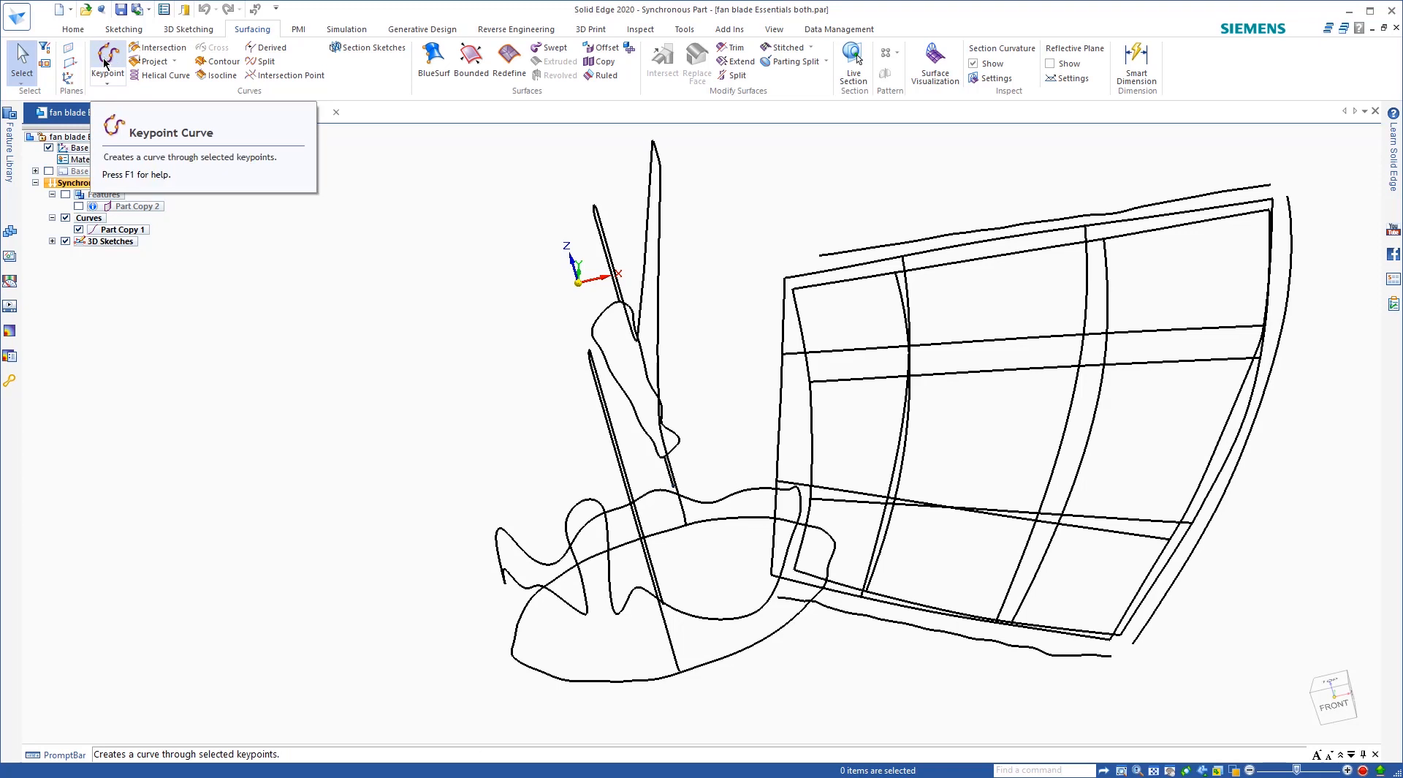
left_click(470, 62)
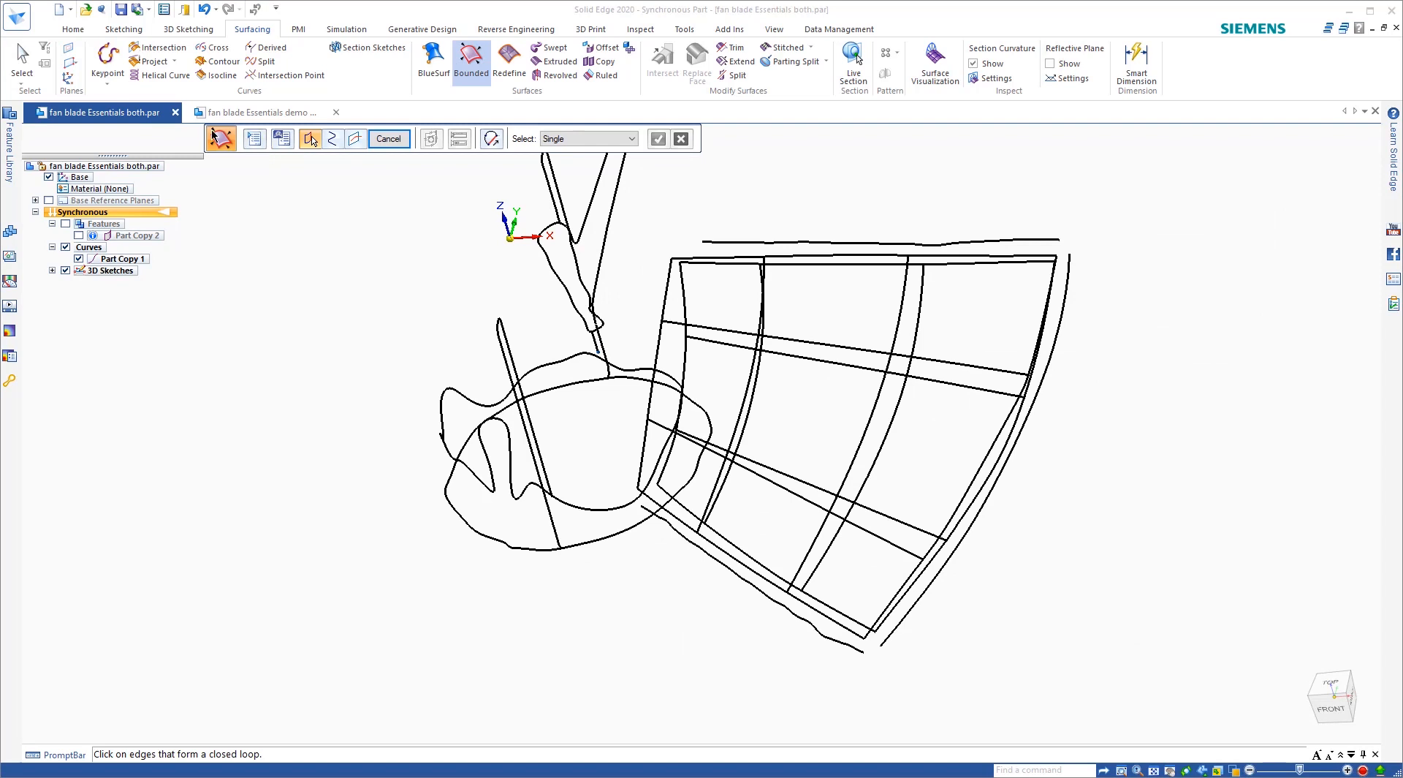
left_click(387, 139)
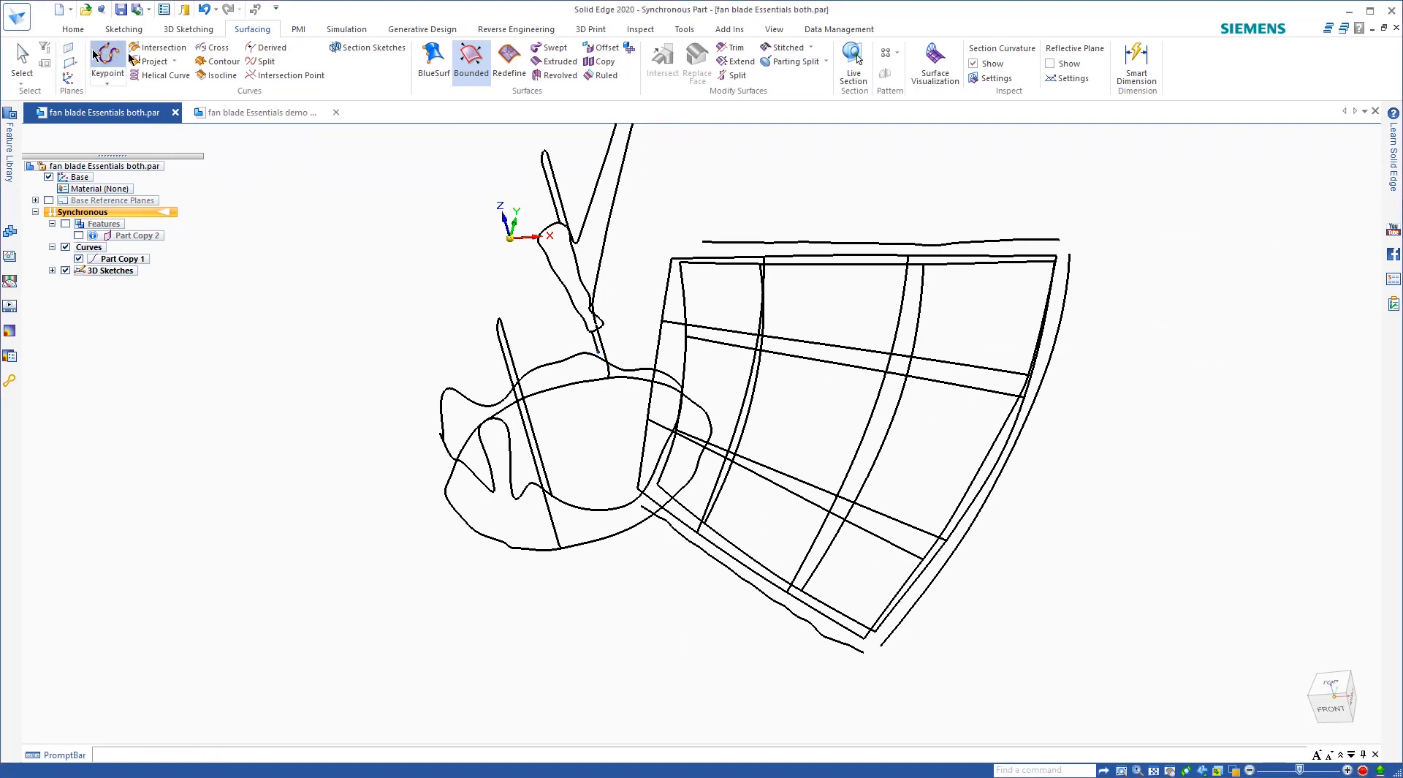
left_click(107, 57)
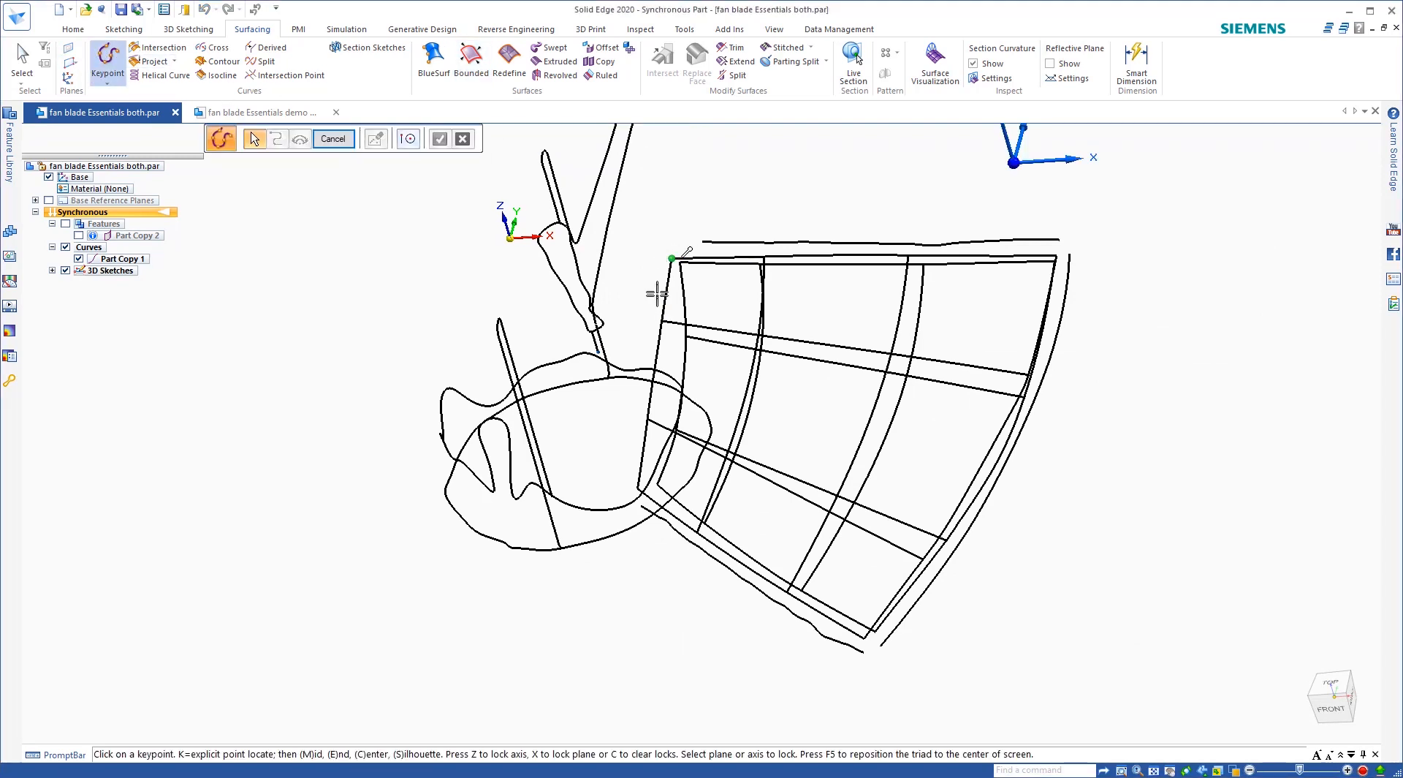
left_click(637, 447)
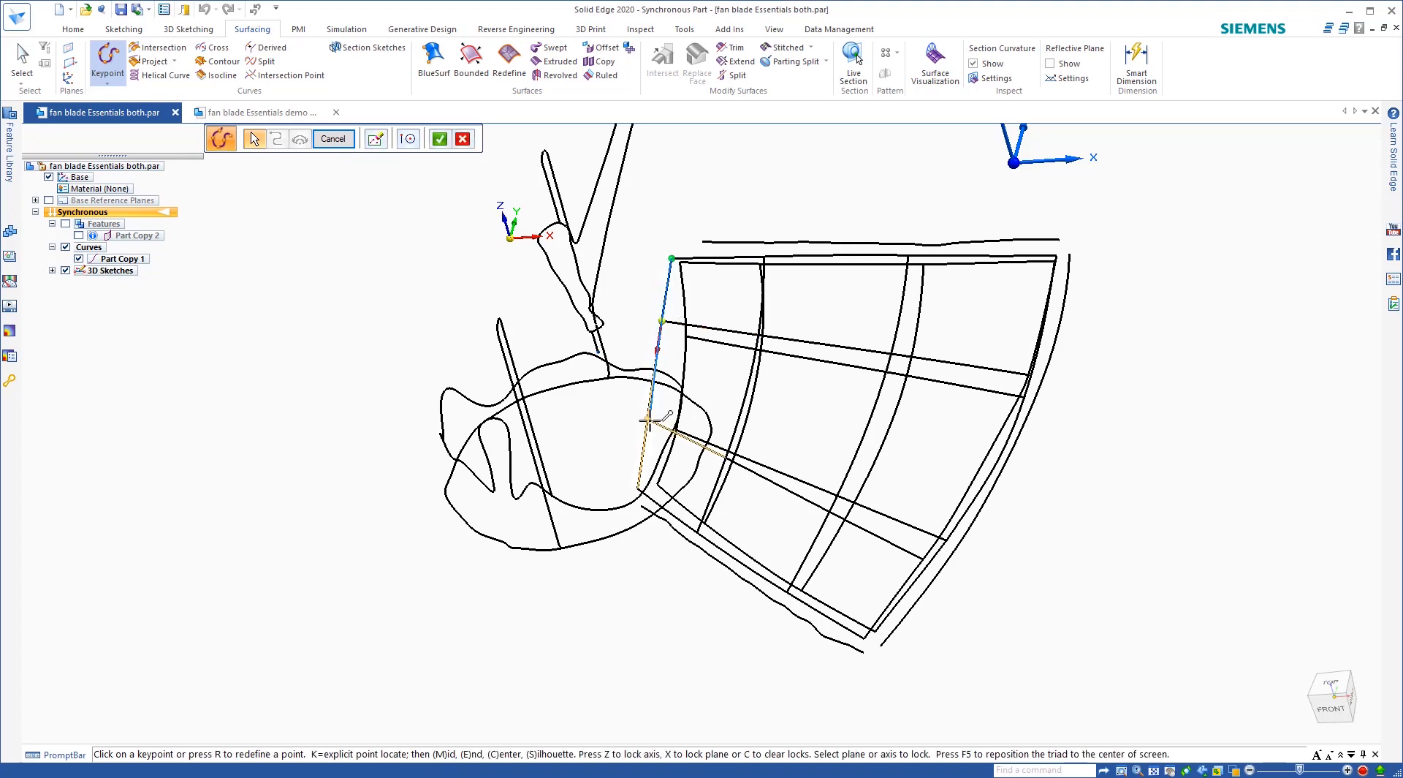
mouse_move(641, 488)
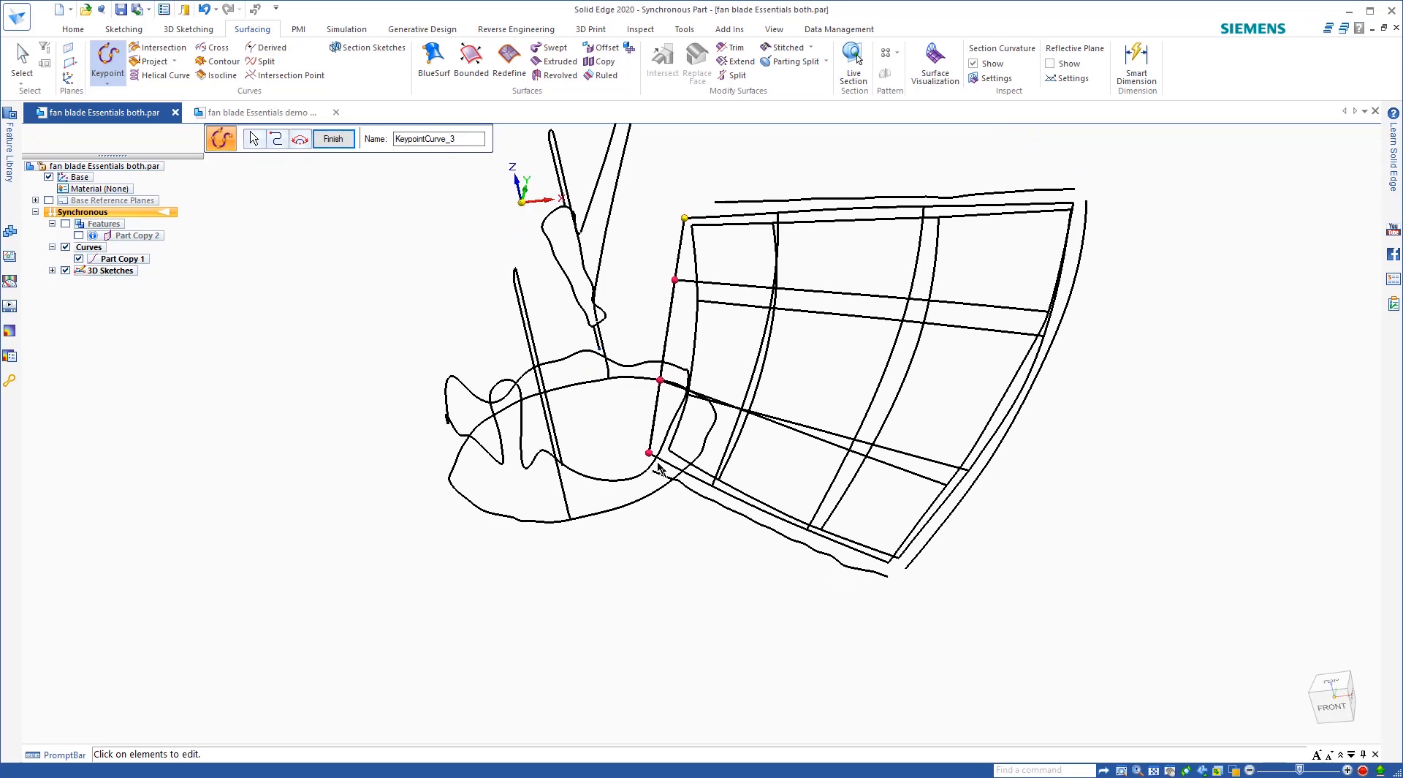
left_click(333, 138)
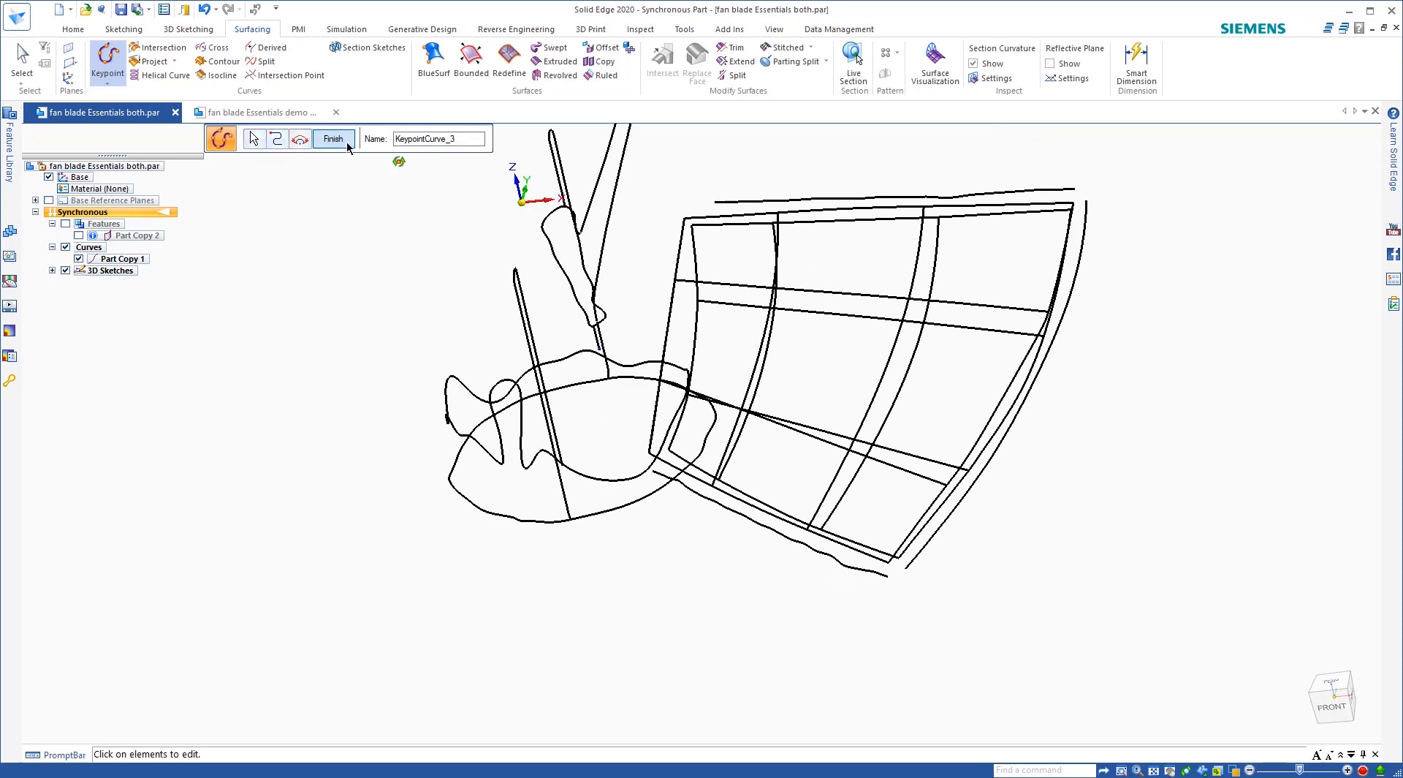
Step: Start a second keypoint curve through points along the grid's bottom edge
left_click(332, 138)
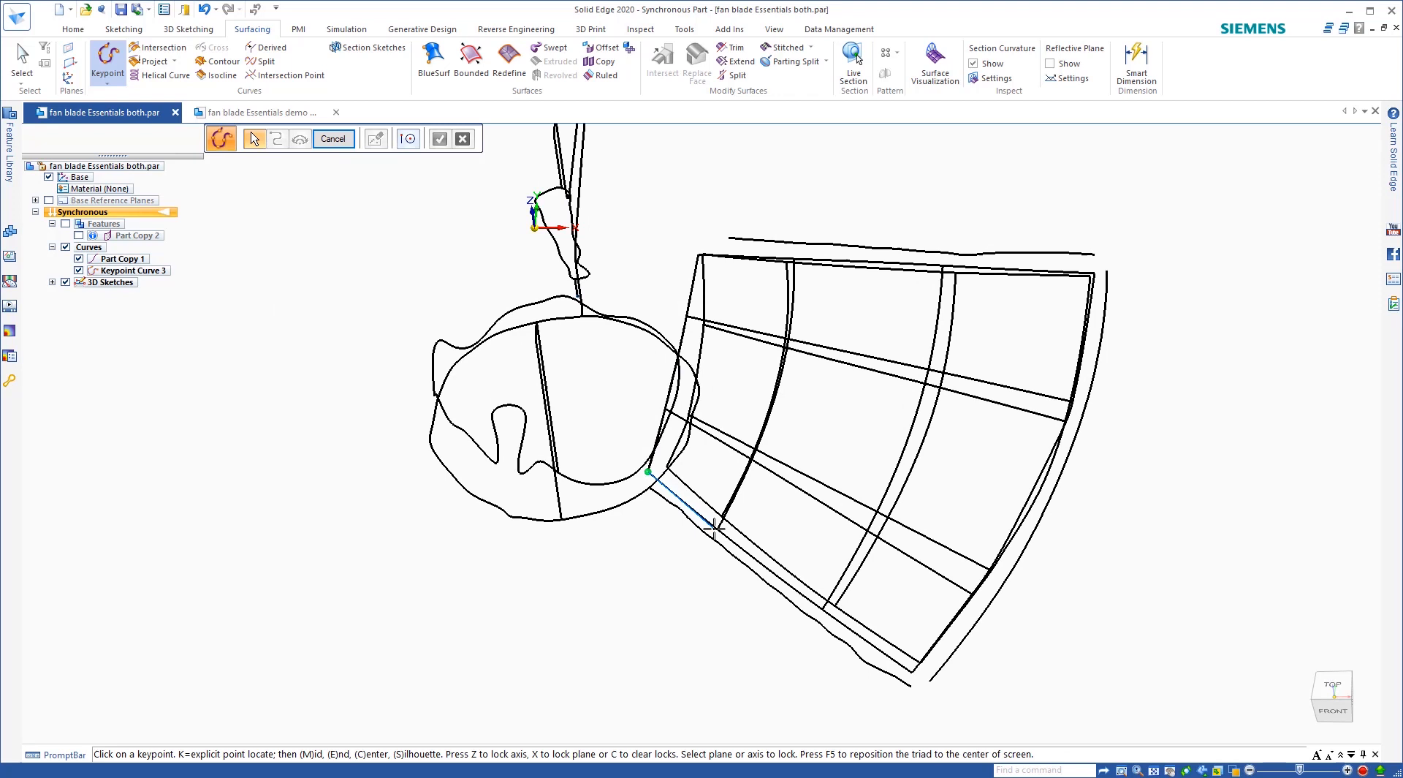
left_click(821, 601)
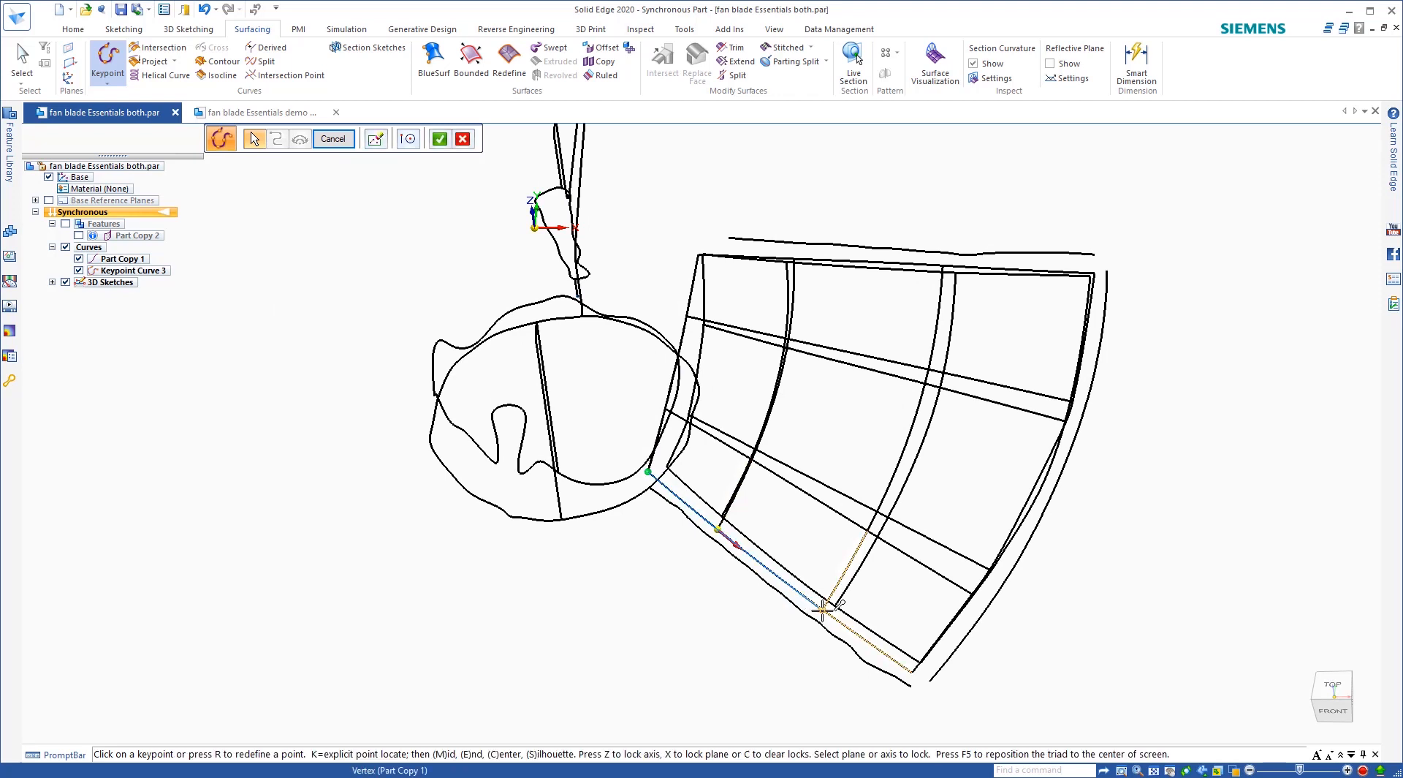
left_click(915, 669)
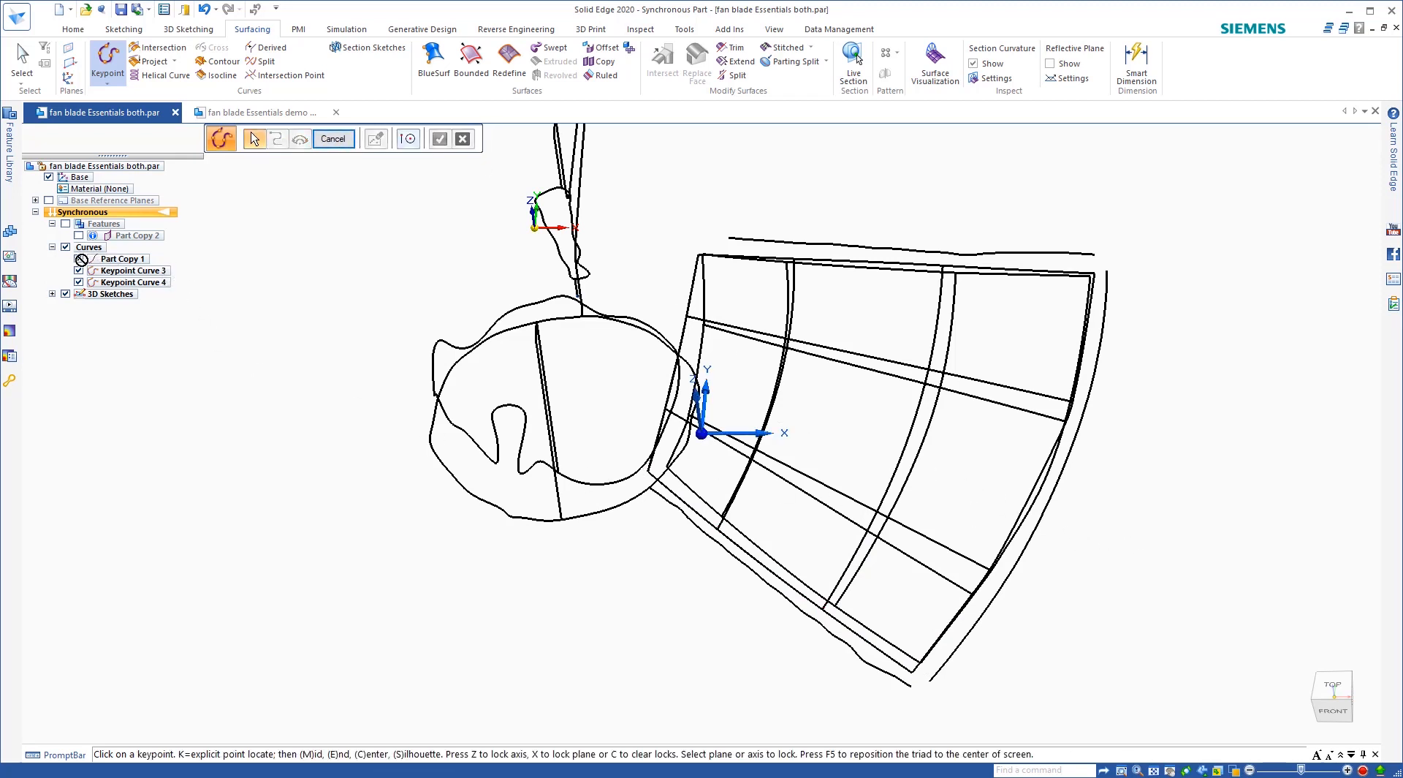
mouse_move(249, 188)
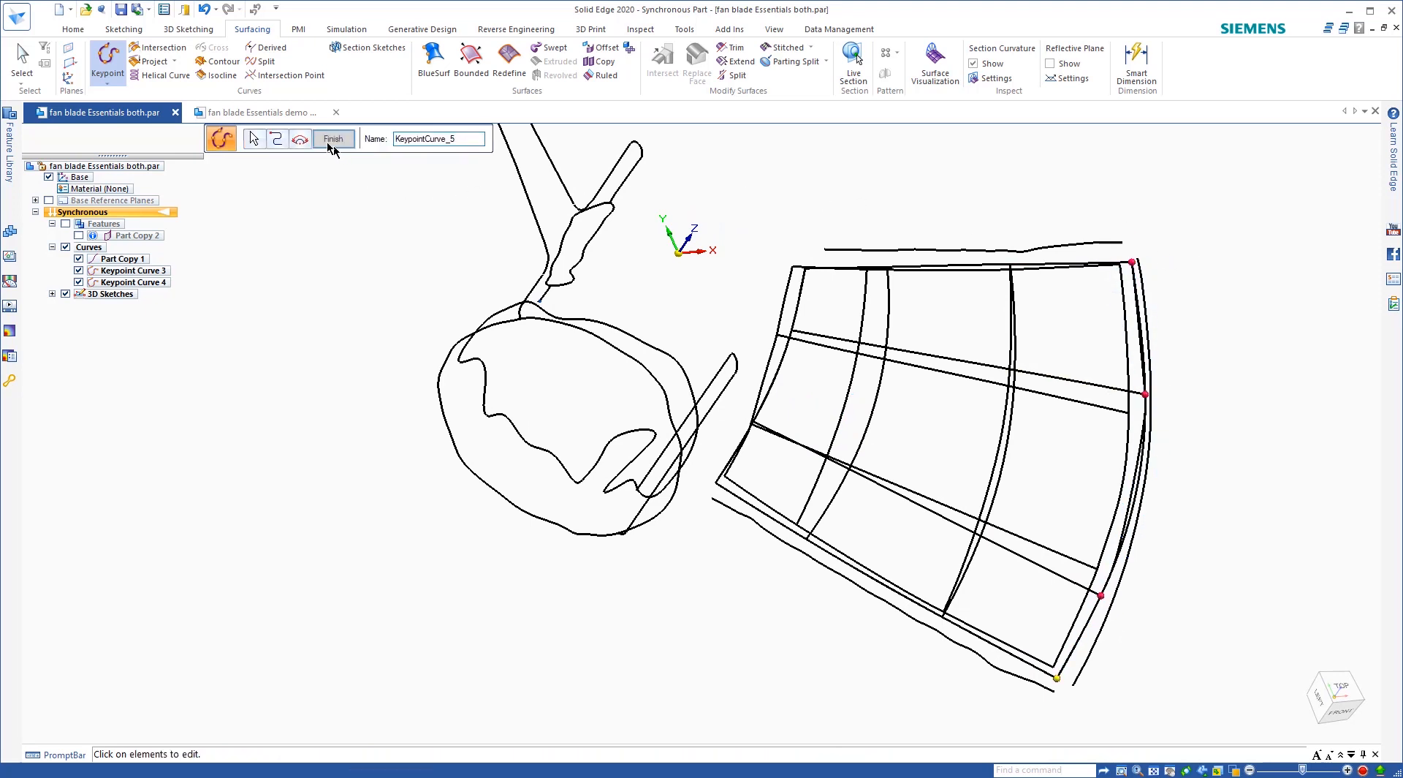
Step: Finish the right-edge curve and add cross curves to complete the blade grid network
left_click(333, 139)
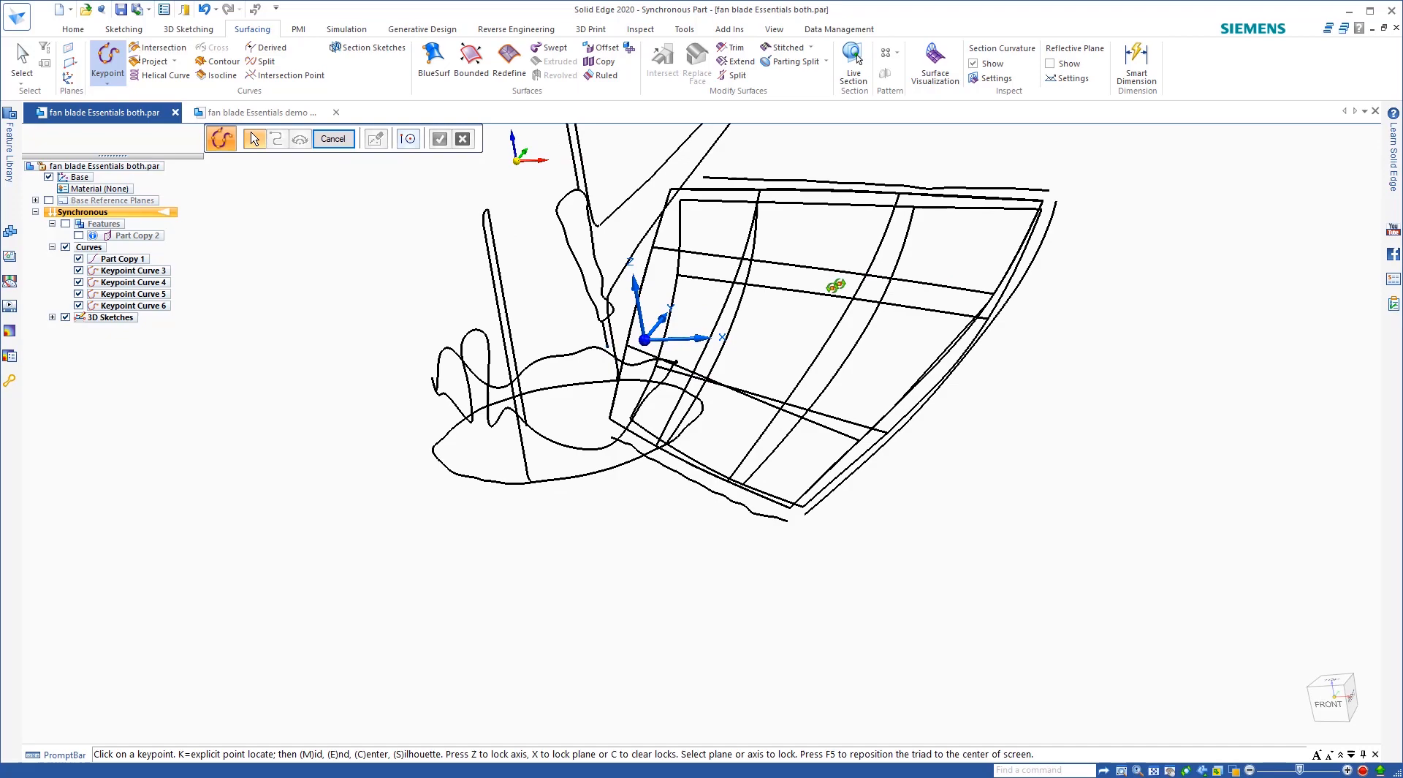
left_click(78, 259)
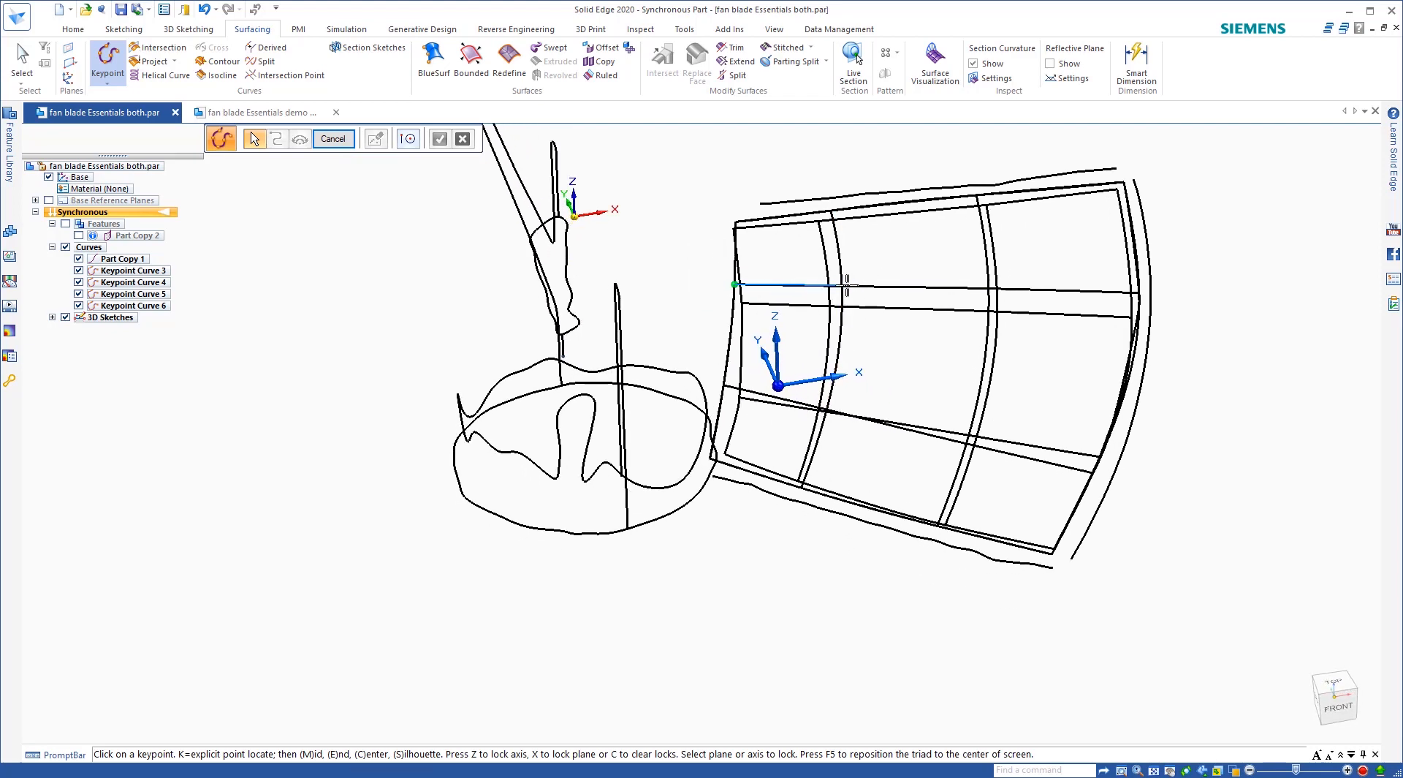
left_click(990, 291)
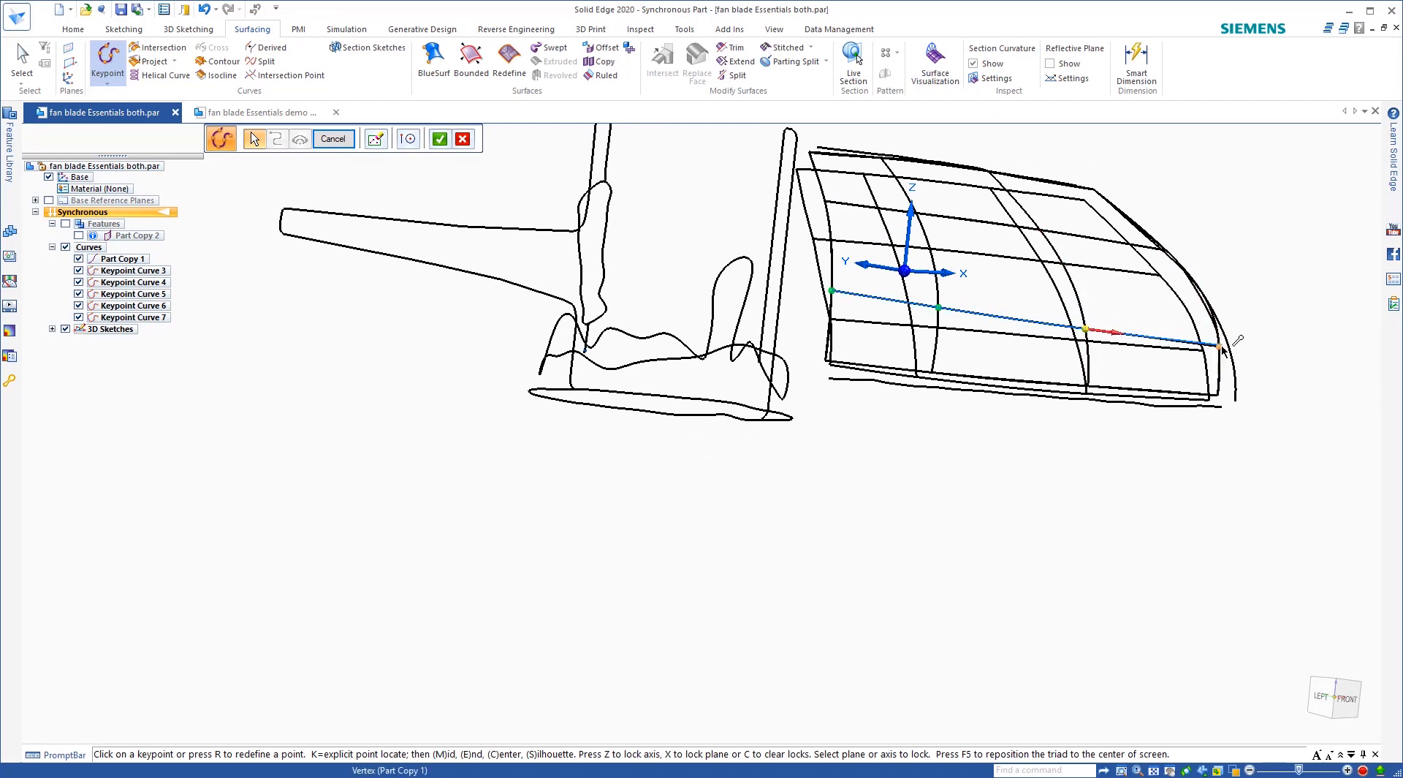
left_click(332, 139)
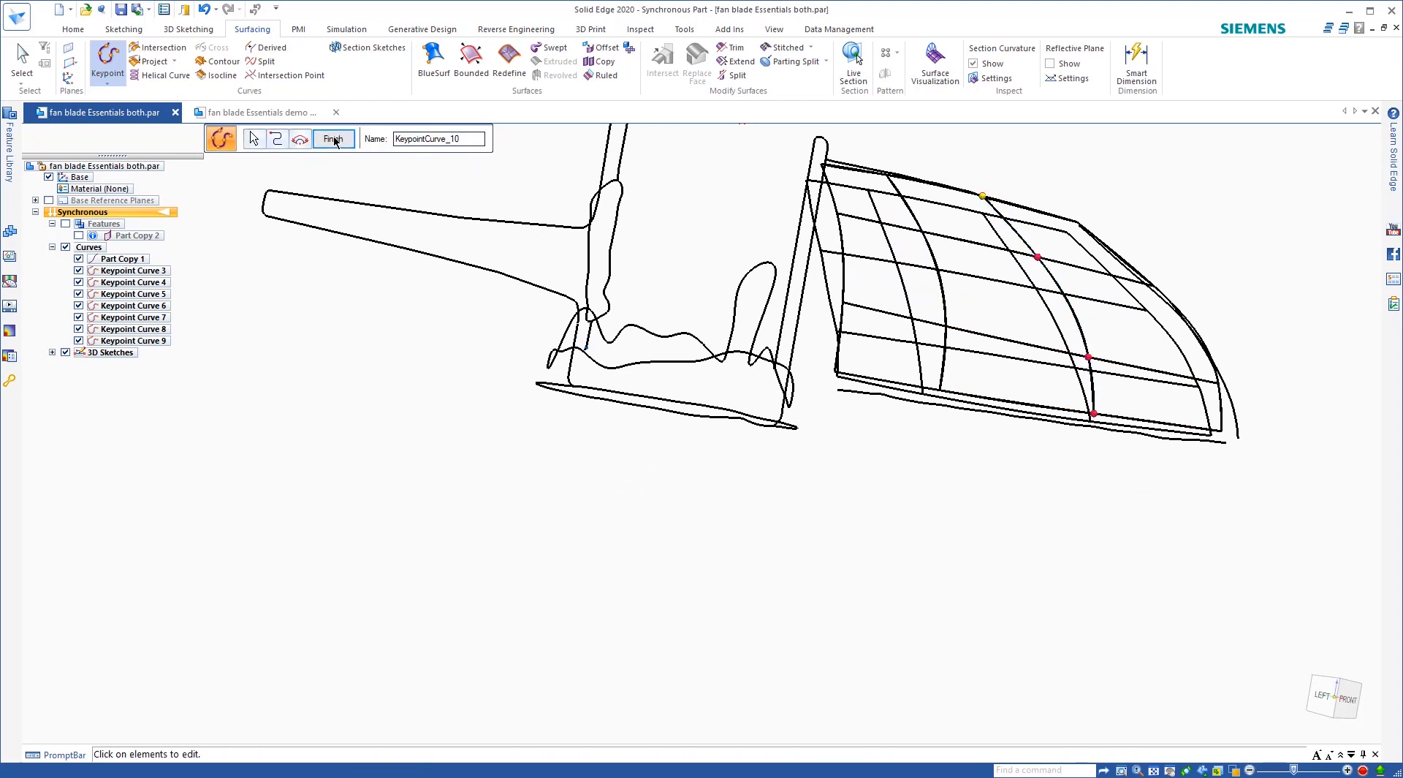
left_click(334, 139)
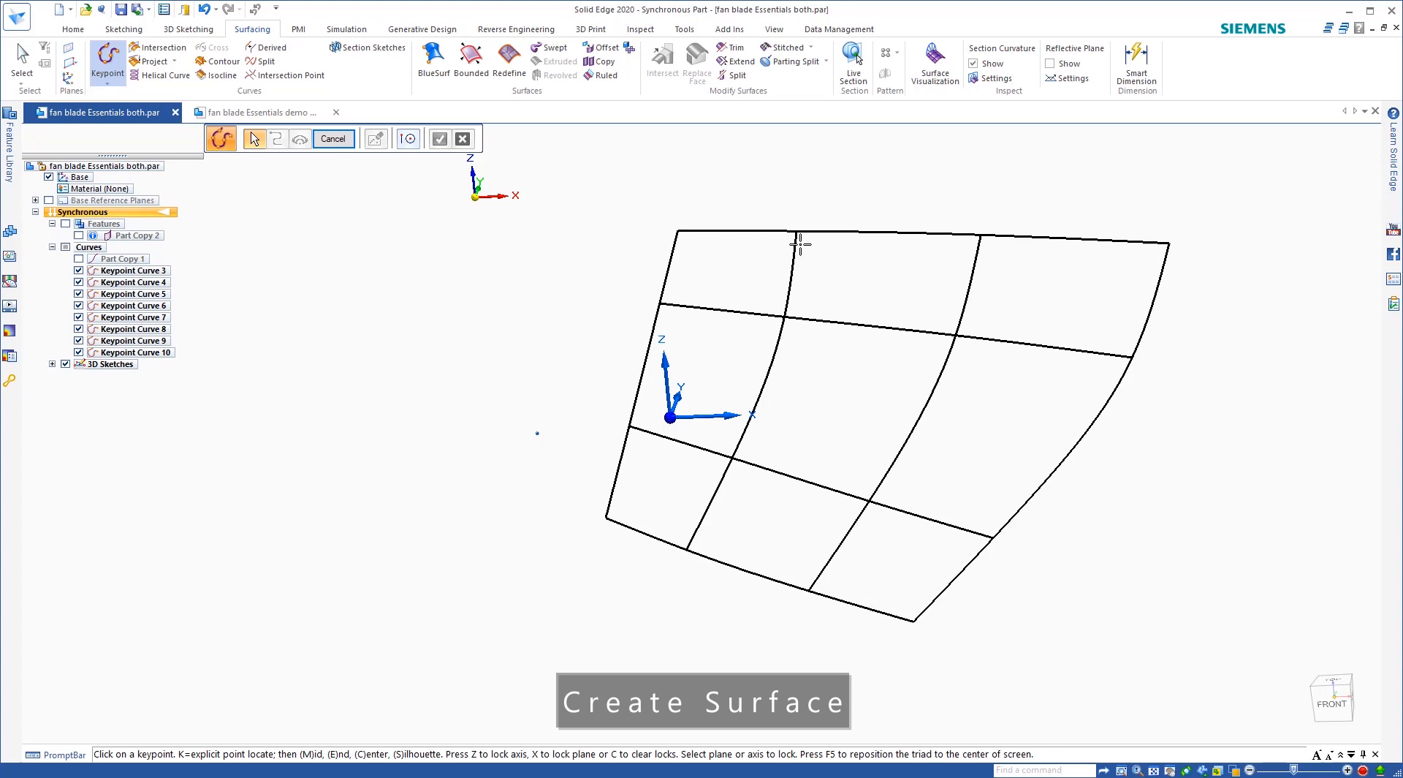
mouse_move(434, 54)
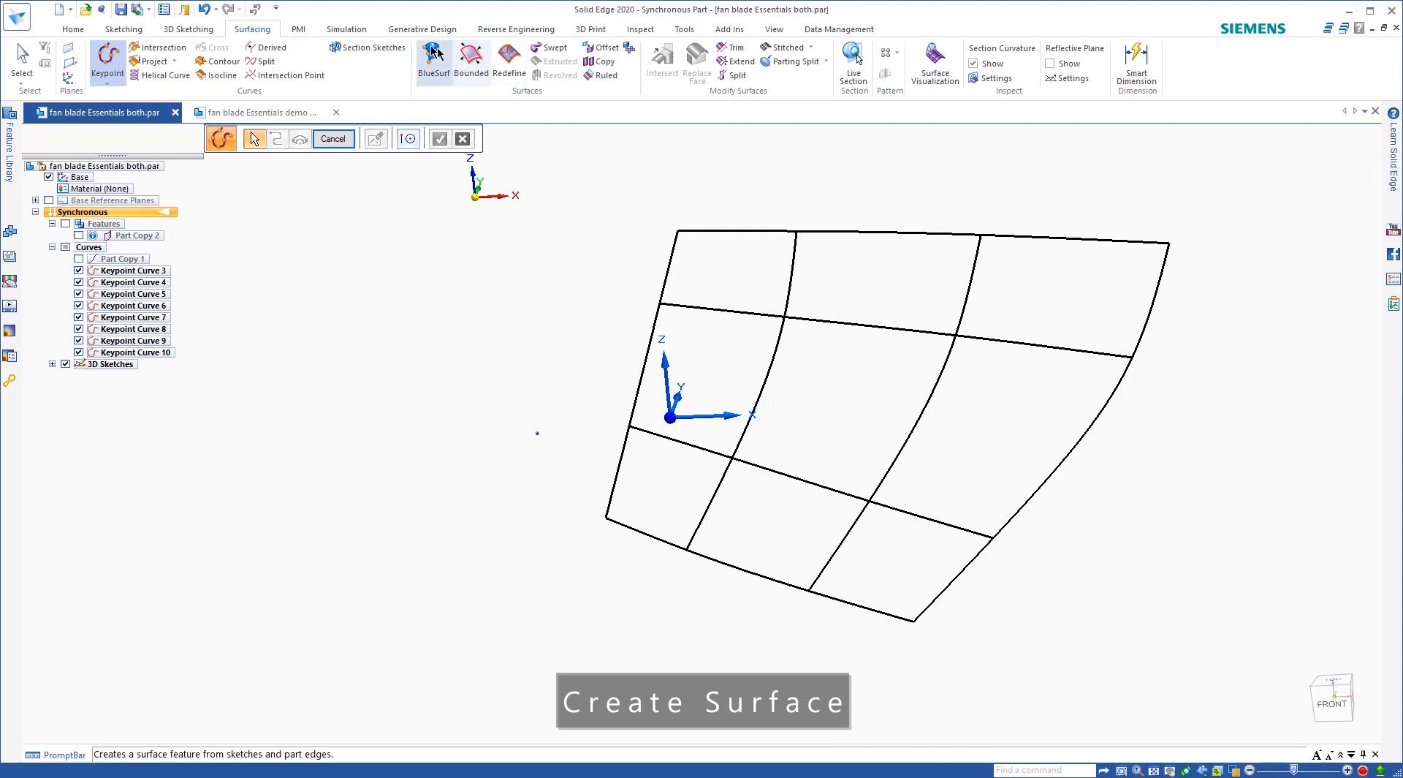
Step: Build bounded surface Bound 2 from the edge curves with the inner curve chain as guides
left_click(332, 139)
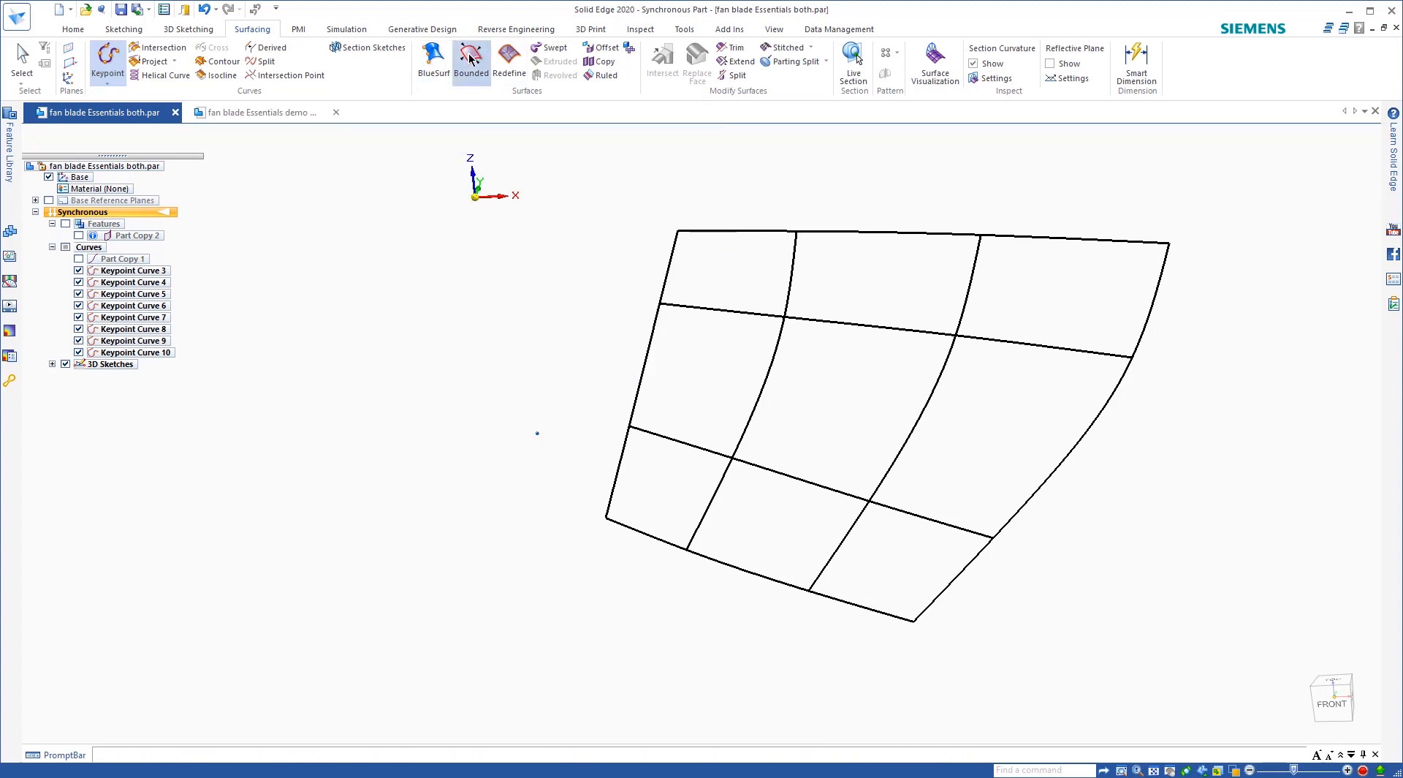
left_click(471, 63)
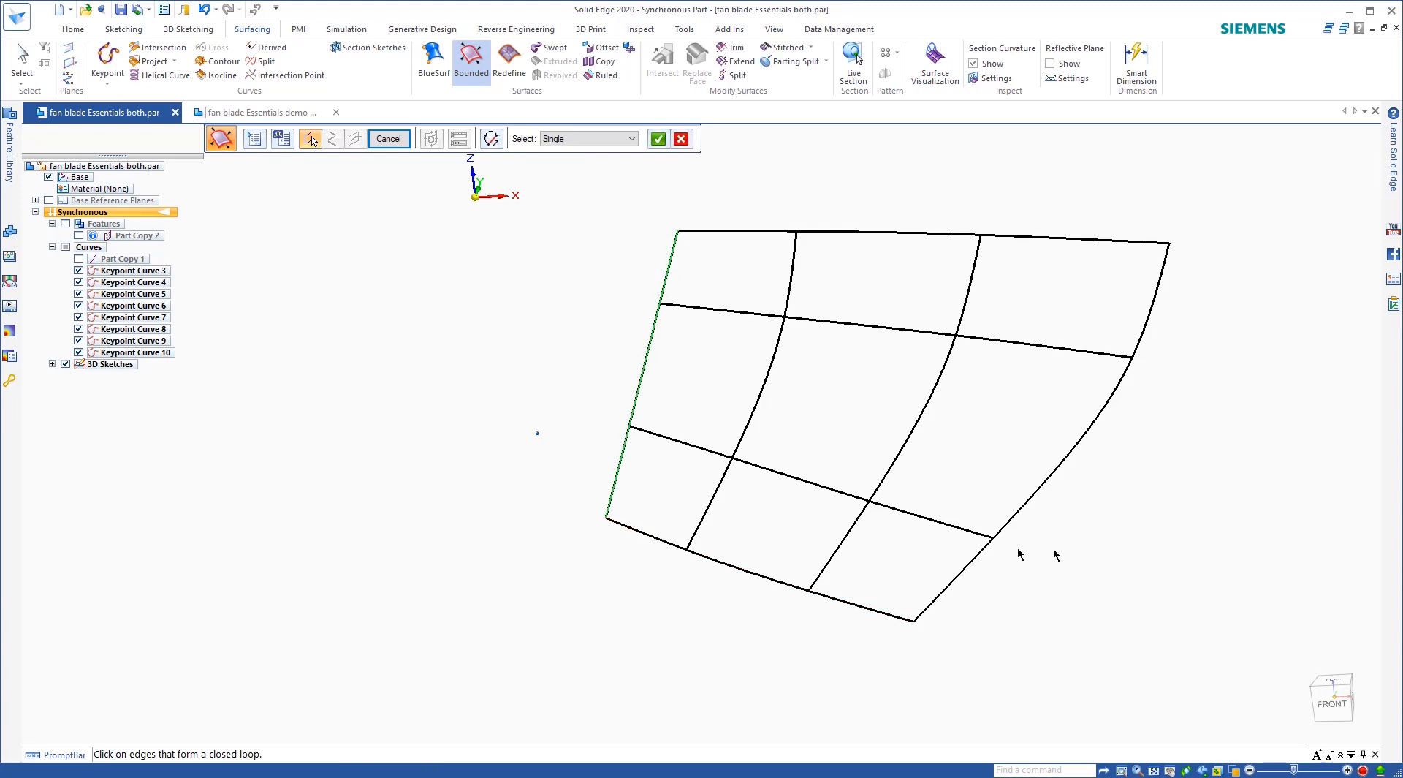
left_click(756, 571)
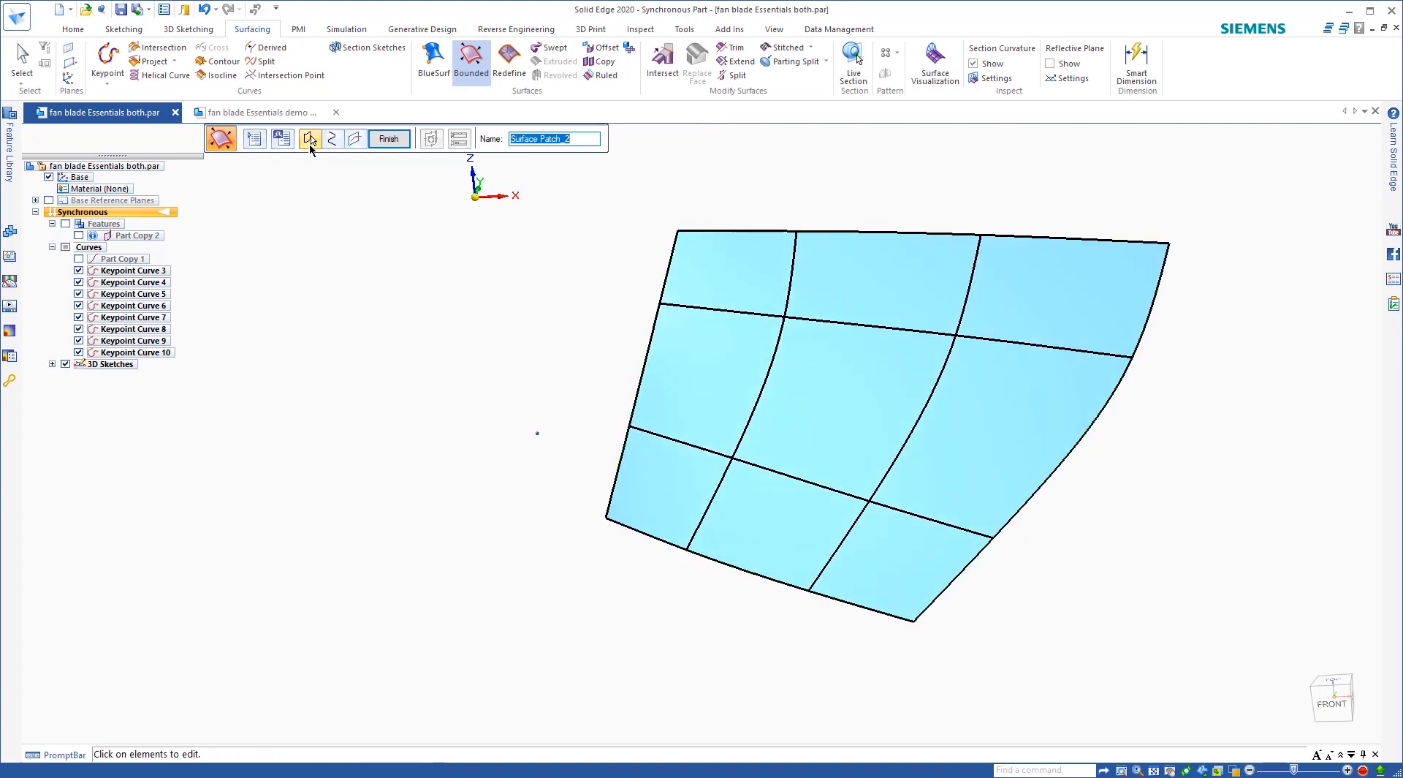
mouse_move(332, 139)
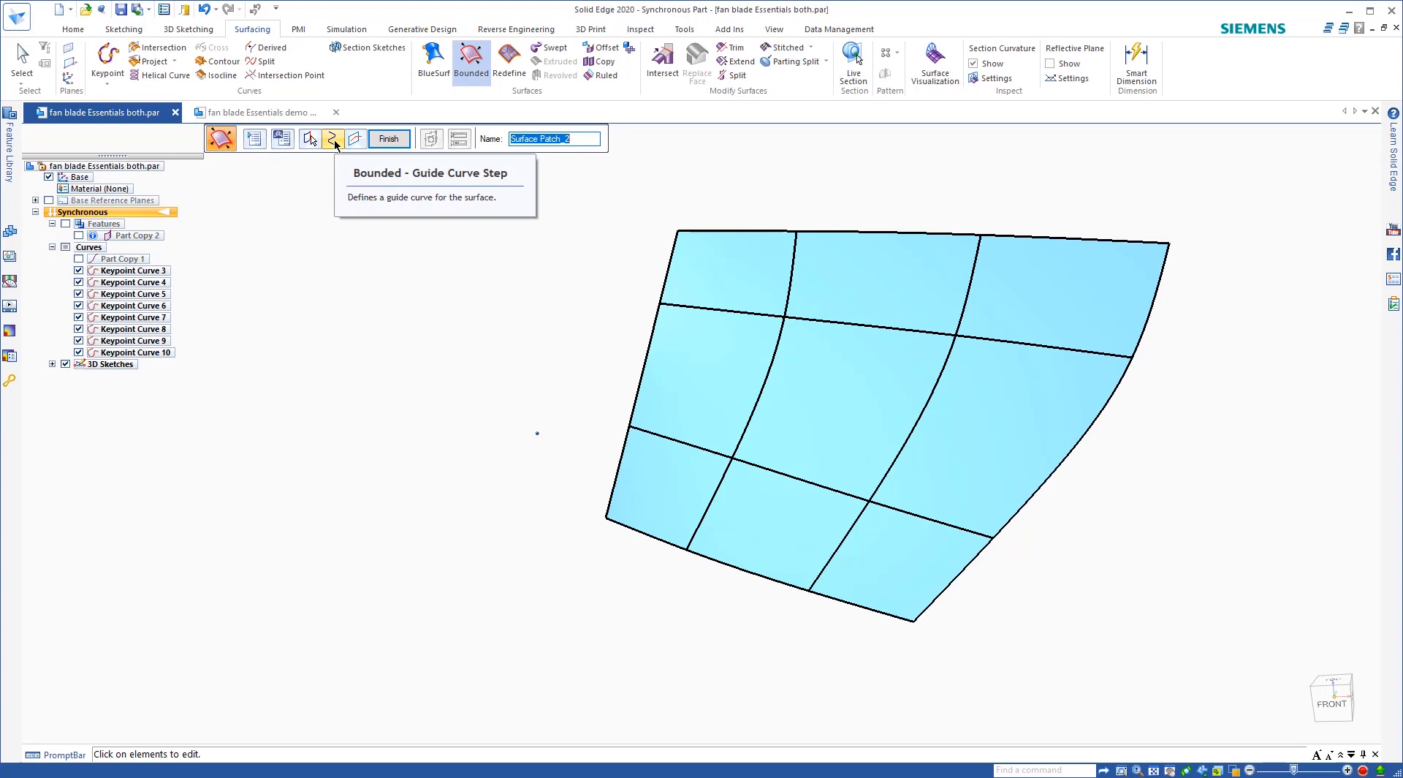
left_click(332, 139)
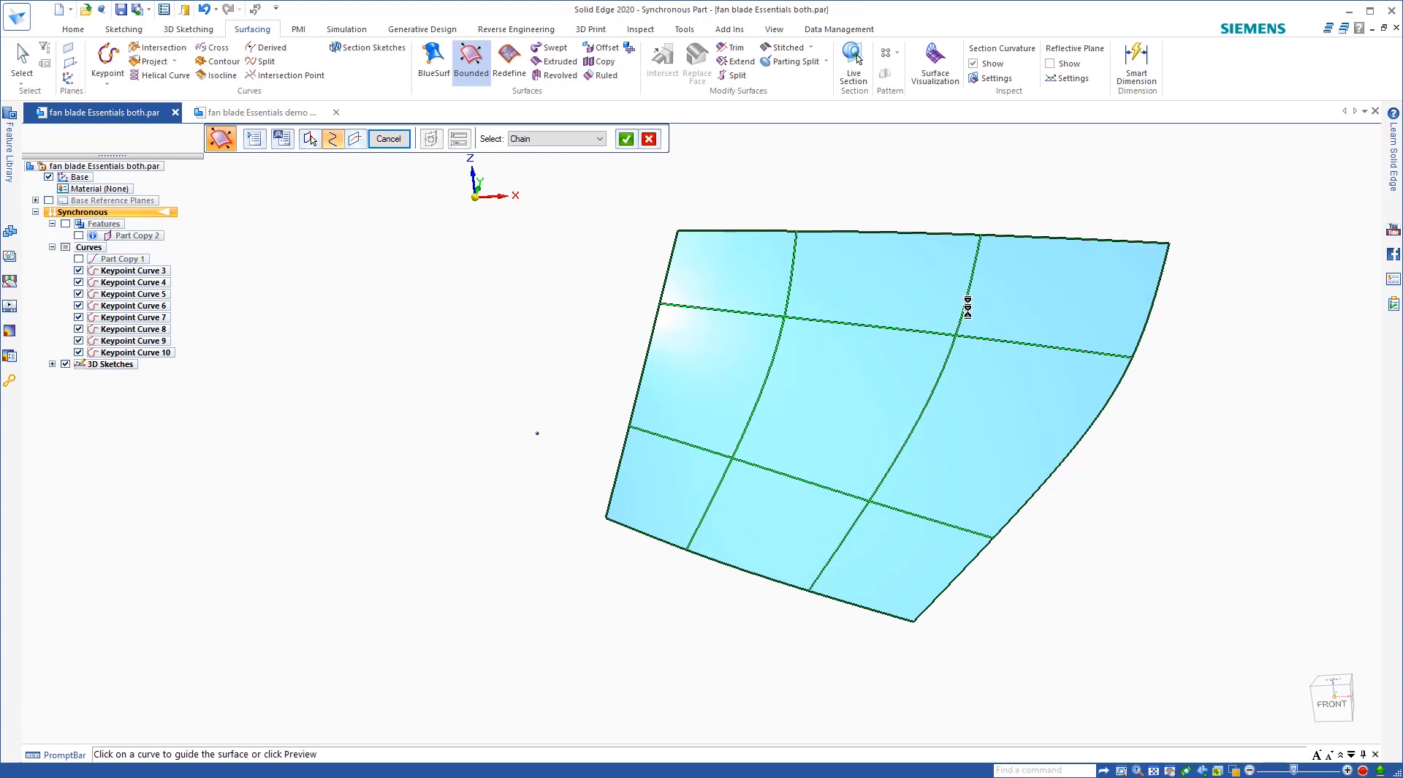
left_click(626, 137)
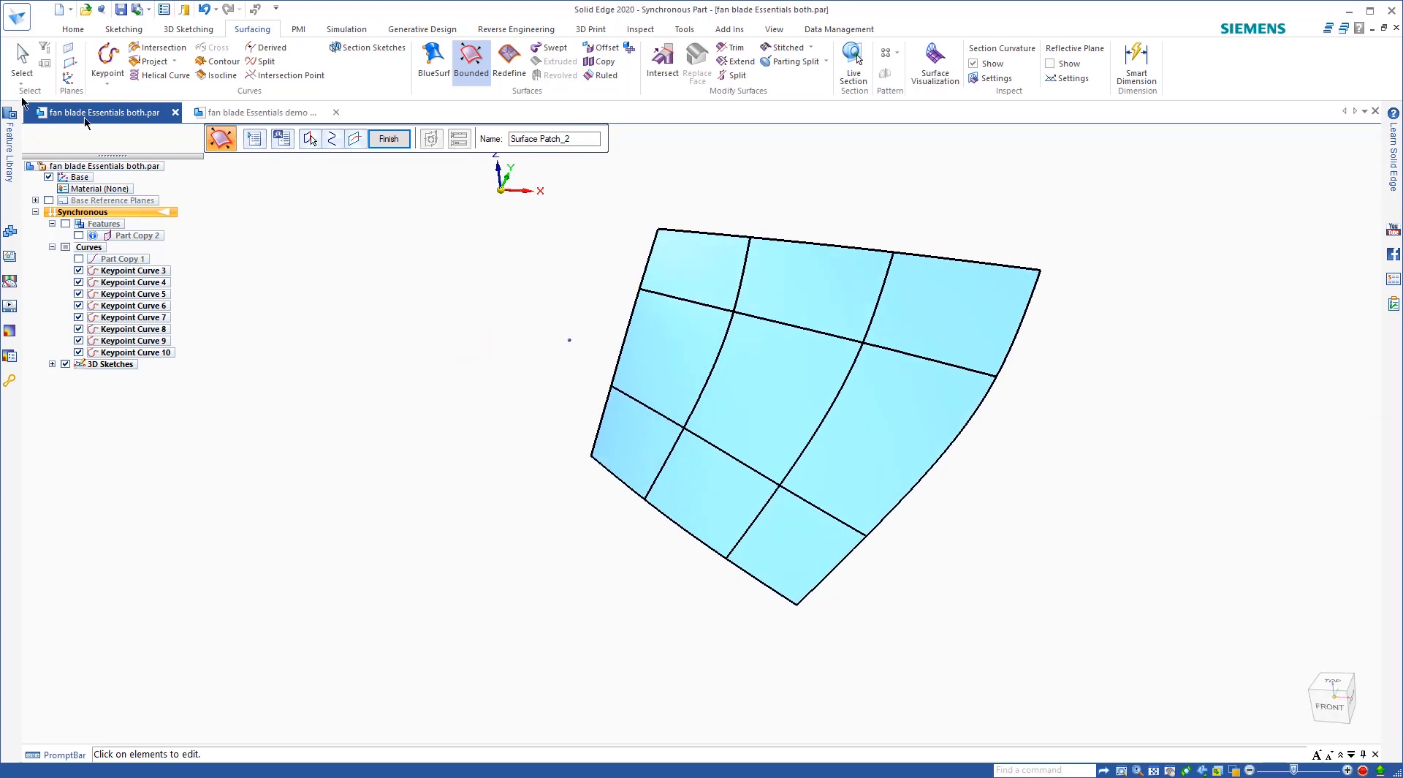
left_click(388, 139)
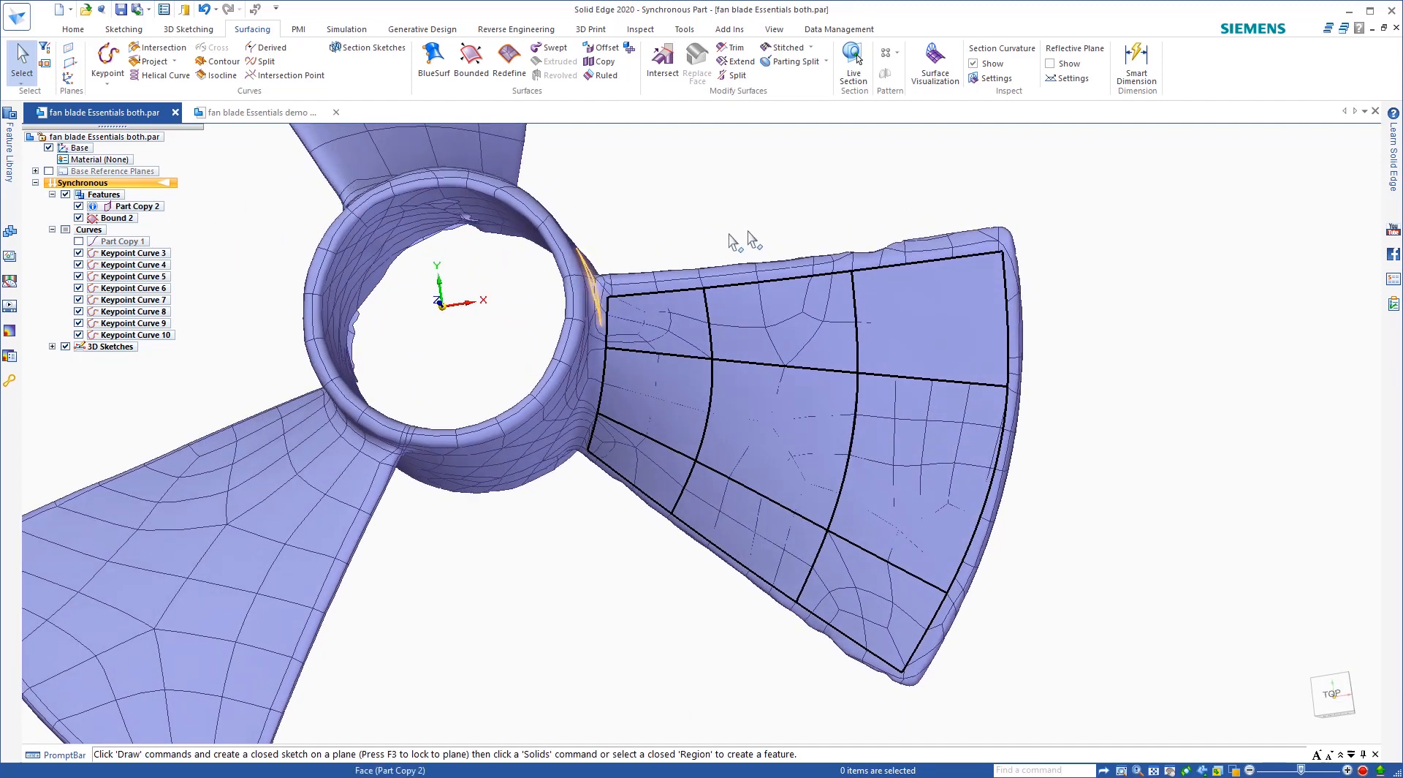
mouse_move(627, 266)
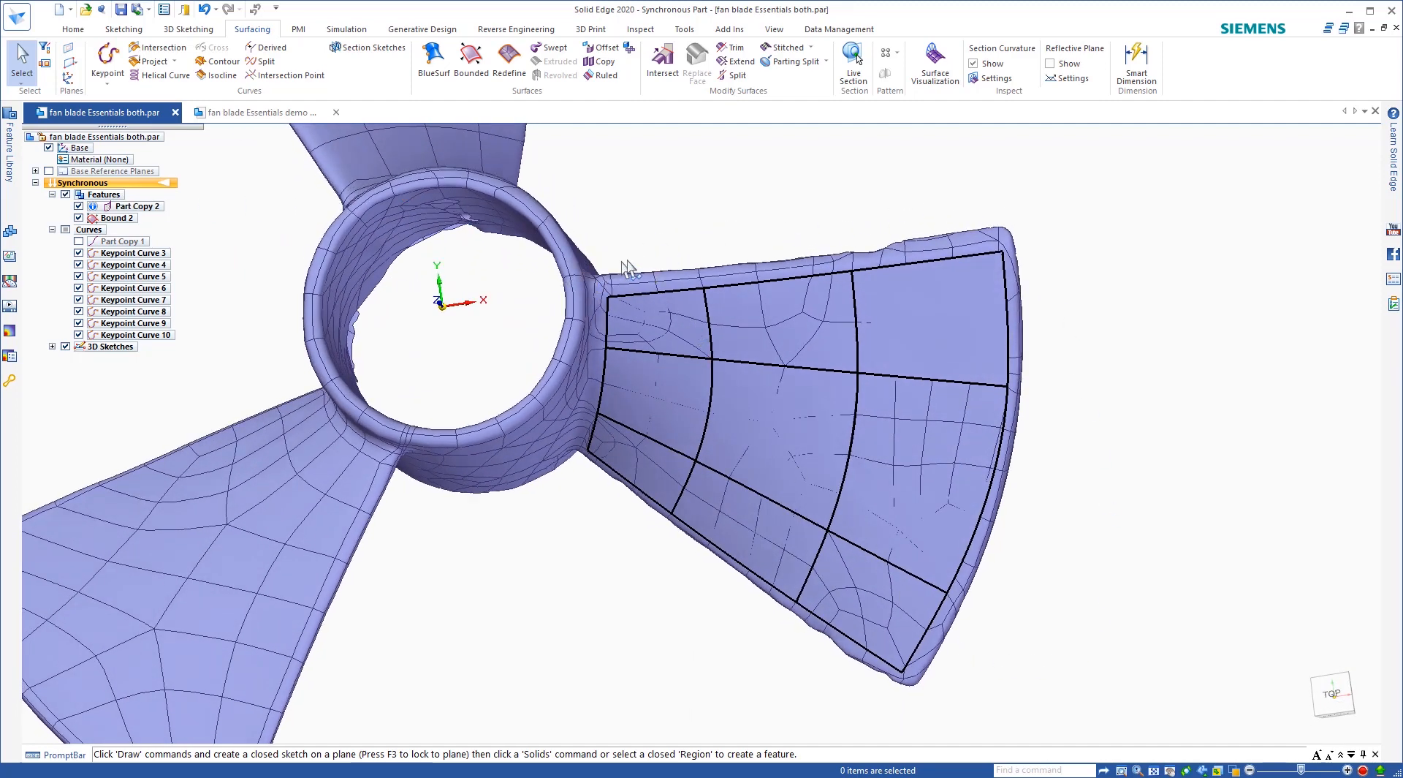
mouse_move(703, 551)
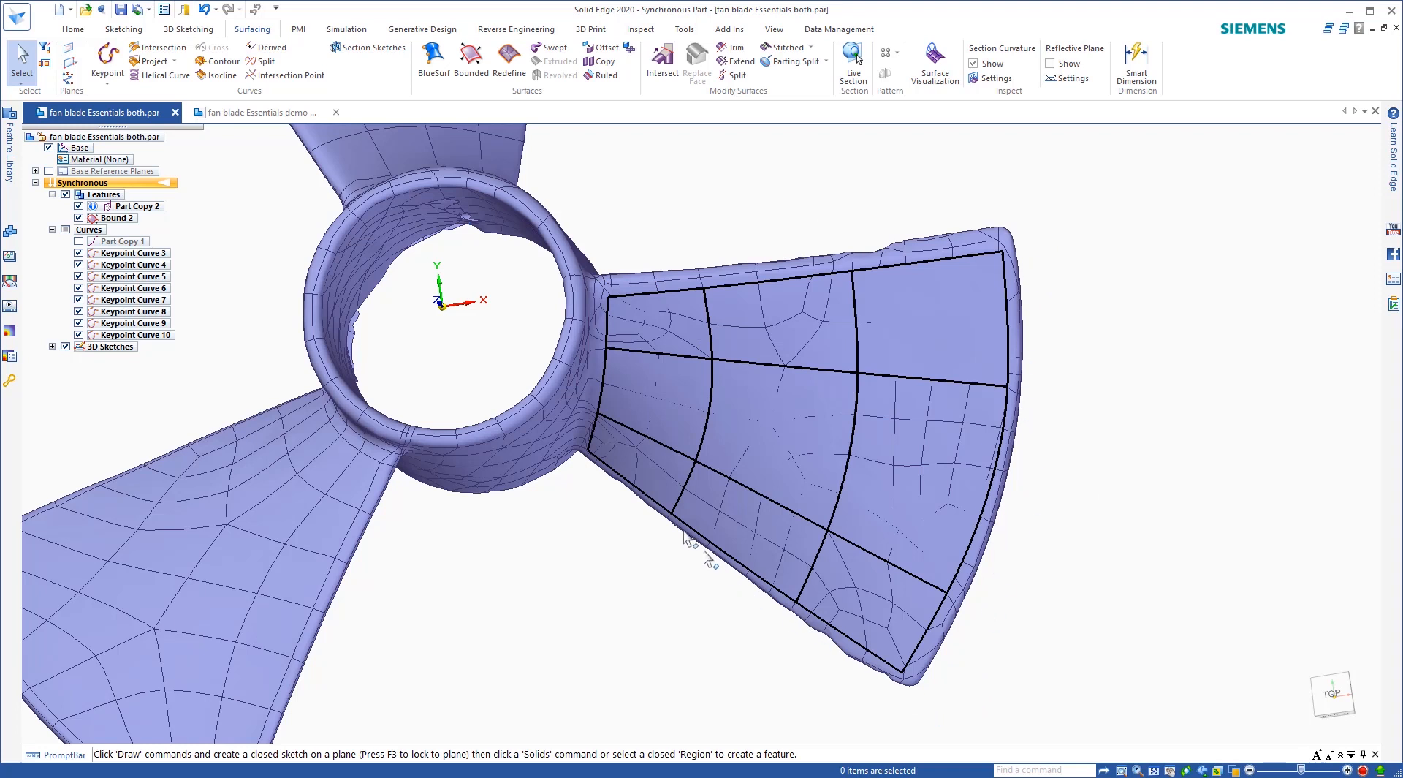
mouse_move(868, 310)
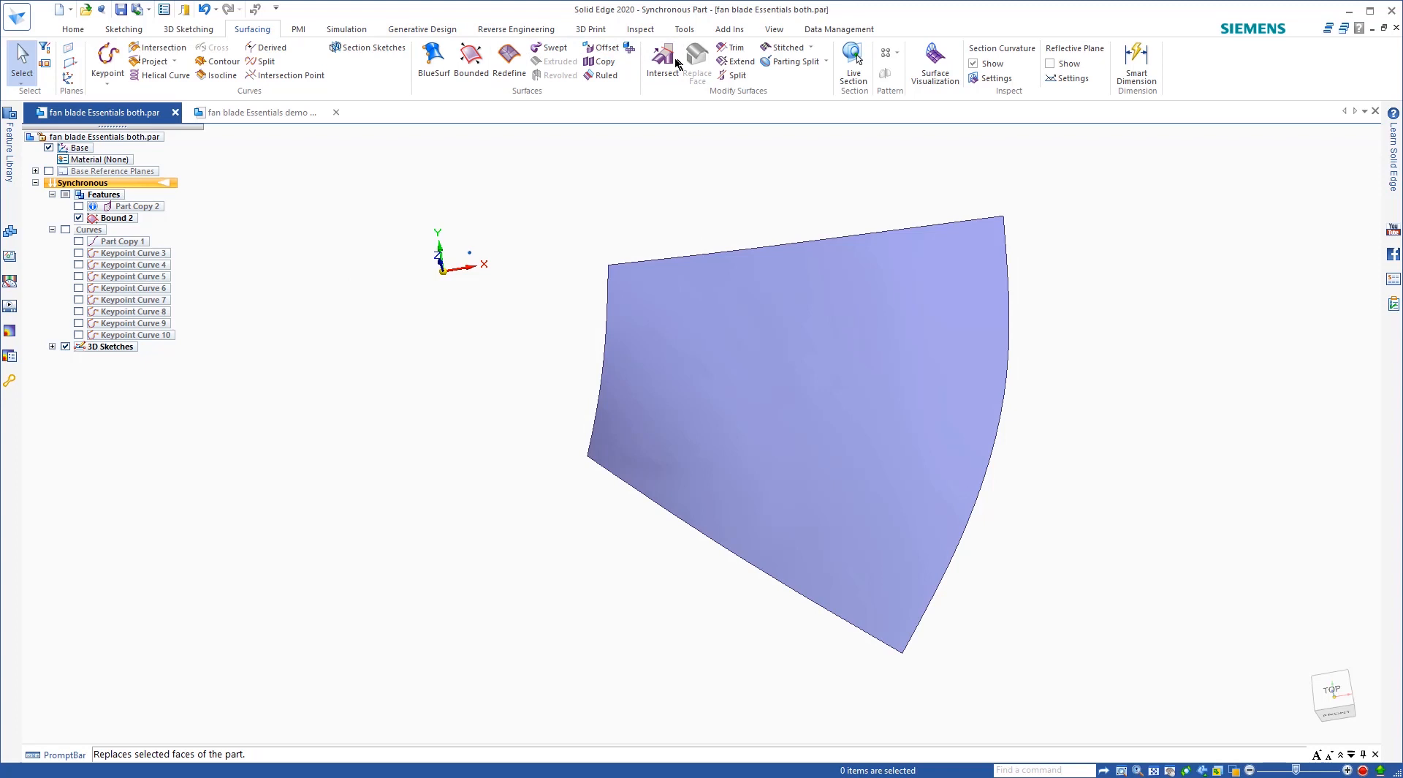
mouse_move(735, 61)
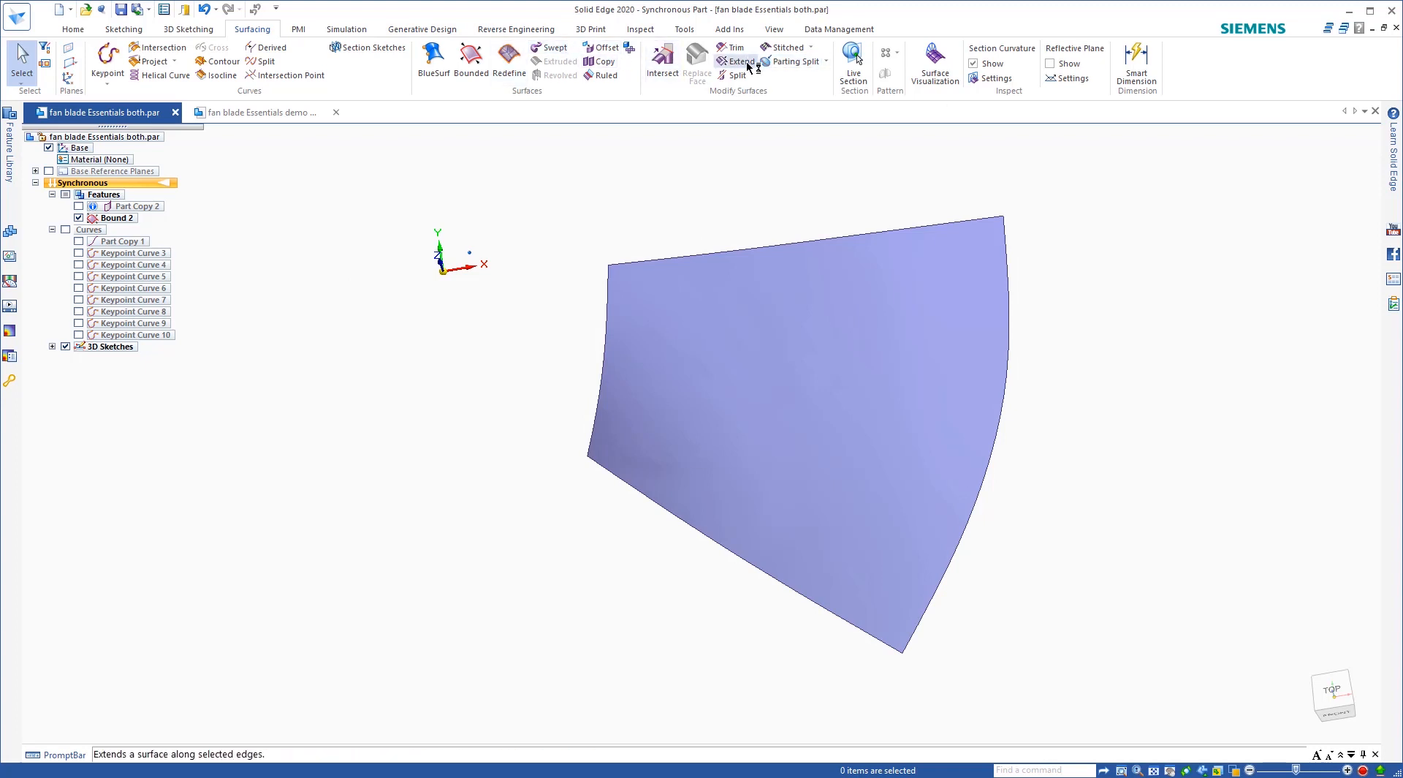
Step: Extend Bound 2 outward along its full edge chain
left_click(736, 61)
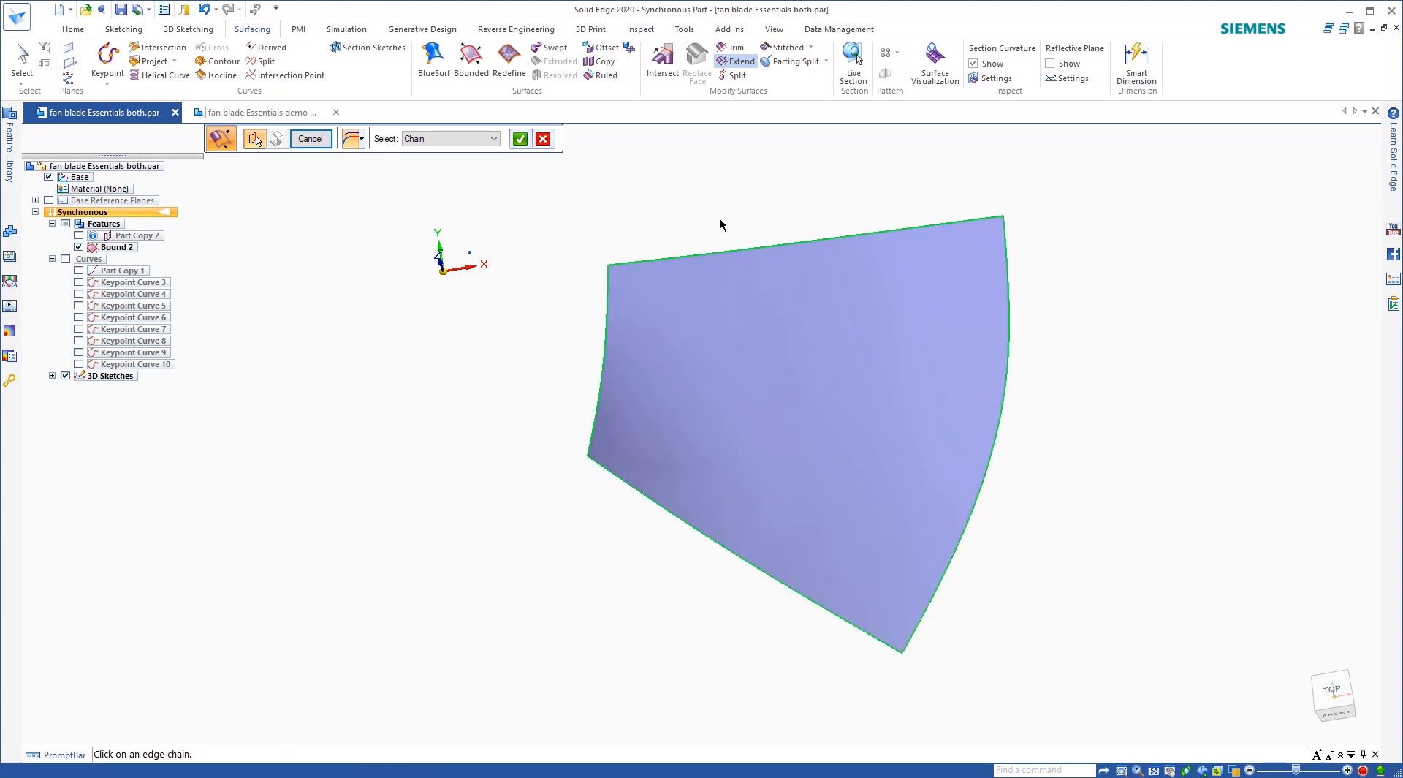
mouse_move(646, 256)
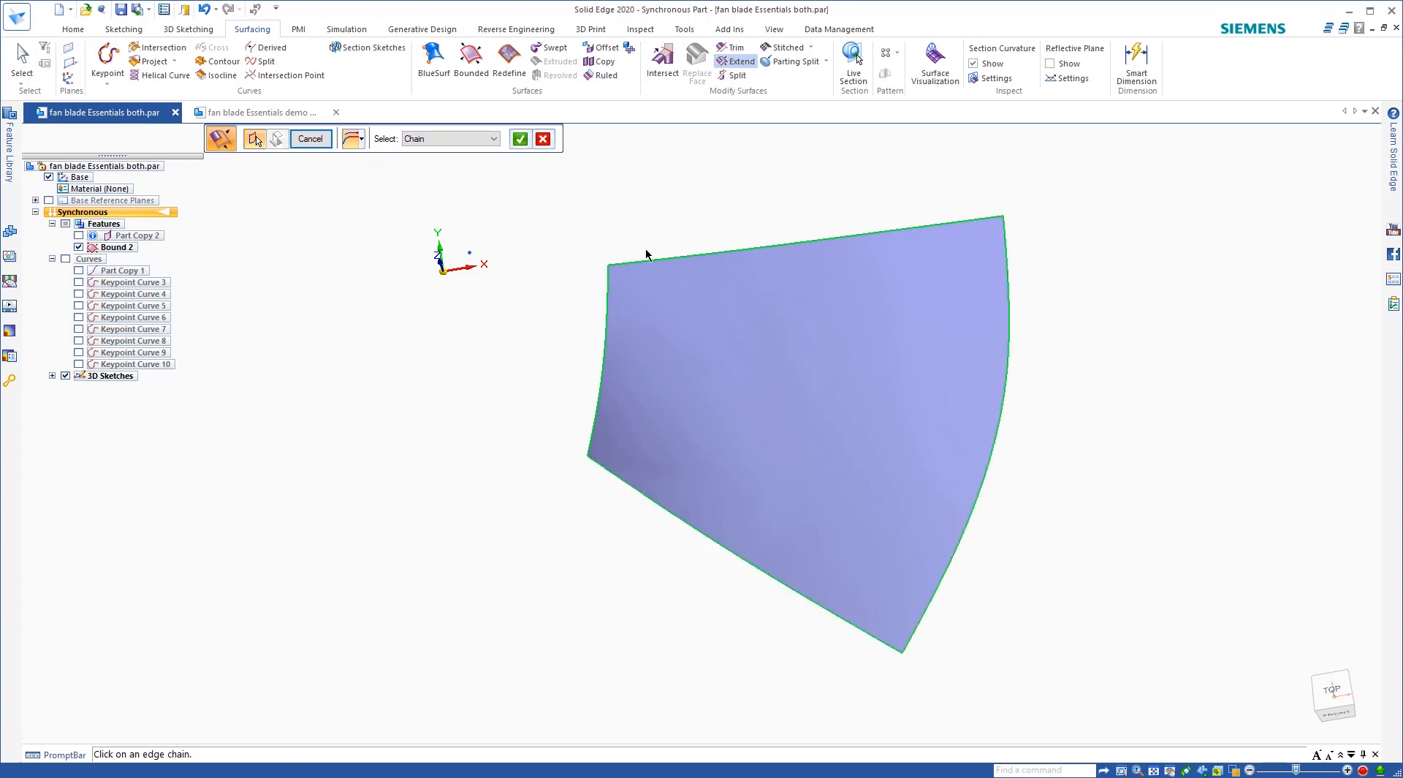
left_click(647, 254)
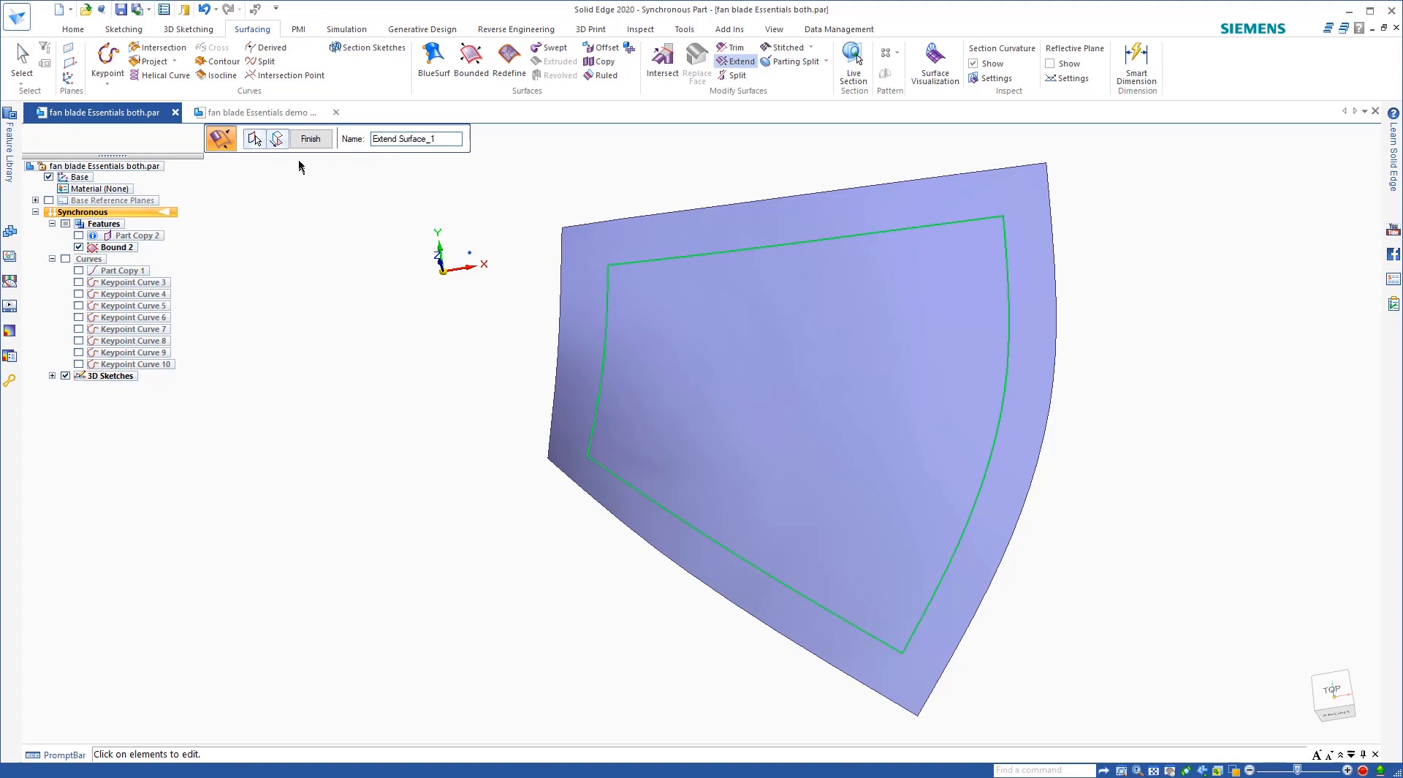
left_click(278, 139)
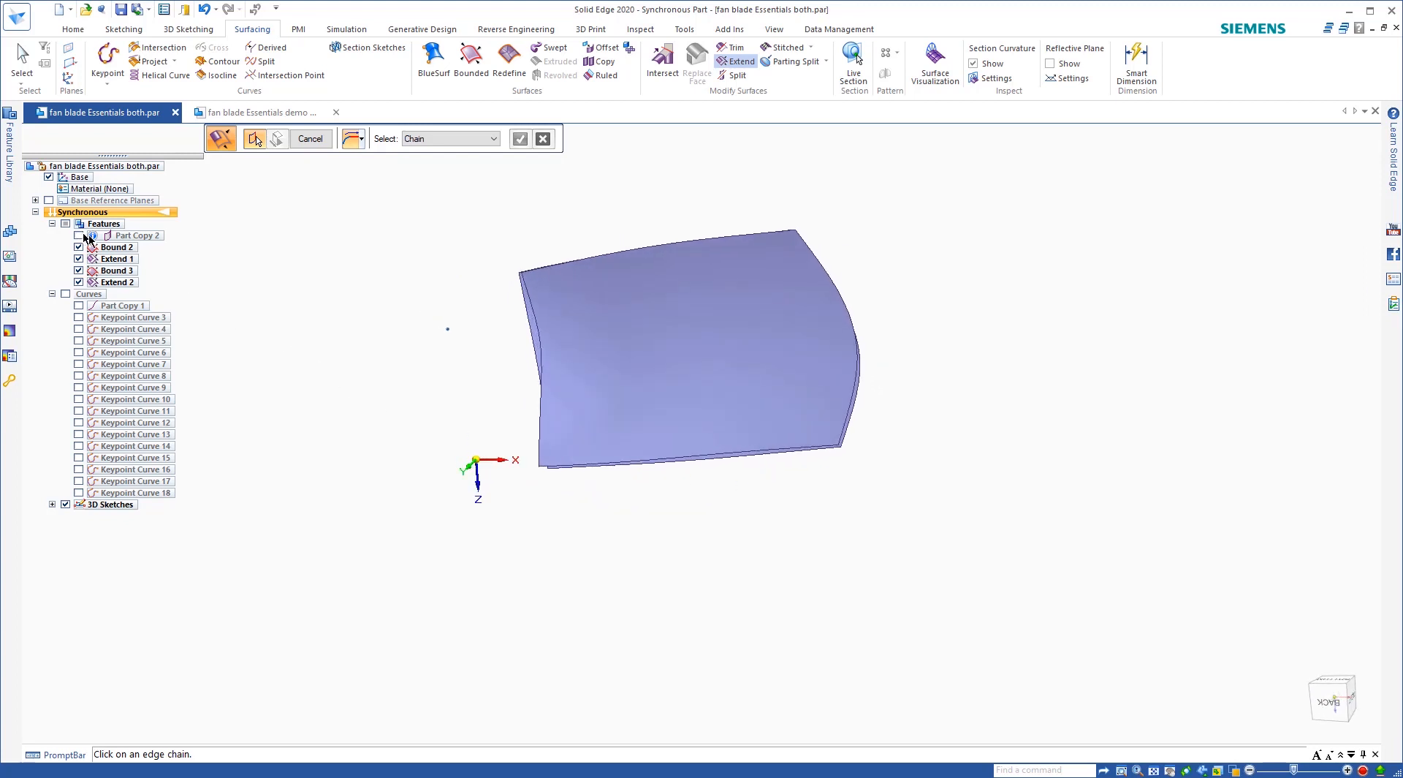
Step: Show the scanned fan mesh Part Copy 2 again and inspect it with the extended surfaces
left_click(79, 247)
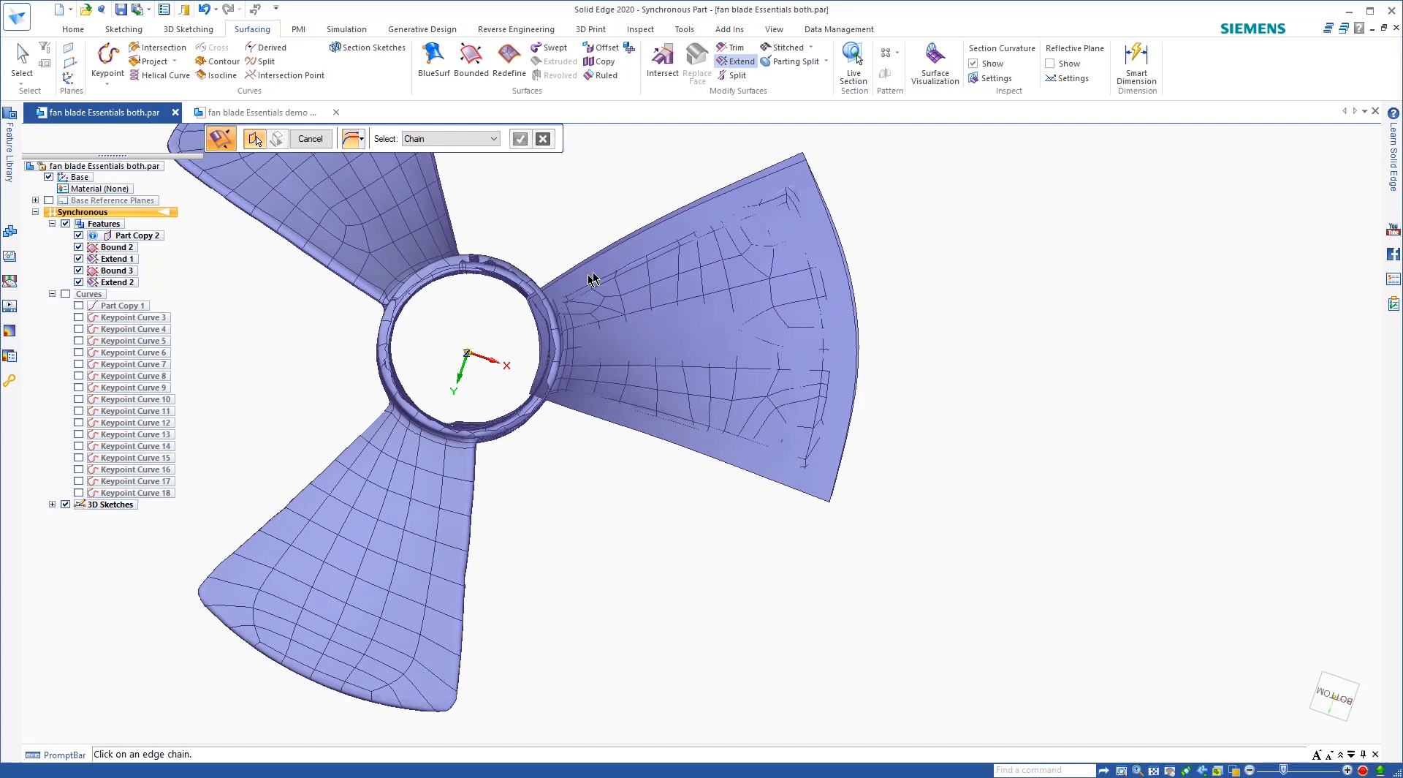
mouse_move(561, 384)
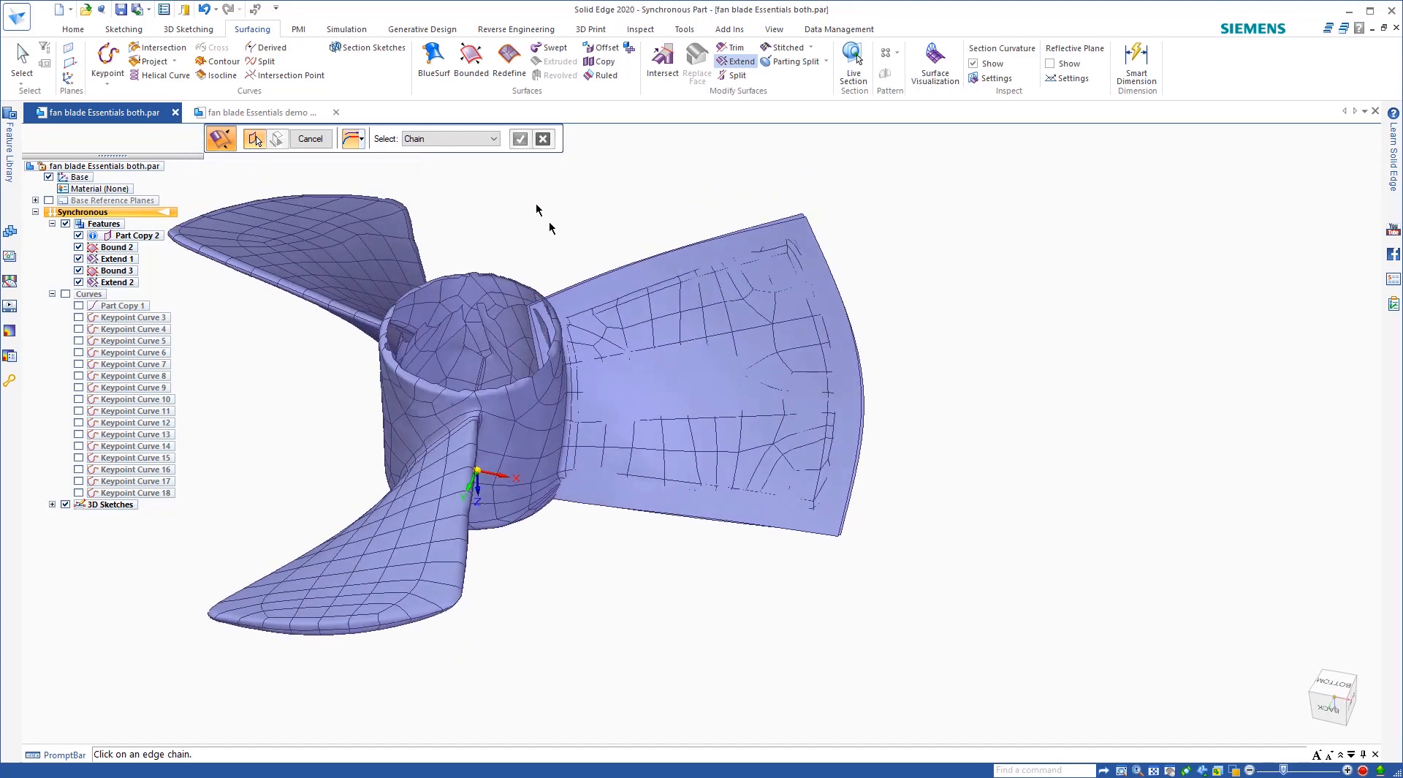
scroll("up", 3)
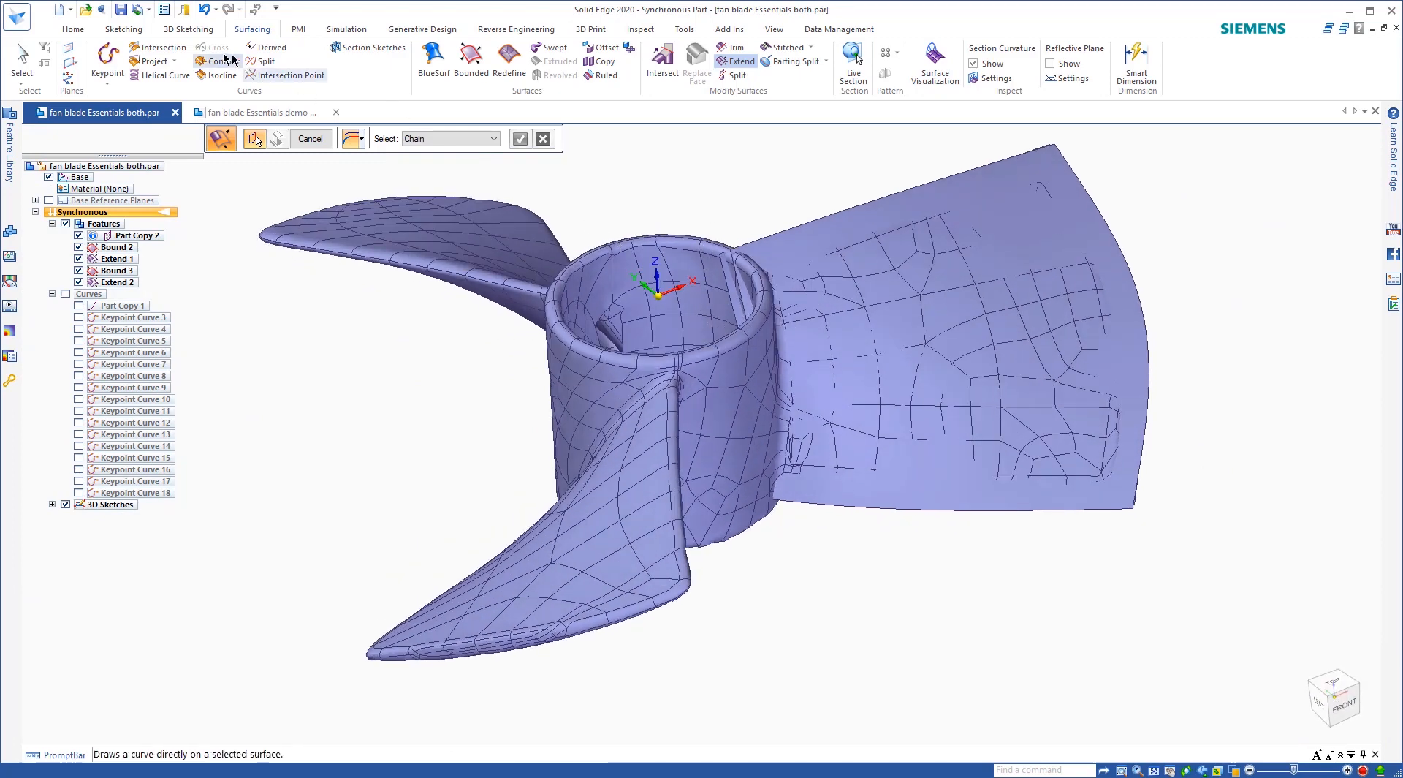
Step: Hide the Bound and Extend surfaces and view the scanned fan from the top
left_click(122, 29)
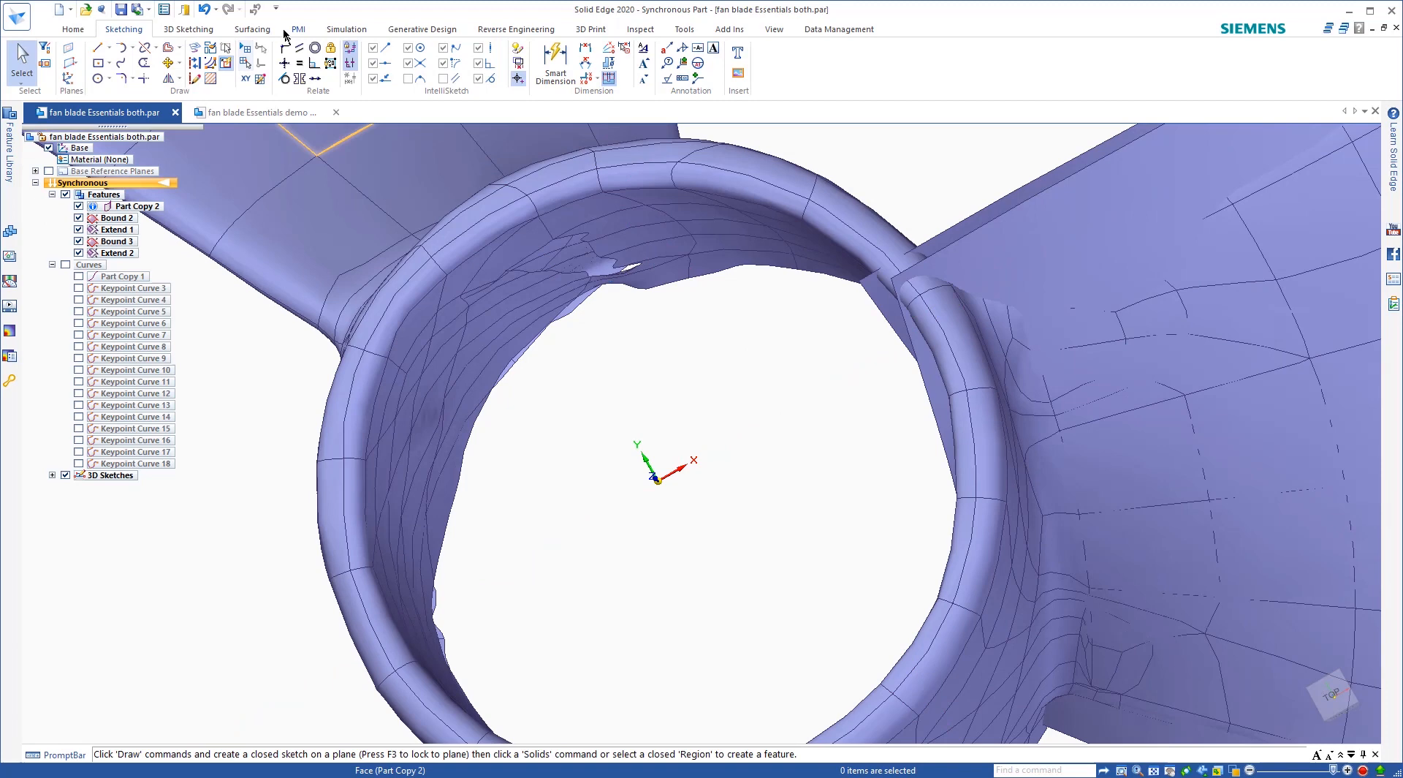
mouse_move(711, 29)
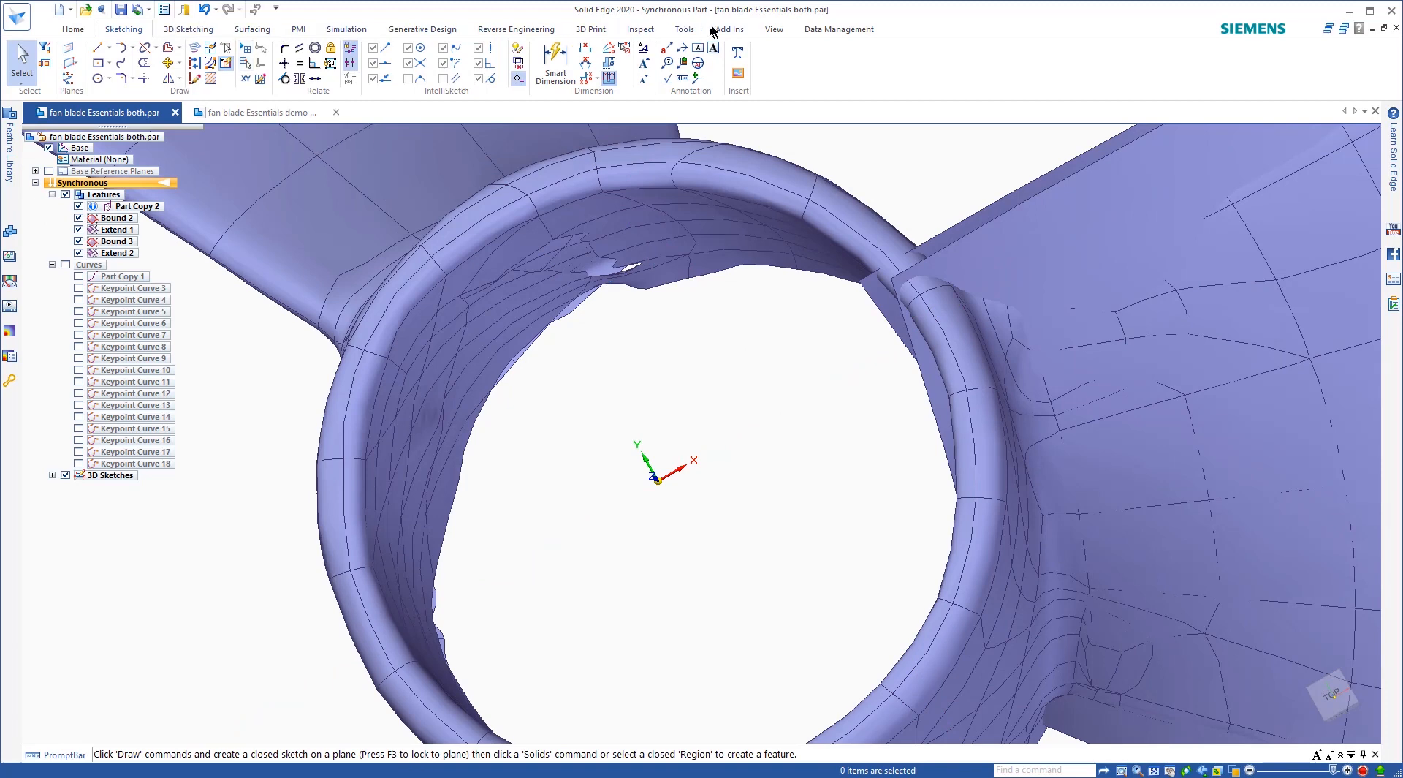
left_click(773, 29)
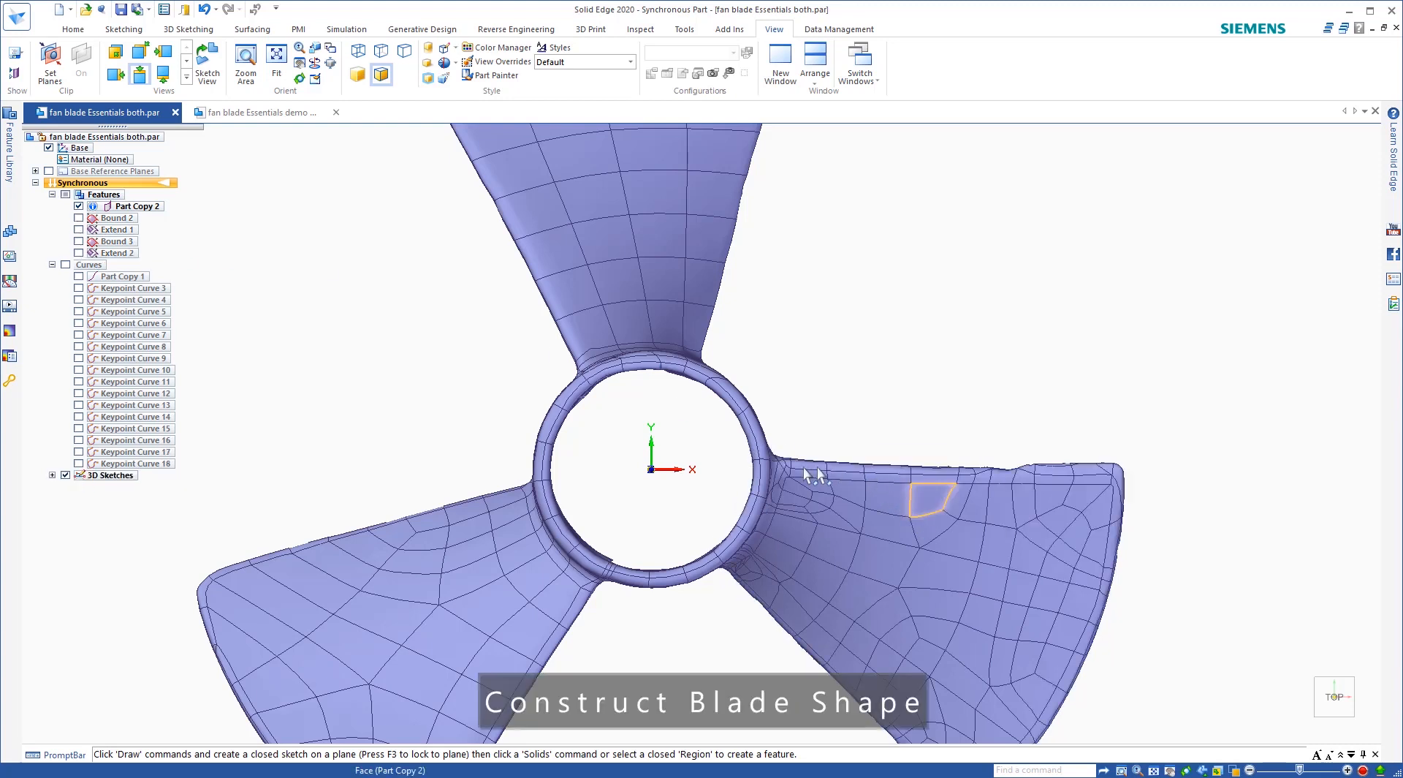
mouse_move(842, 440)
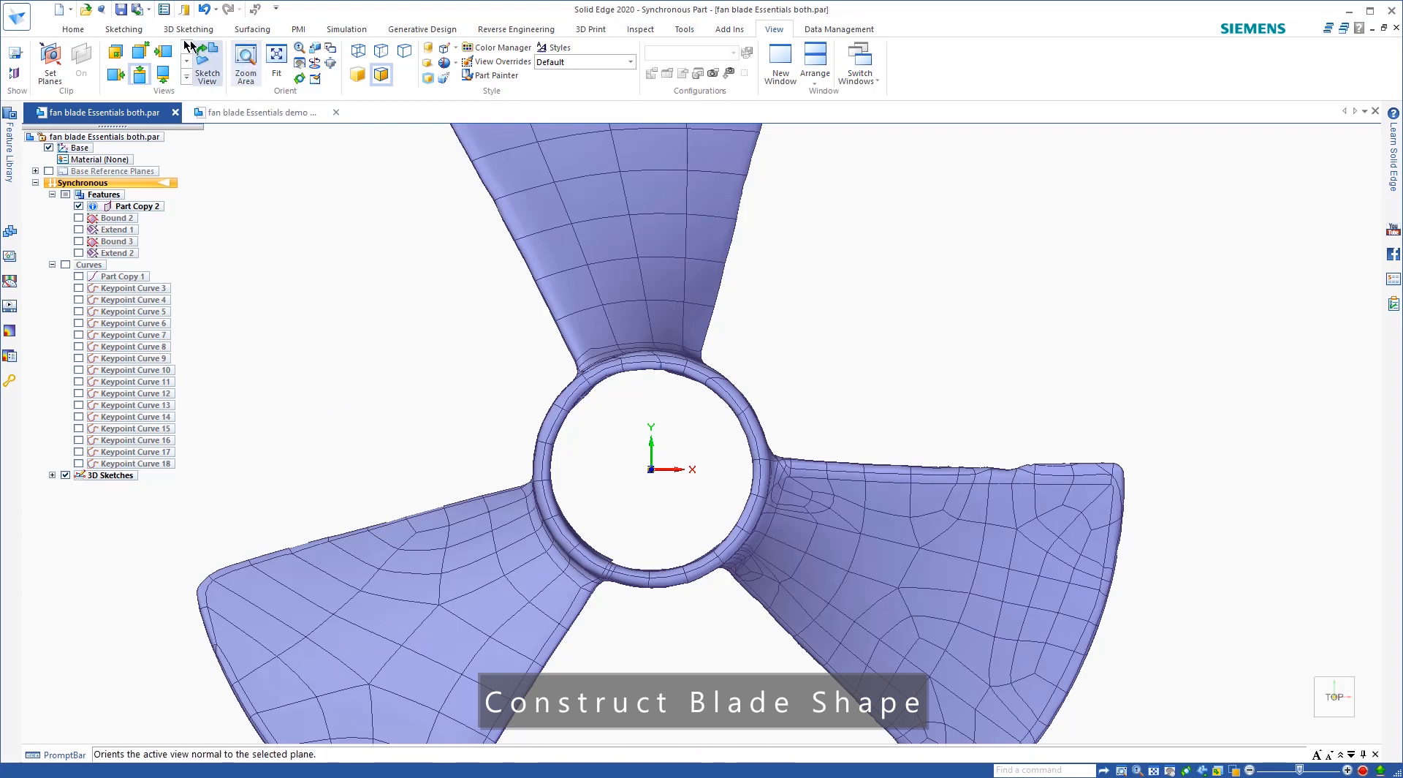
Step: Sketch two radial blade lines, a hub circle and an outer circle on the top plane
left_click(123, 29)
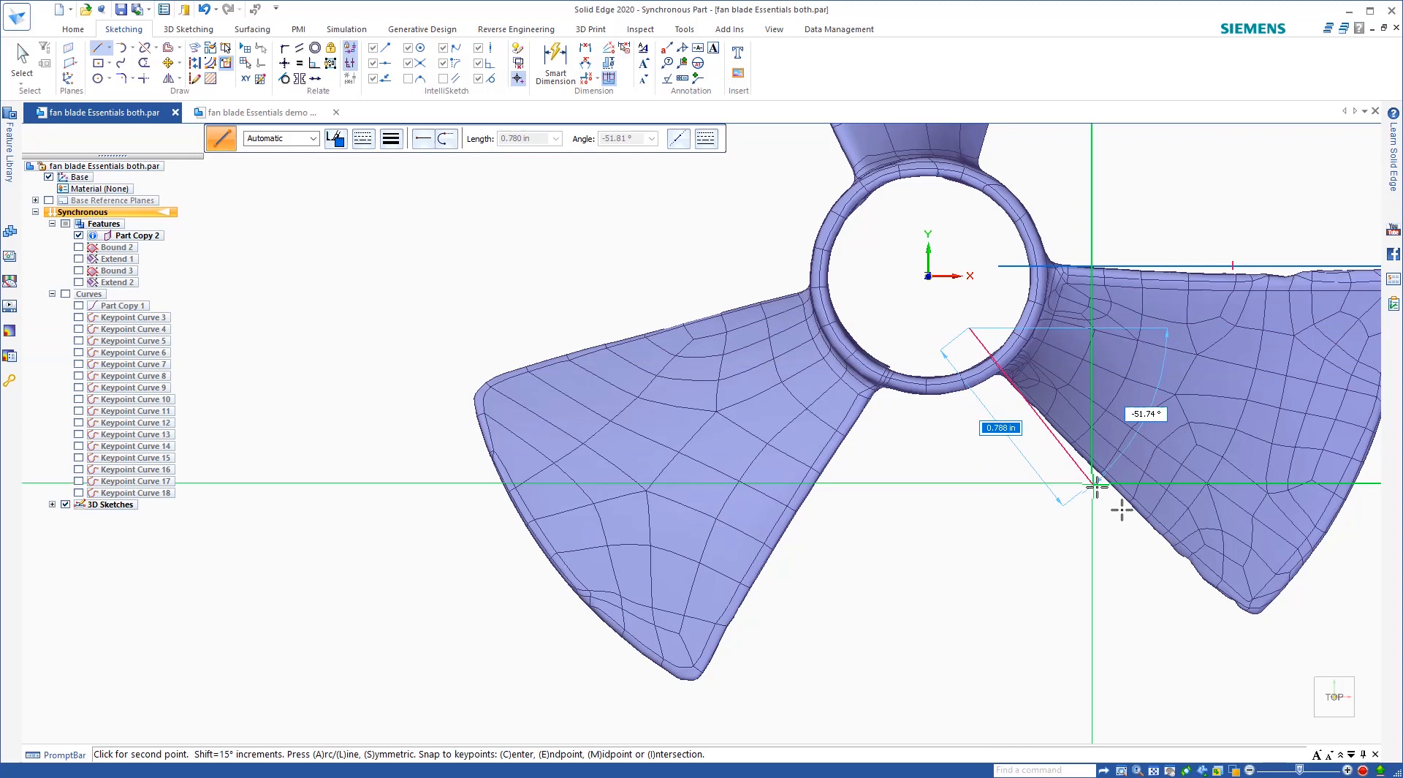
mouse_move(1298, 667)
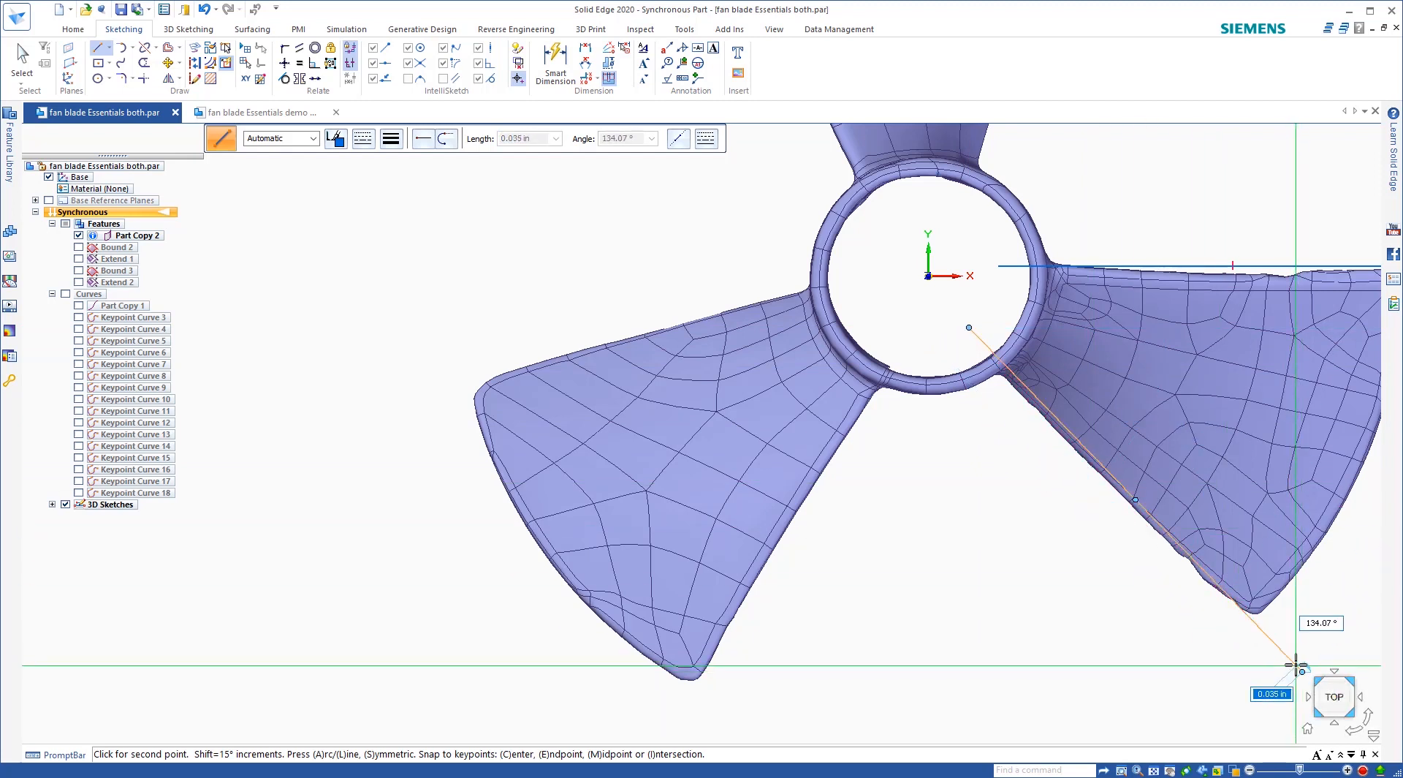
key("Escape")
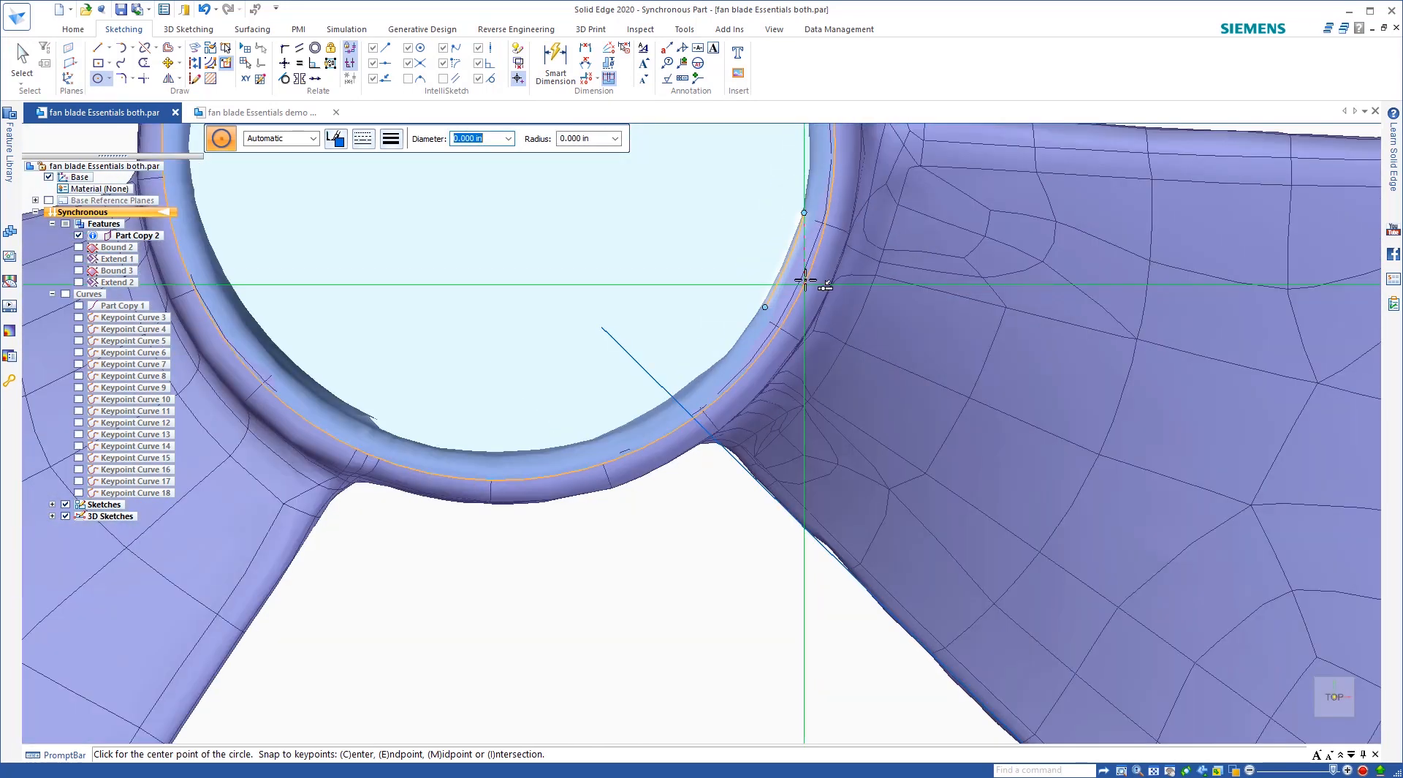
scroll("down", 3)
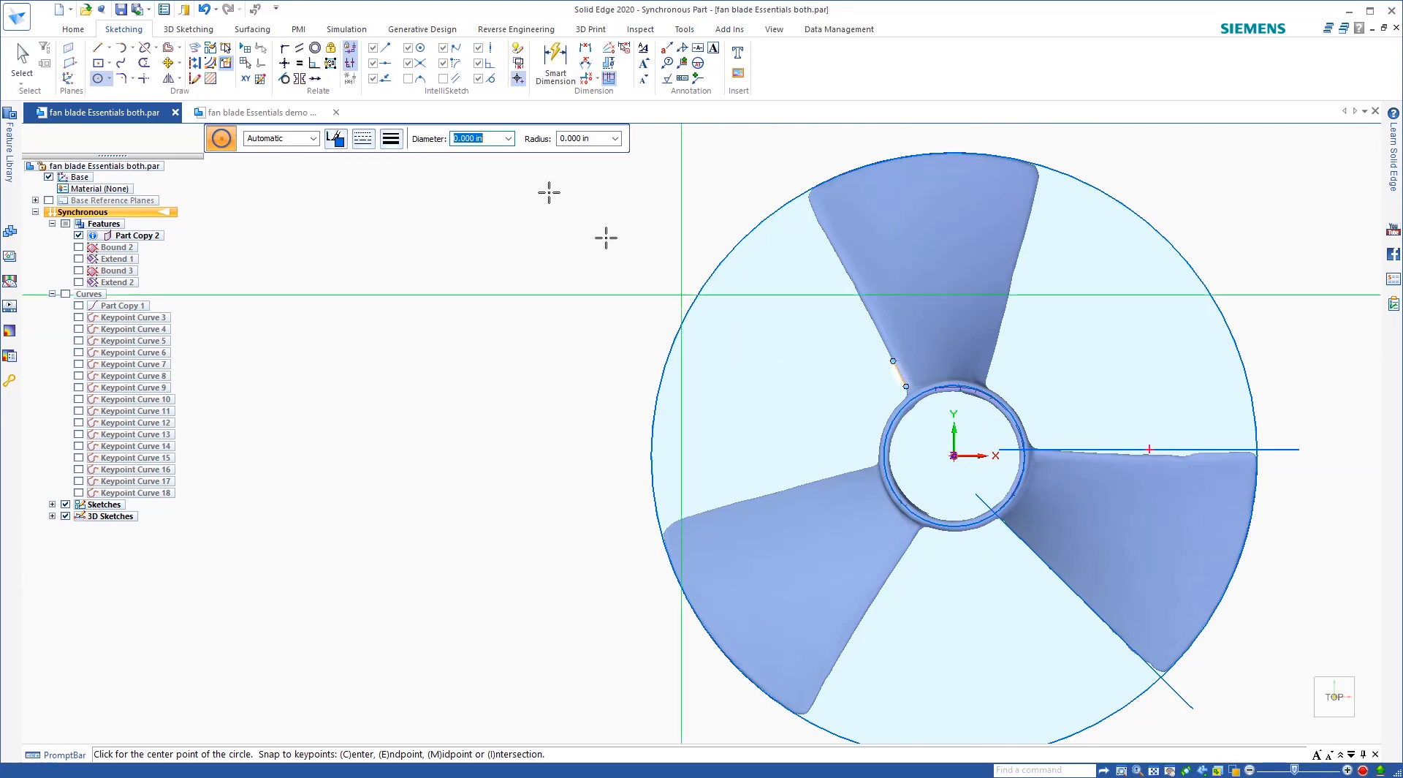
key("Escape")
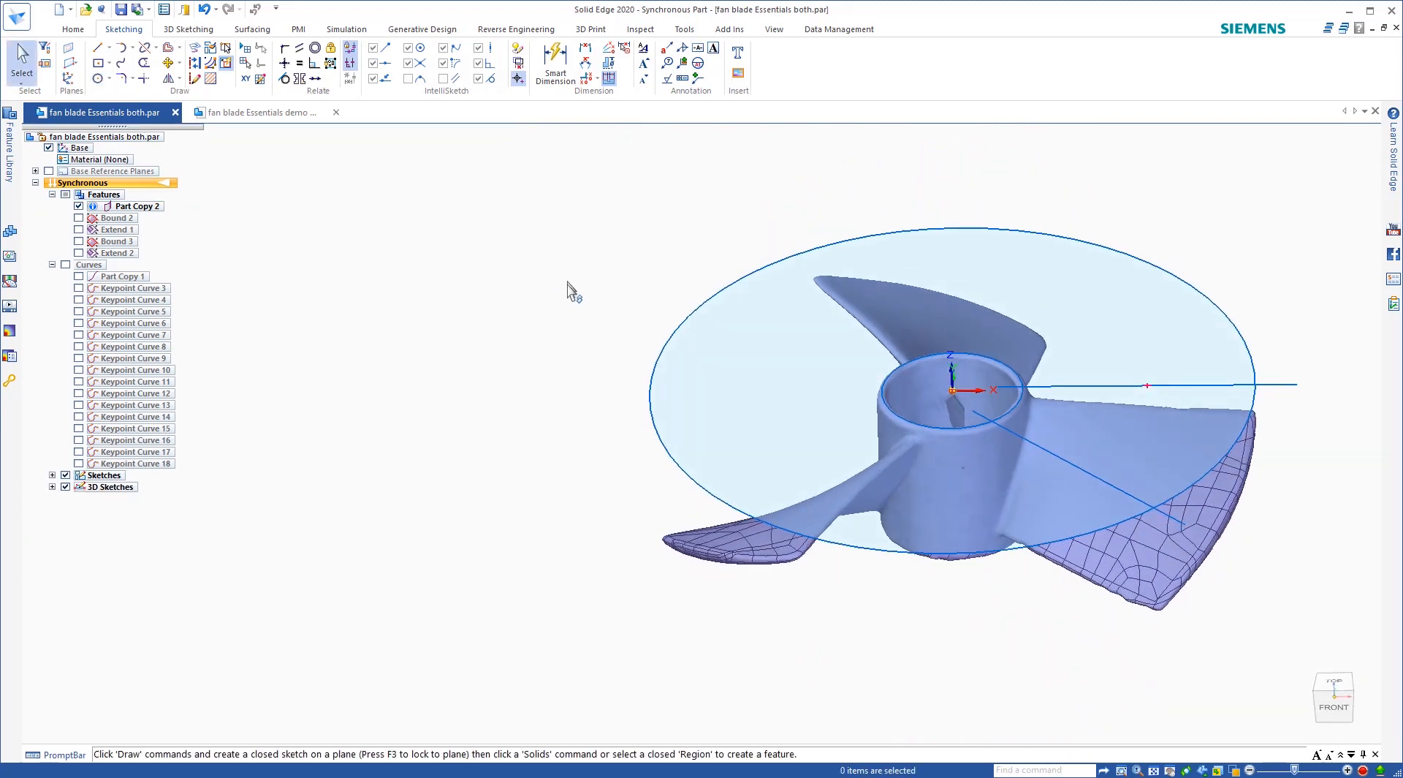
mouse_move(170, 77)
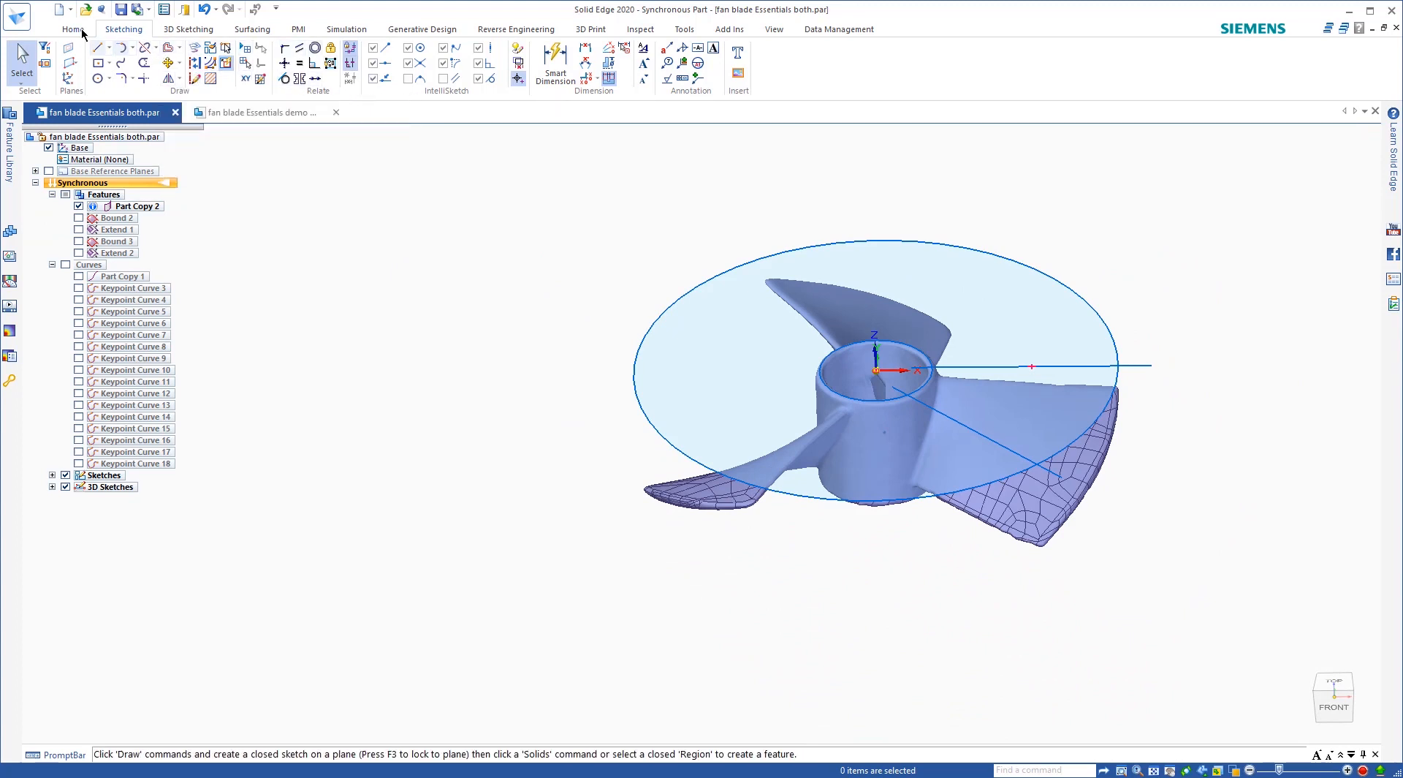
Step: Extrude the sketched wedge region into solid block Protrusion 1
left_click(73, 29)
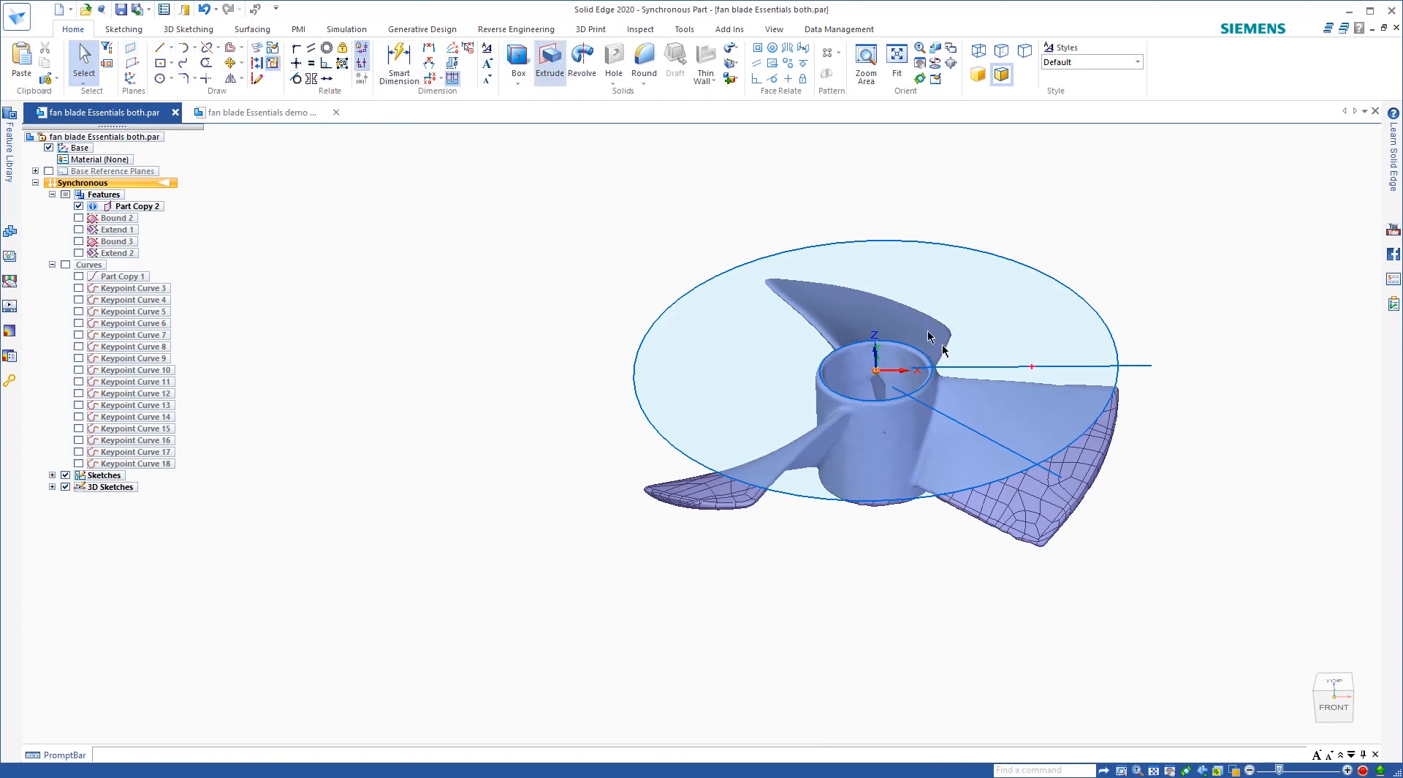
left_click(1003, 402)
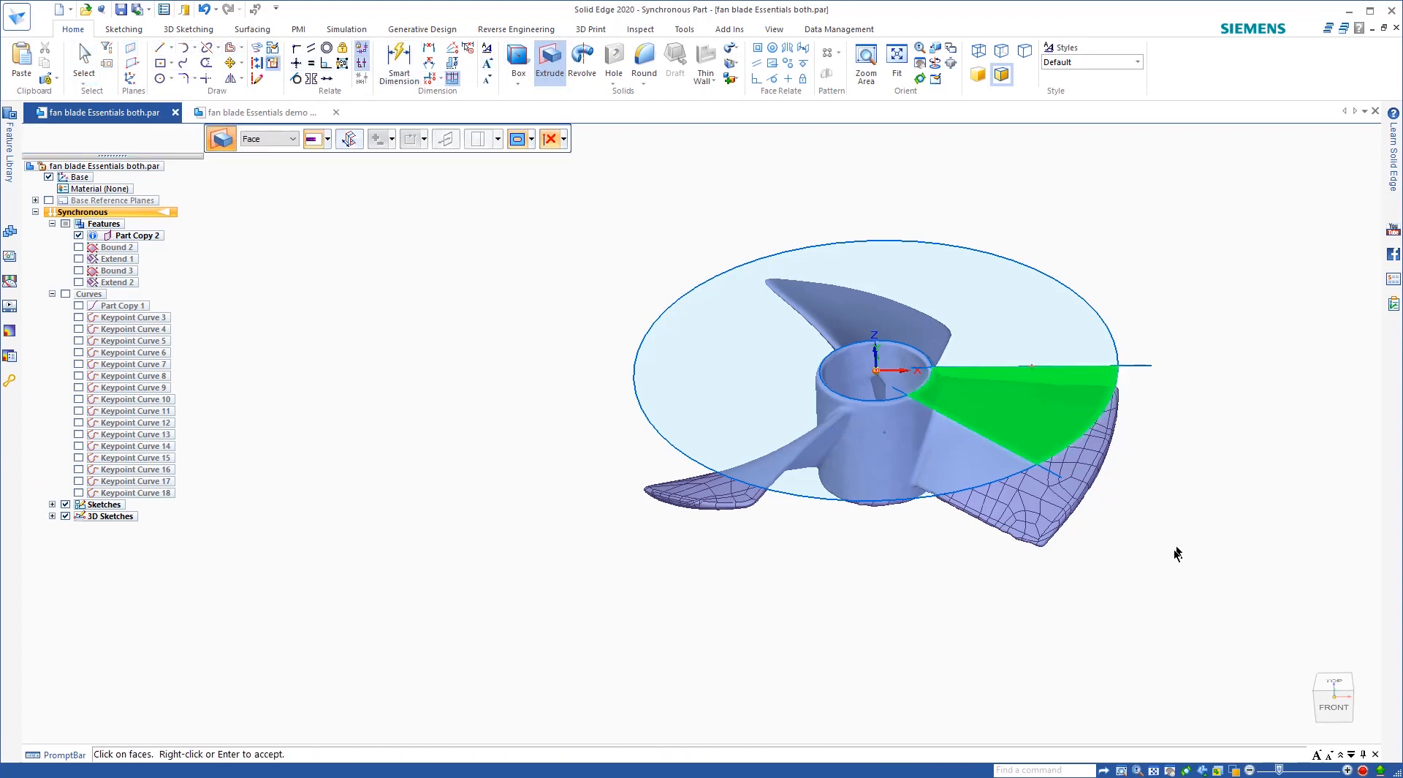
left_click(1003, 421)
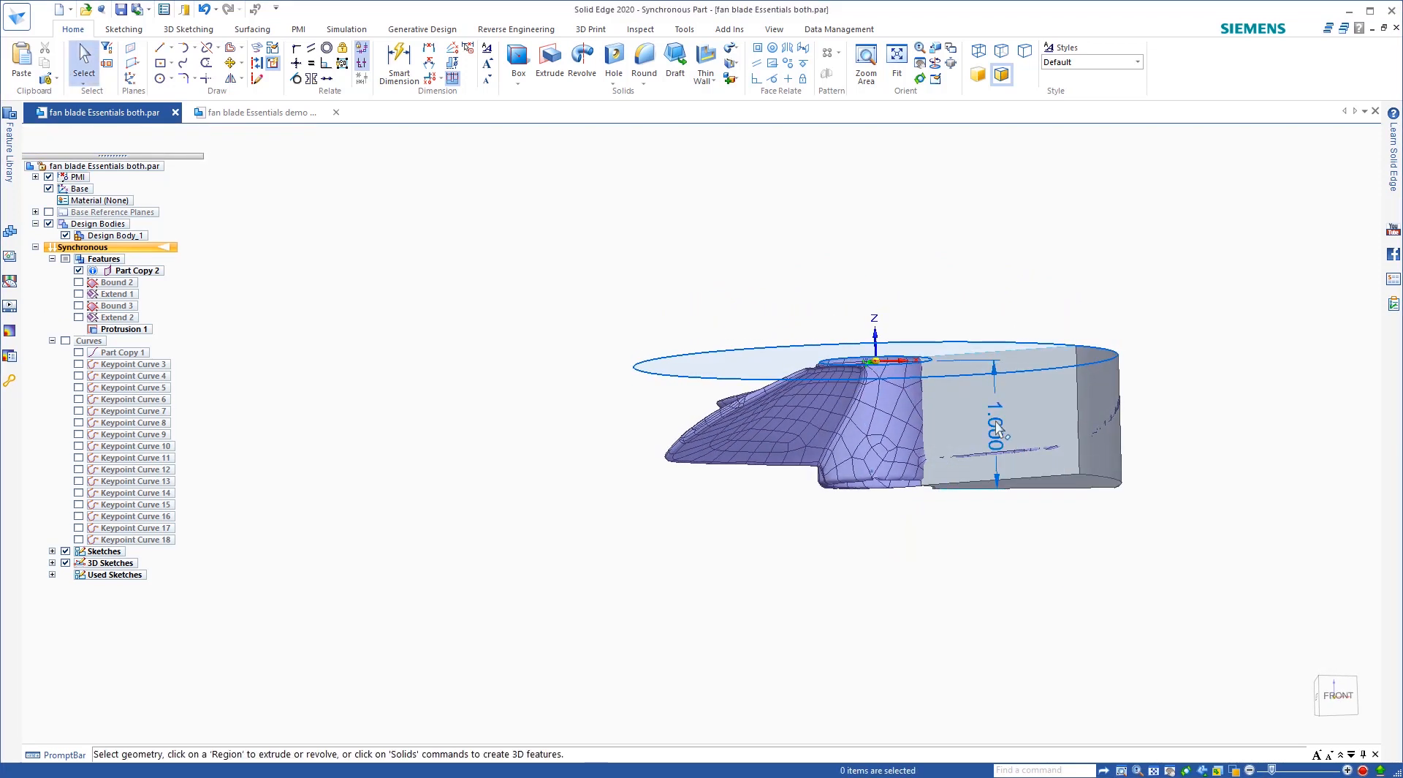
left_click(996, 430)
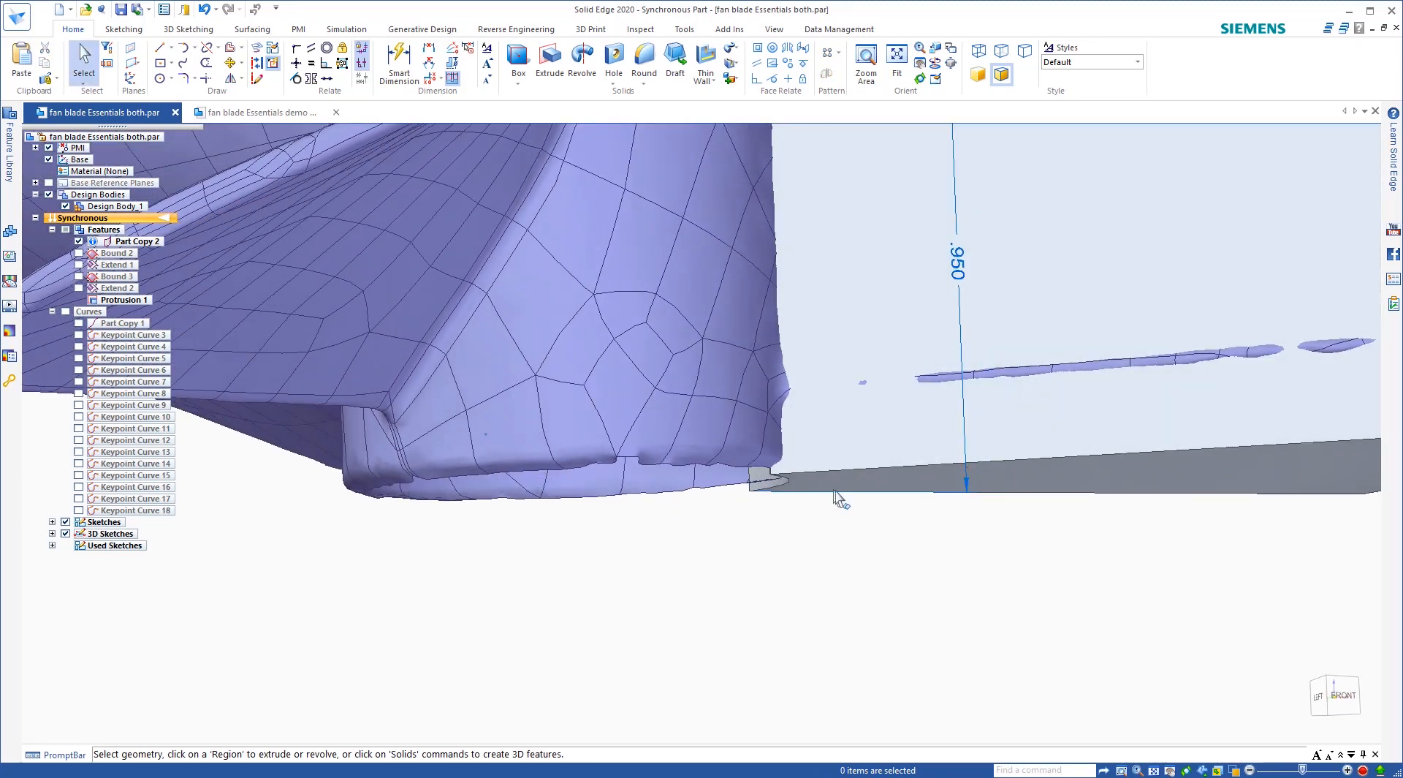
Step: Edit the block's thickness dimension to .9
left_click(956, 262)
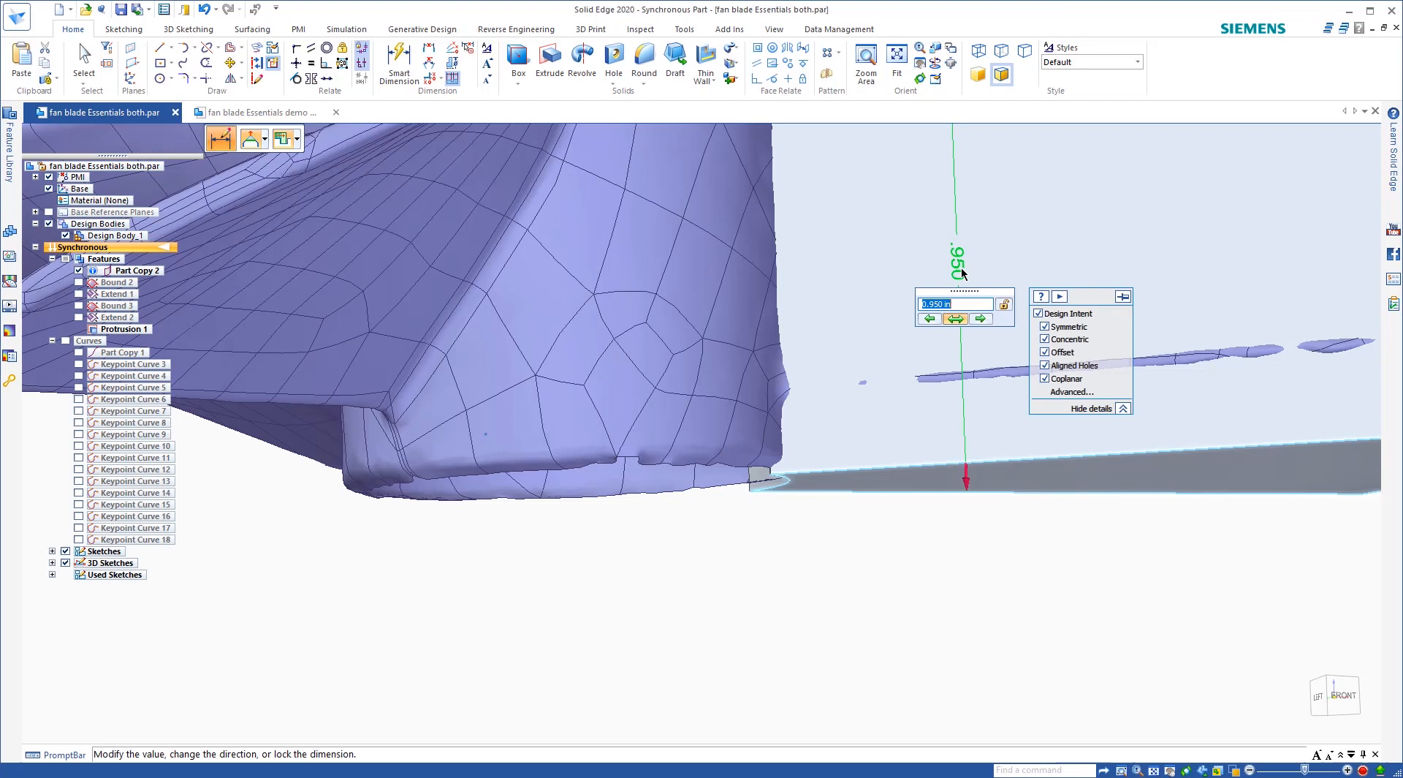
type(".9")
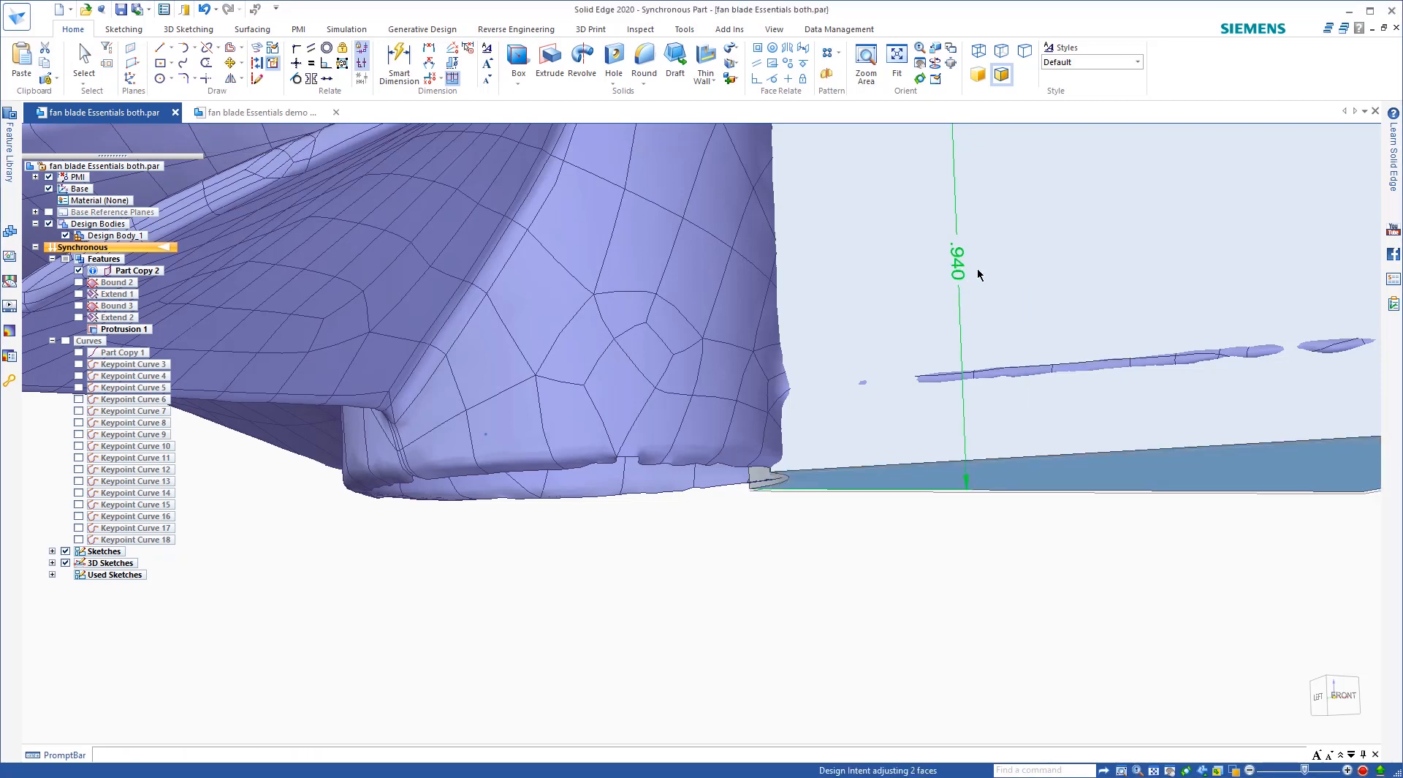
left_click(957, 273)
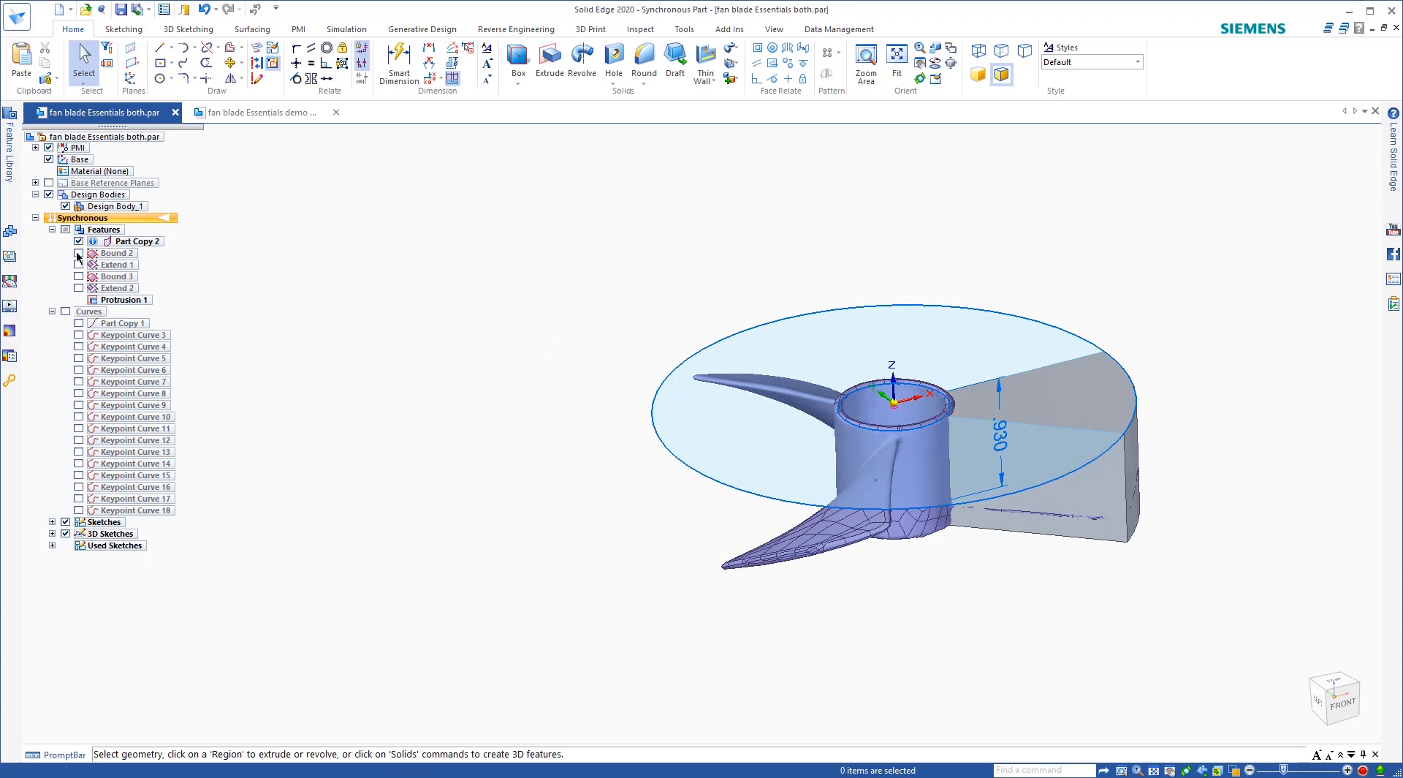
Step: Show the Bound 2 surface, hide the scanned fan mesh, and start Replace Face on the blade block
left_click(79, 253)
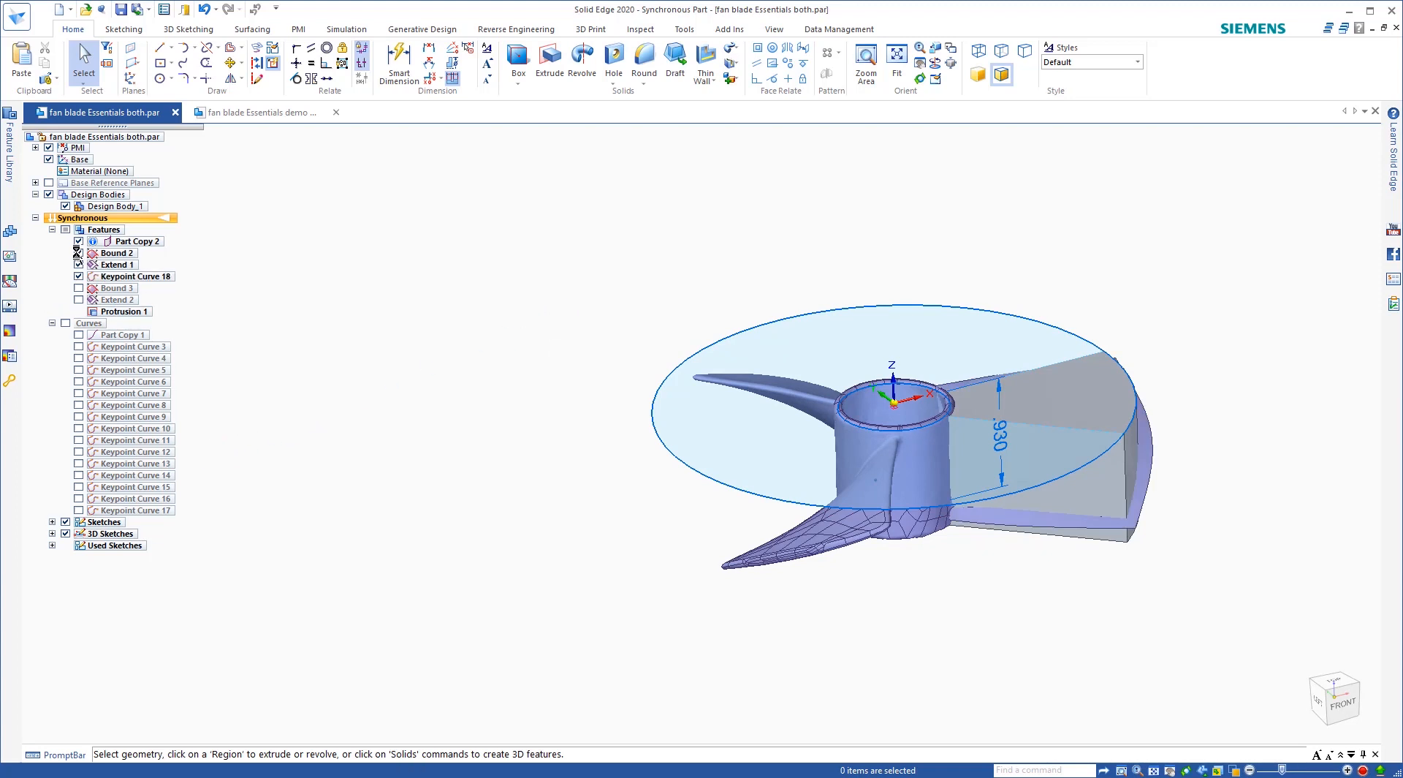
left_click(77, 241)
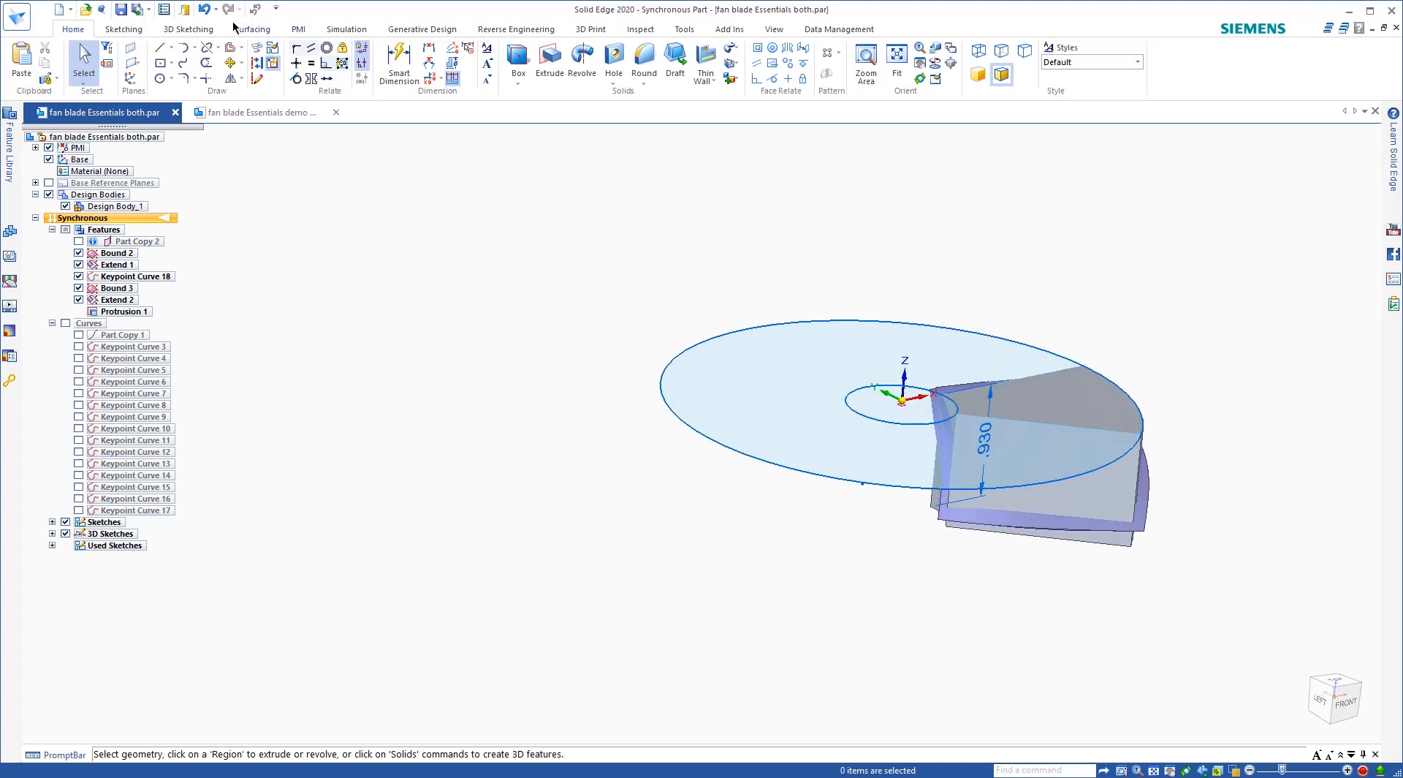
left_click(253, 30)
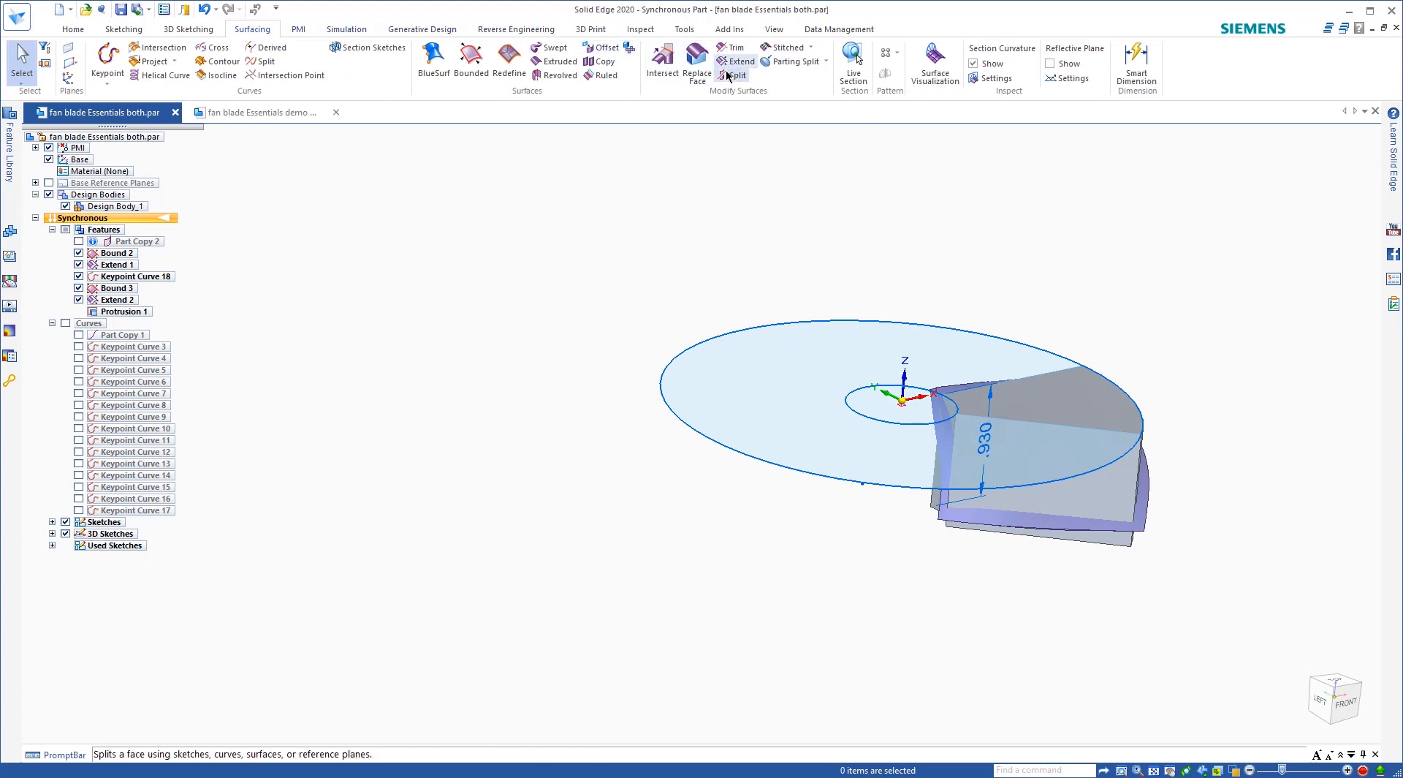
left_click(696, 63)
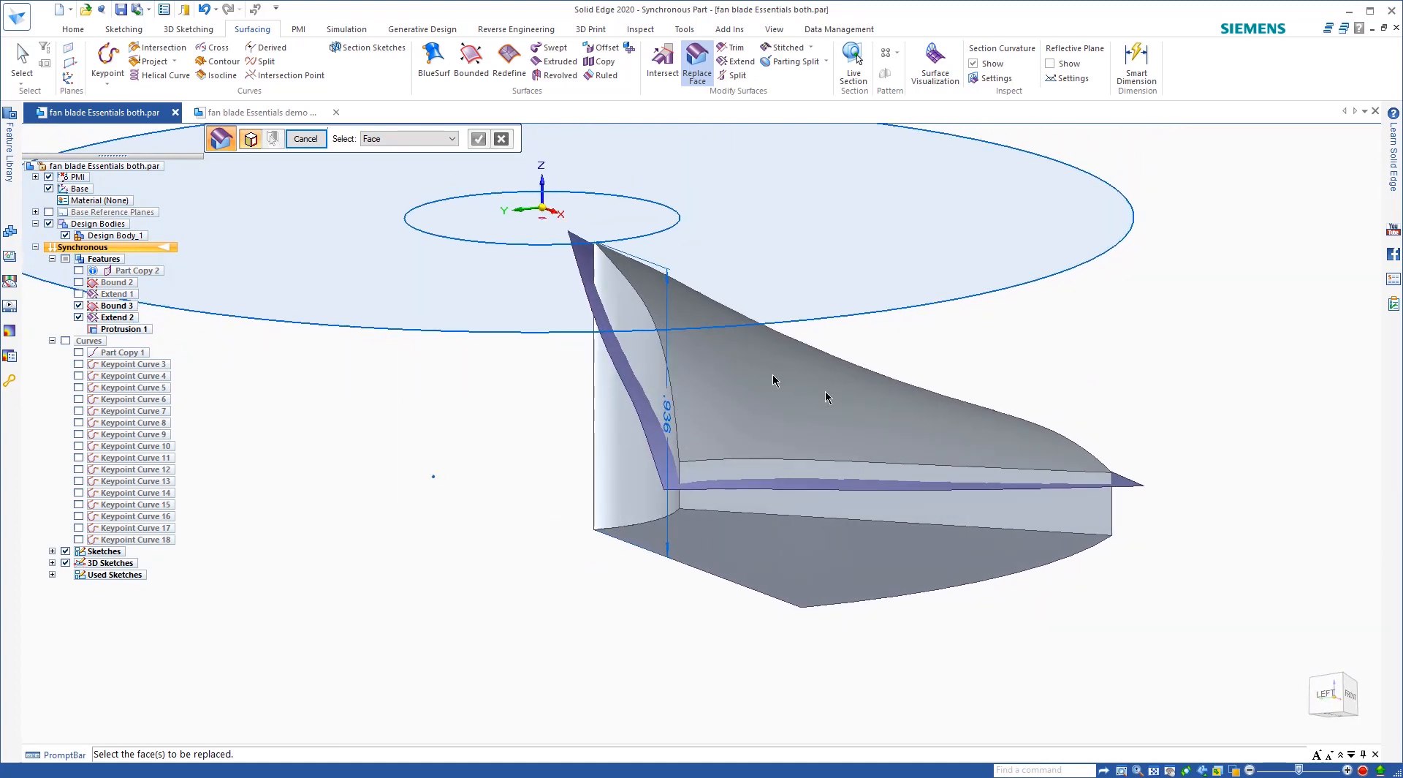
mouse_move(746, 555)
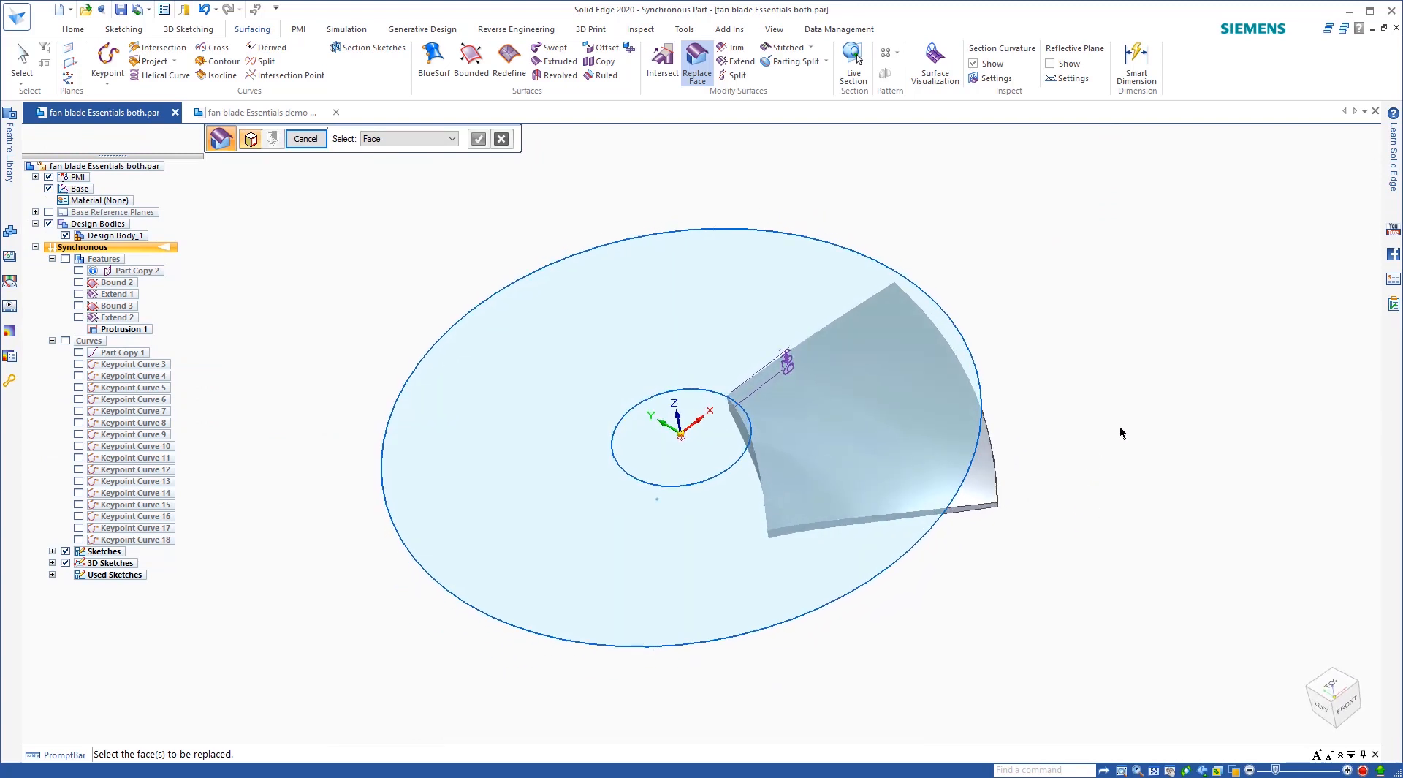
left_click_drag(806, 402, 814, 412)
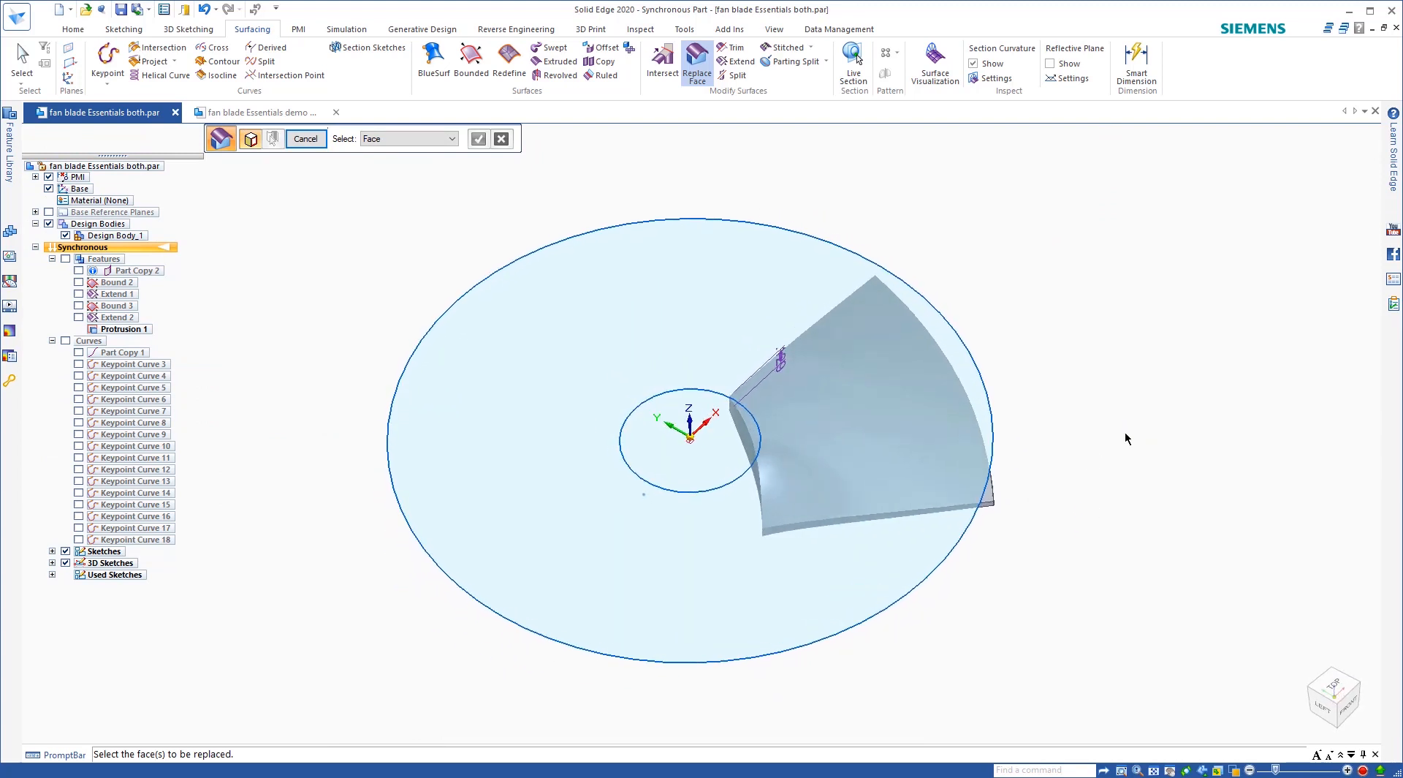
mouse_move(1064, 332)
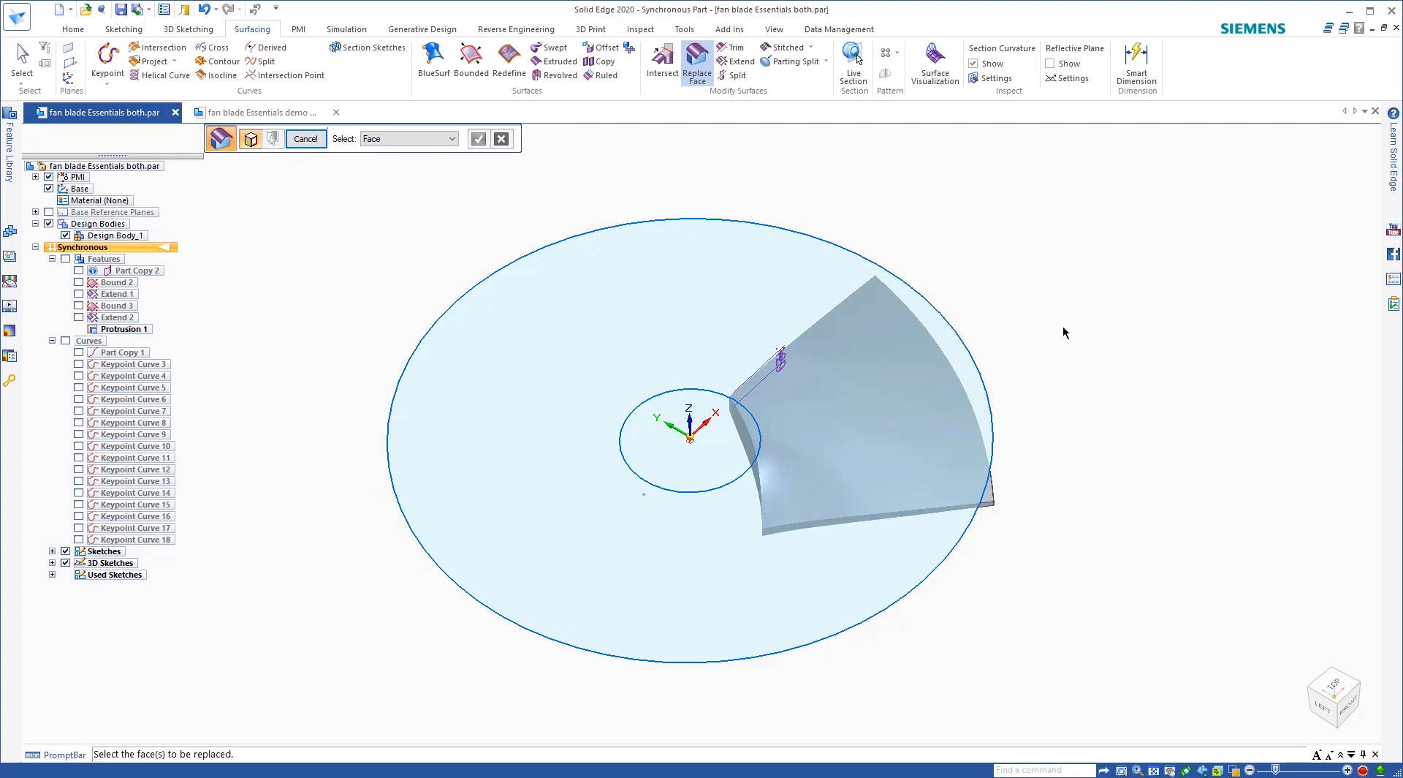
mouse_move(336, 77)
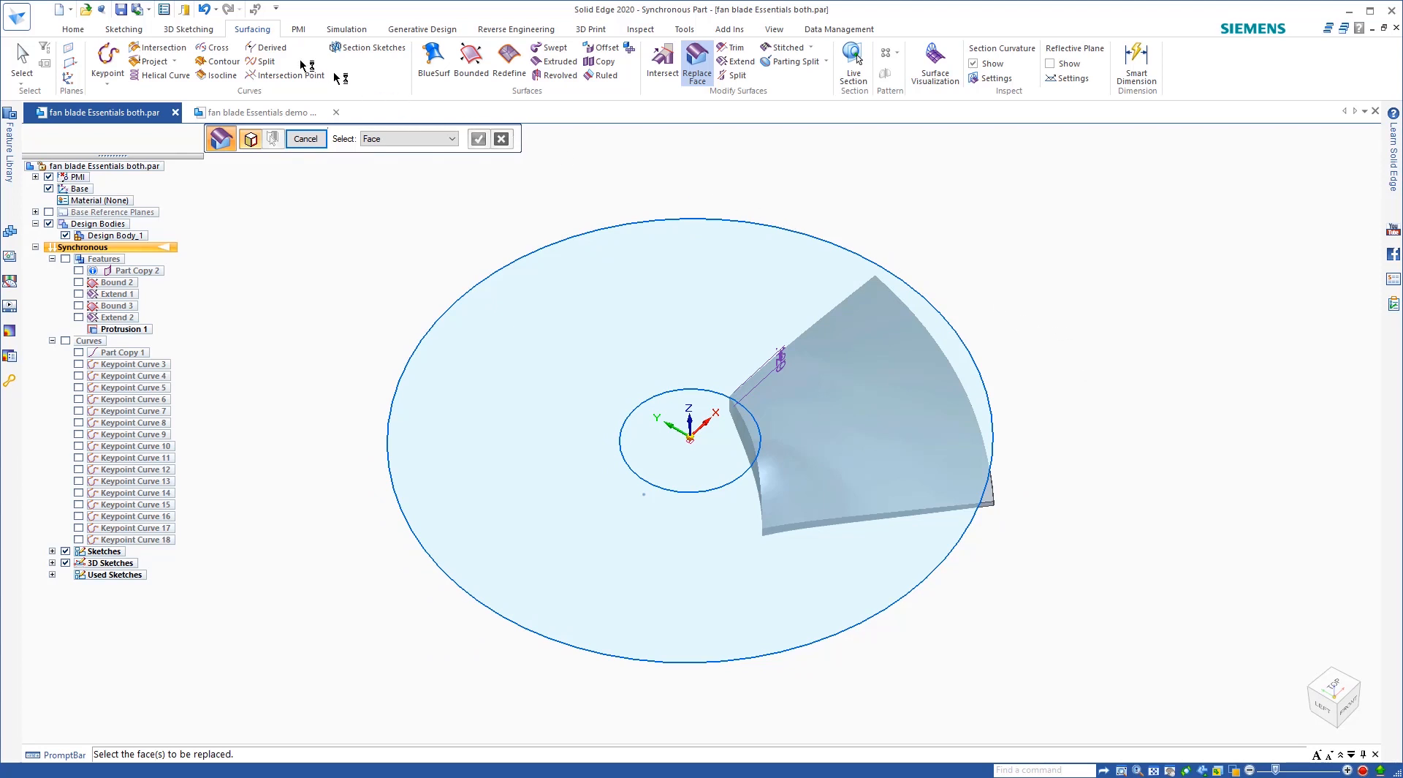
mouse_move(123, 30)
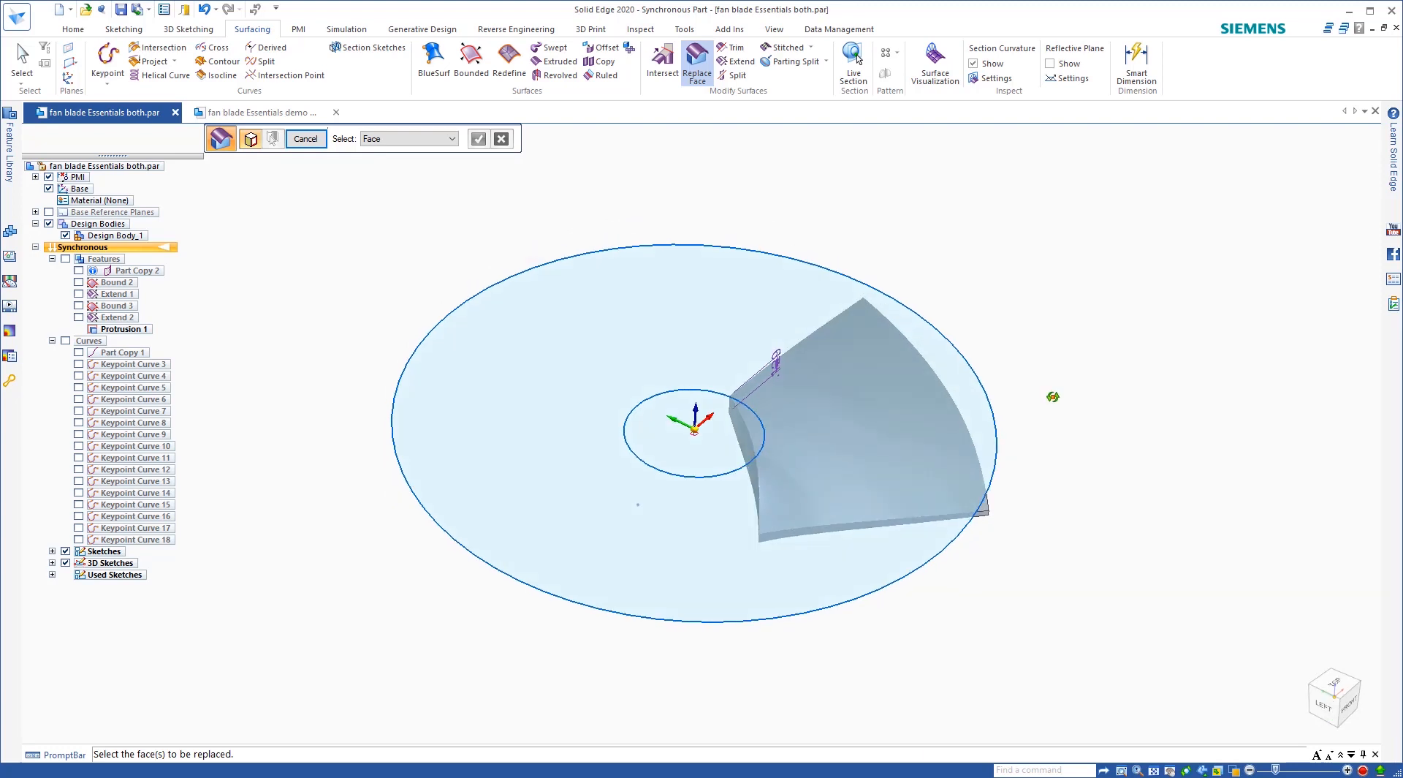
Step: Pick the hub circle and disc faces, then sketch the first hub circle centred at the origin
left_click(680, 434)
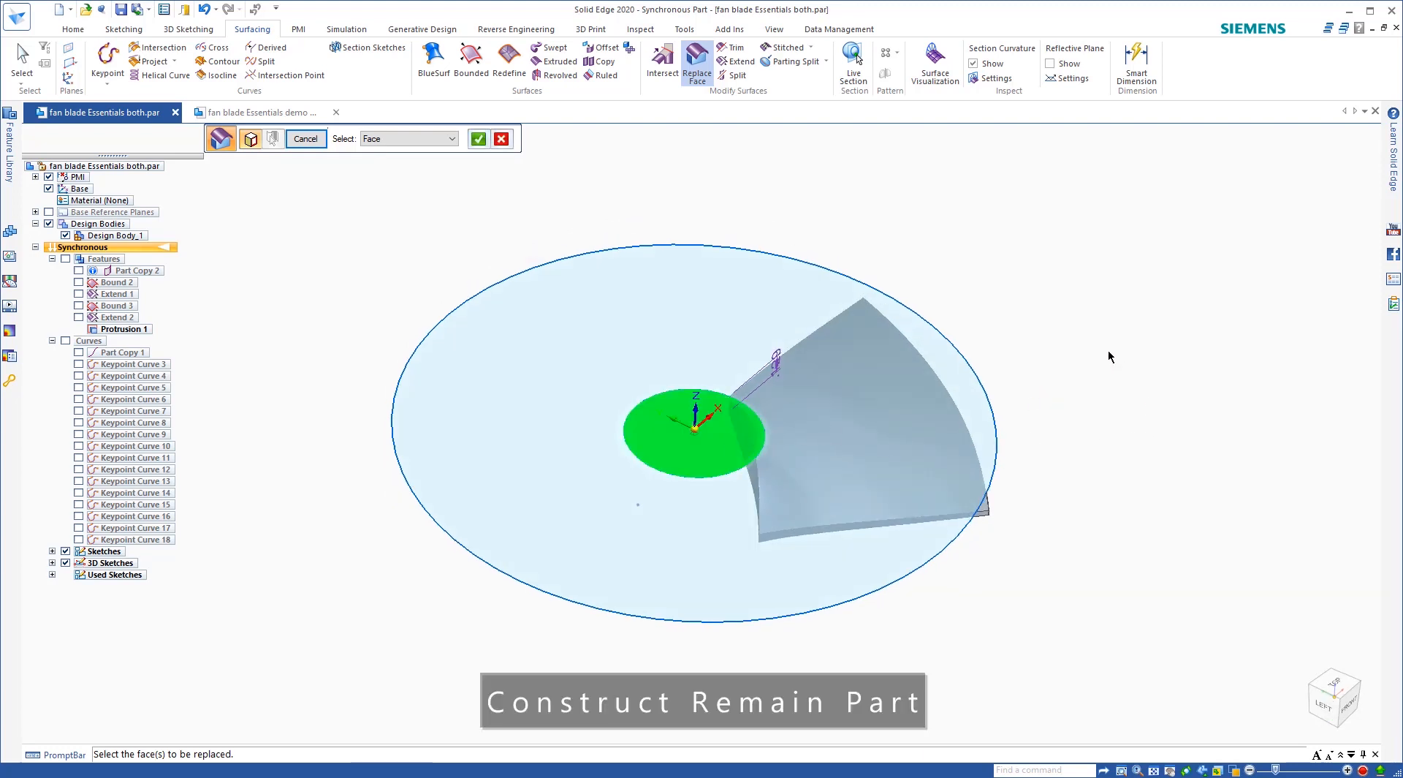
left_click(537, 493)
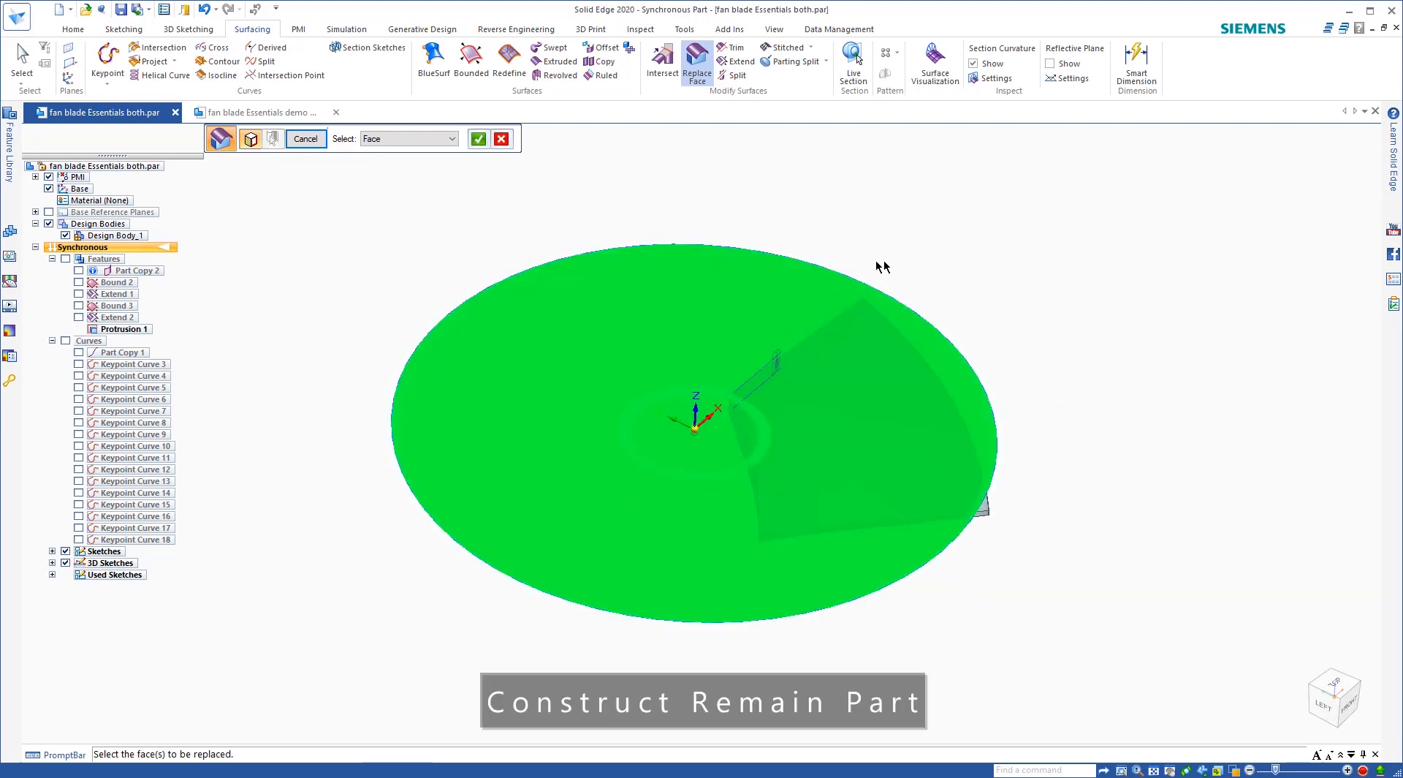
left_click(123, 29)
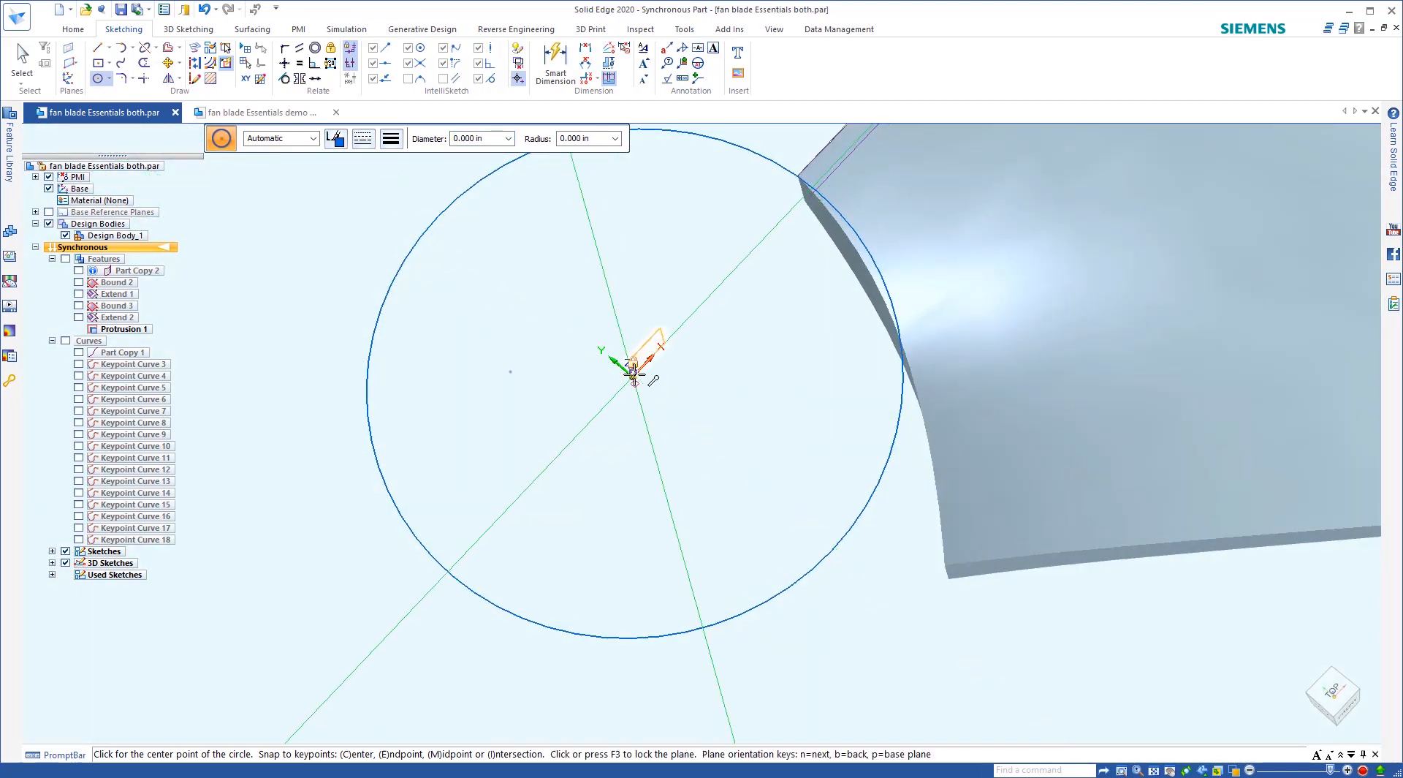
left_click(53, 341)
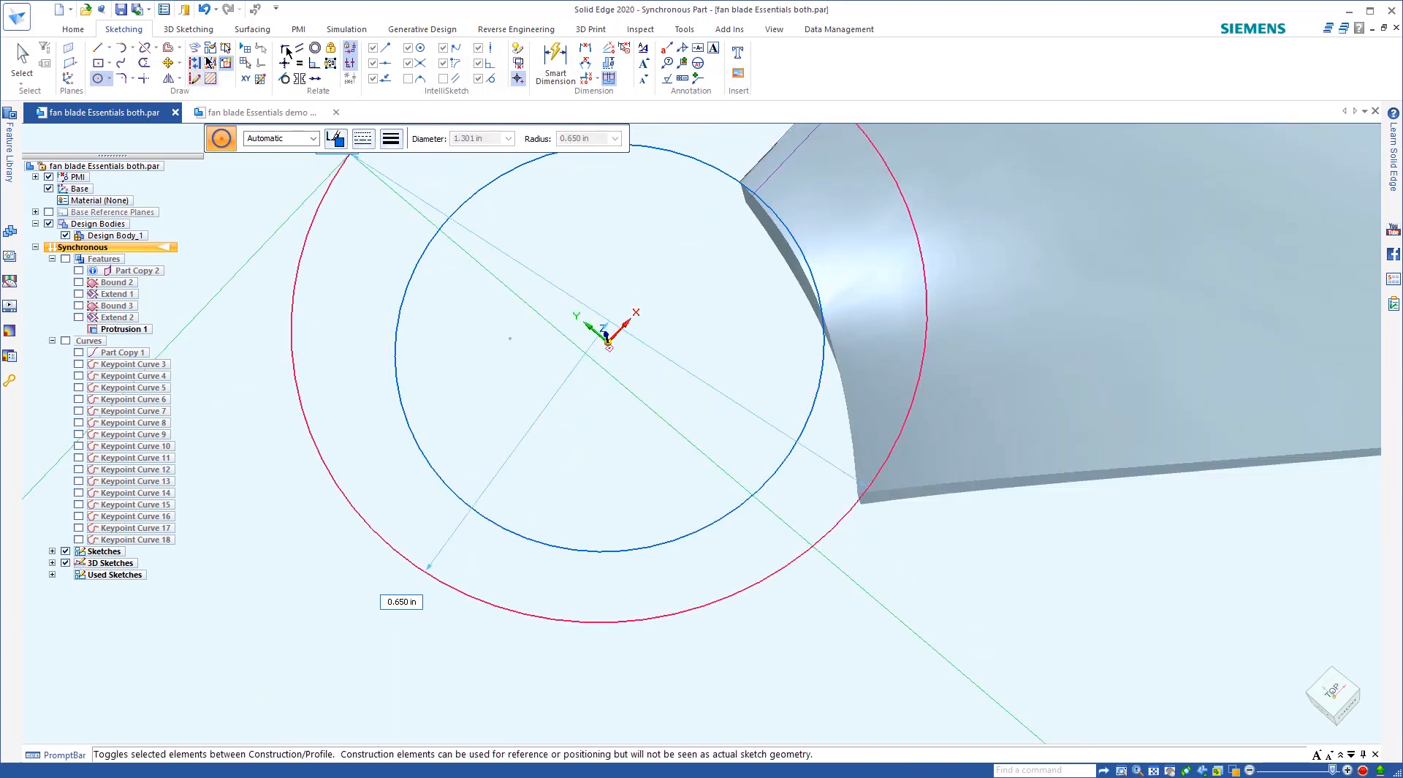
left_click(774, 29)
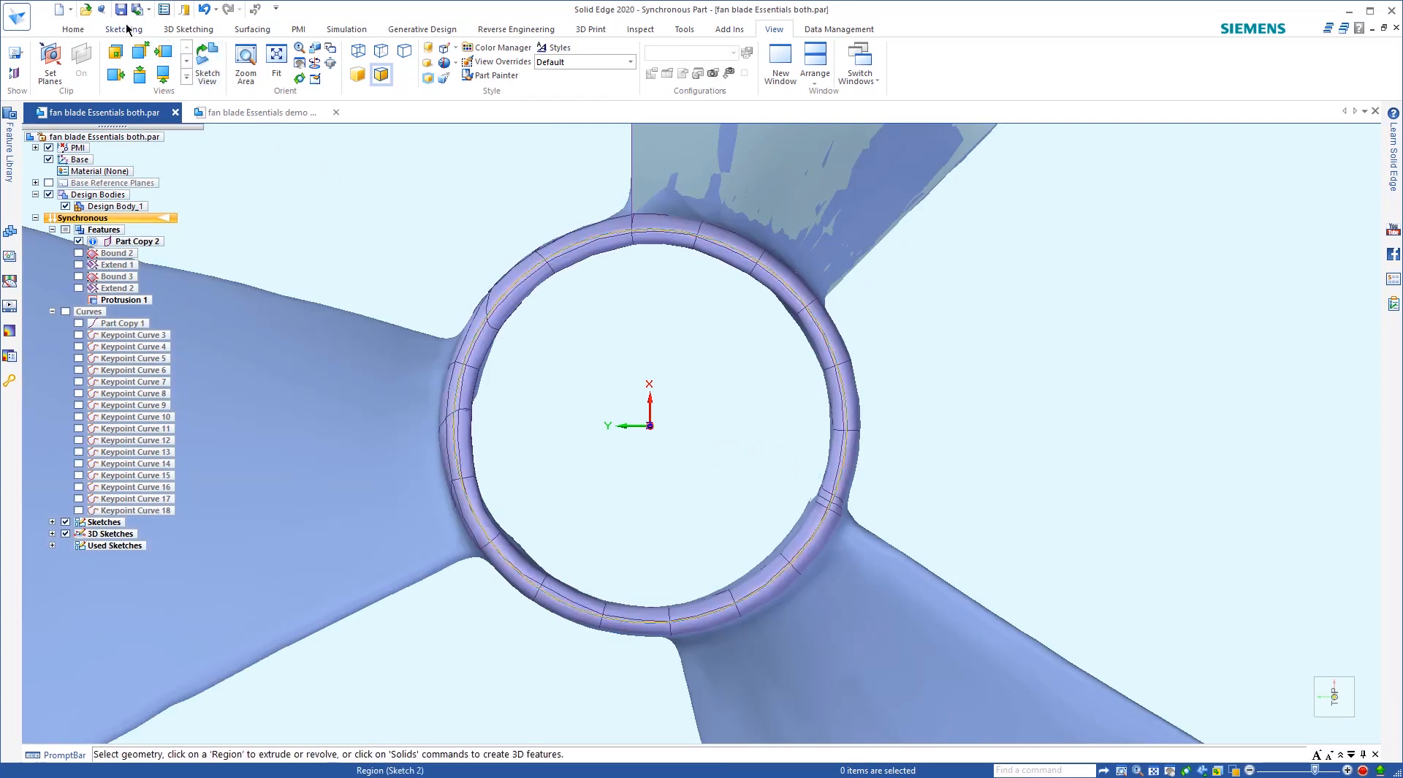
Step: Begin a second centre-point circle tracing the hub ring's other edge
left_click(123, 29)
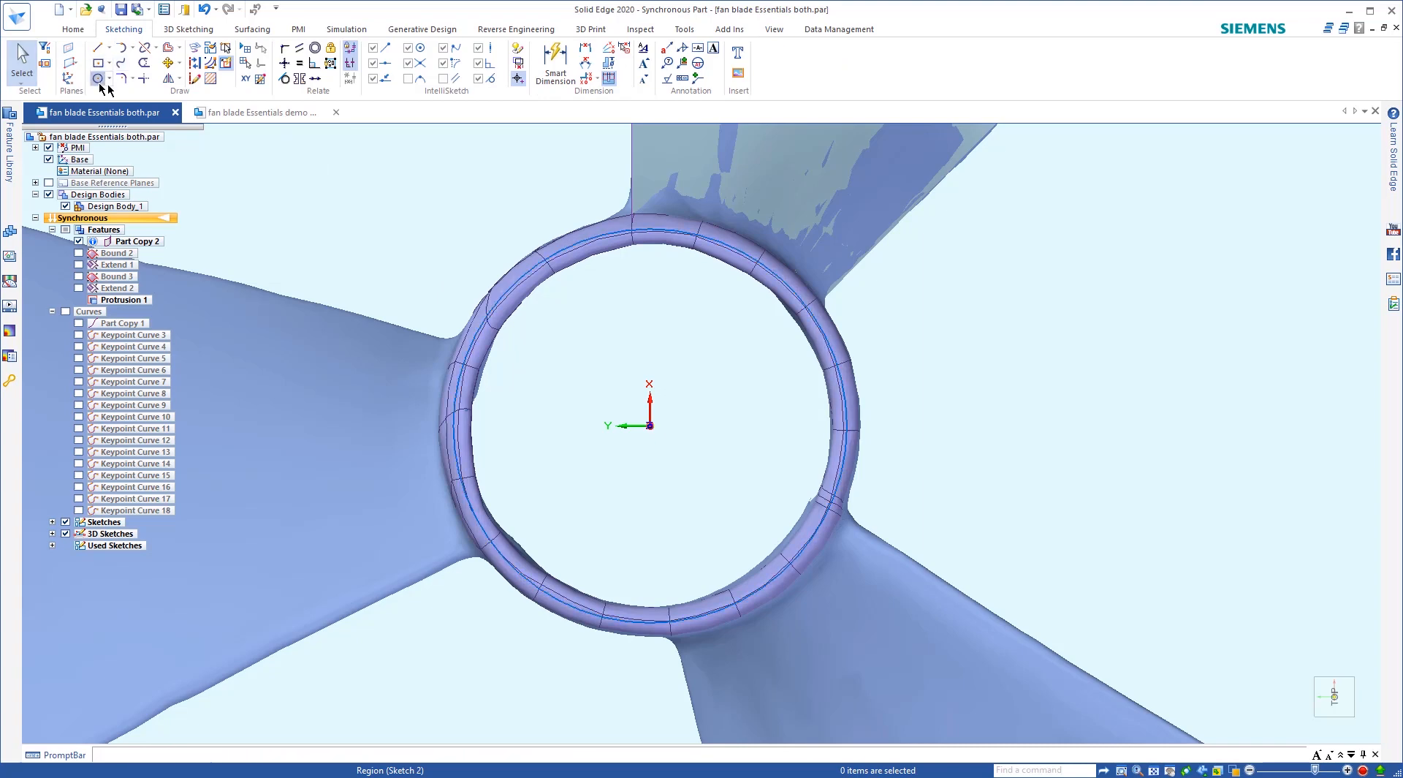
left_click(98, 77)
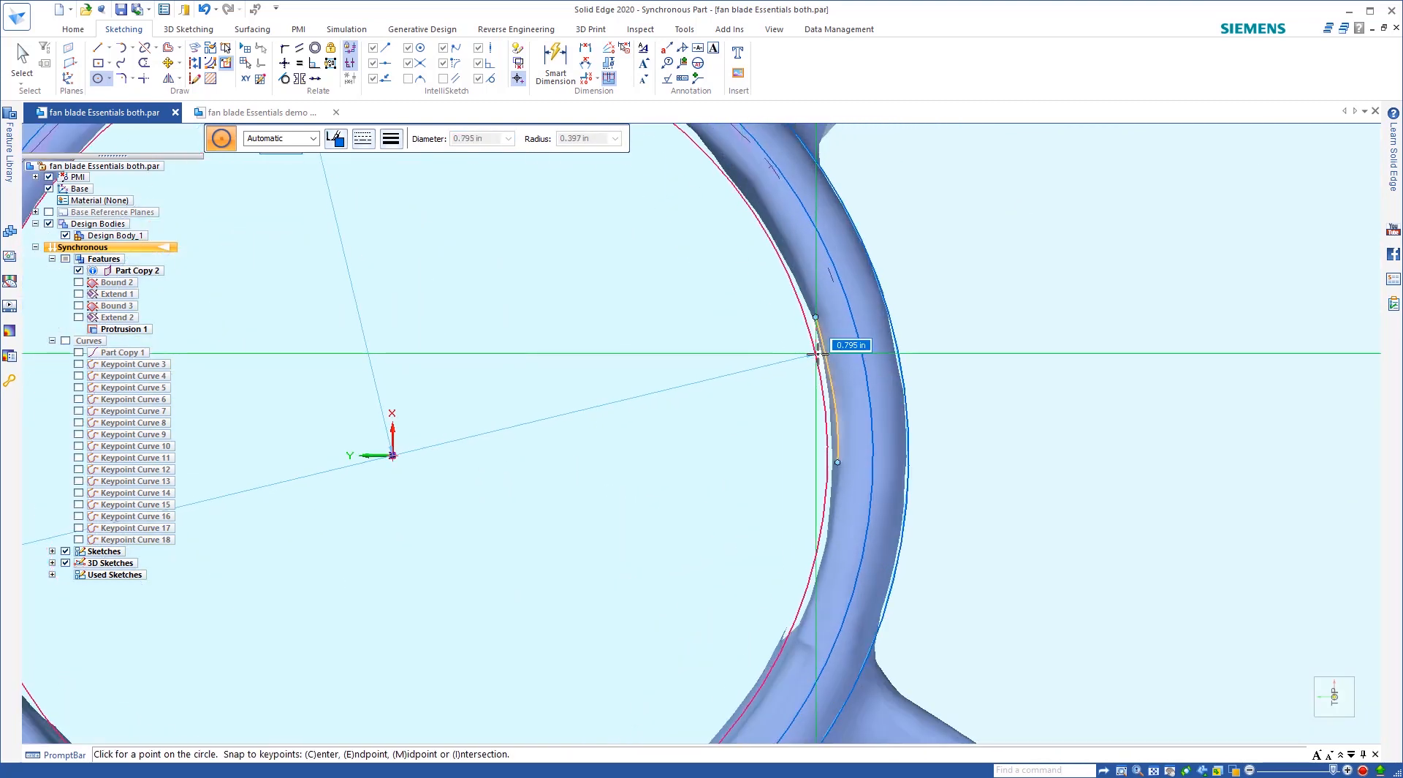
mouse_move(786, 260)
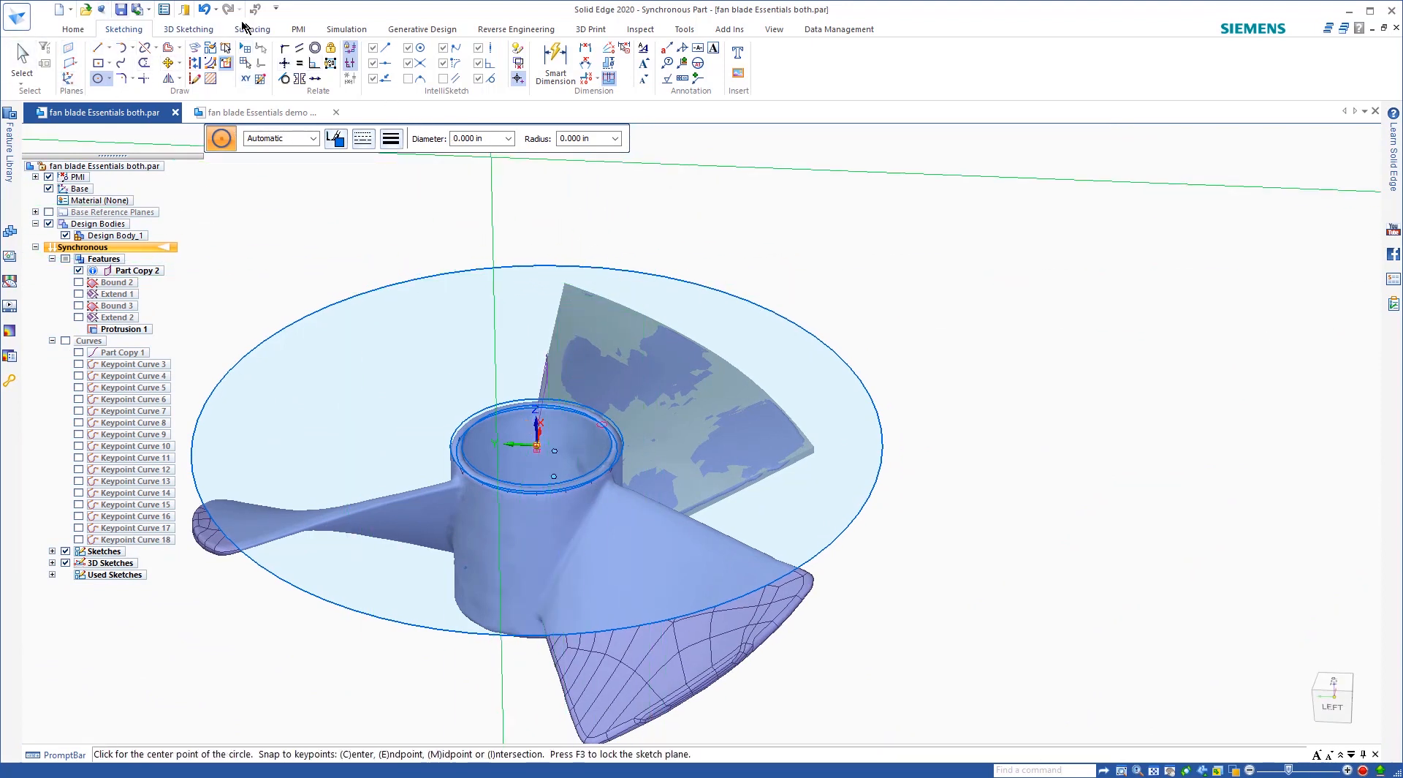
Step: Extrude the hub ring region 0.9 in to form the hollow cylindrical hub
left_click(73, 29)
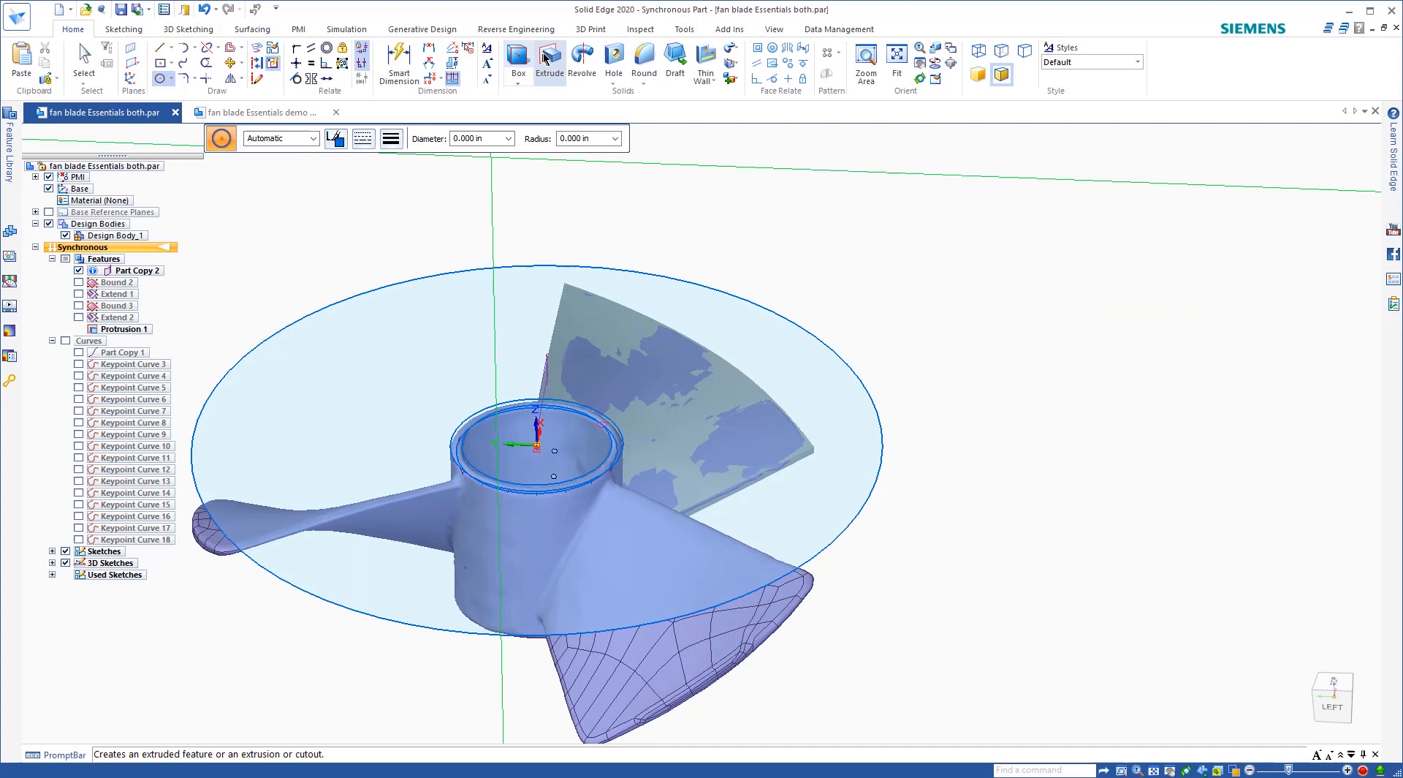
left_click(549, 62)
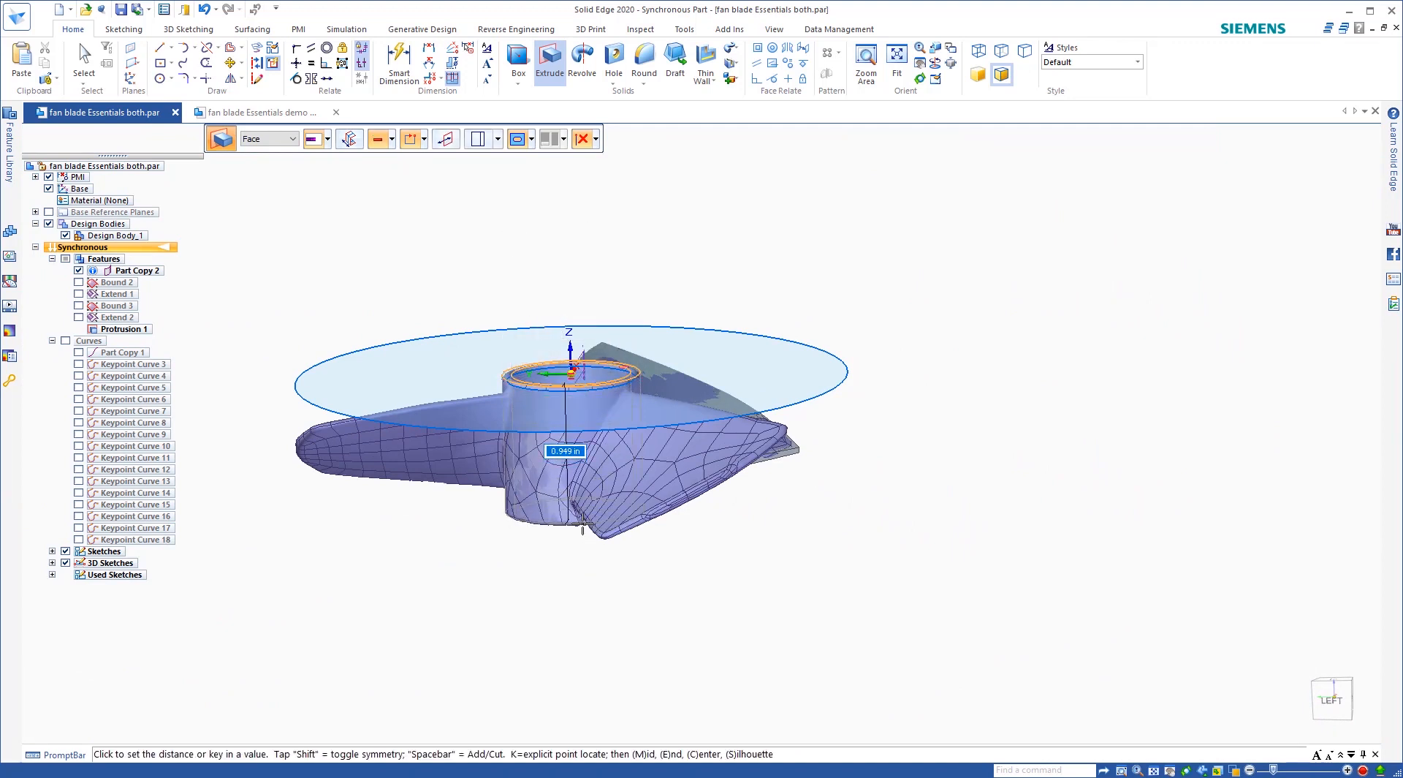
type(".9")
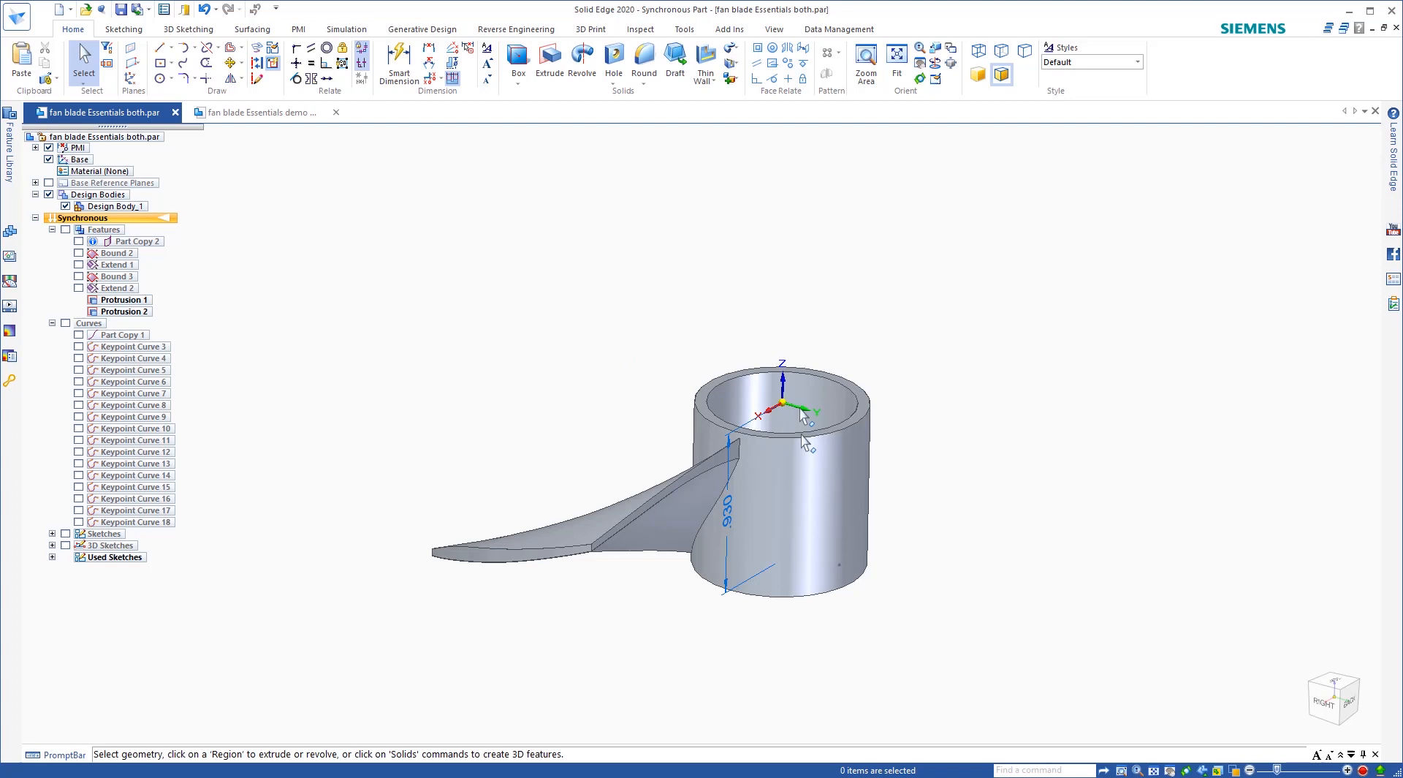
mouse_move(742, 347)
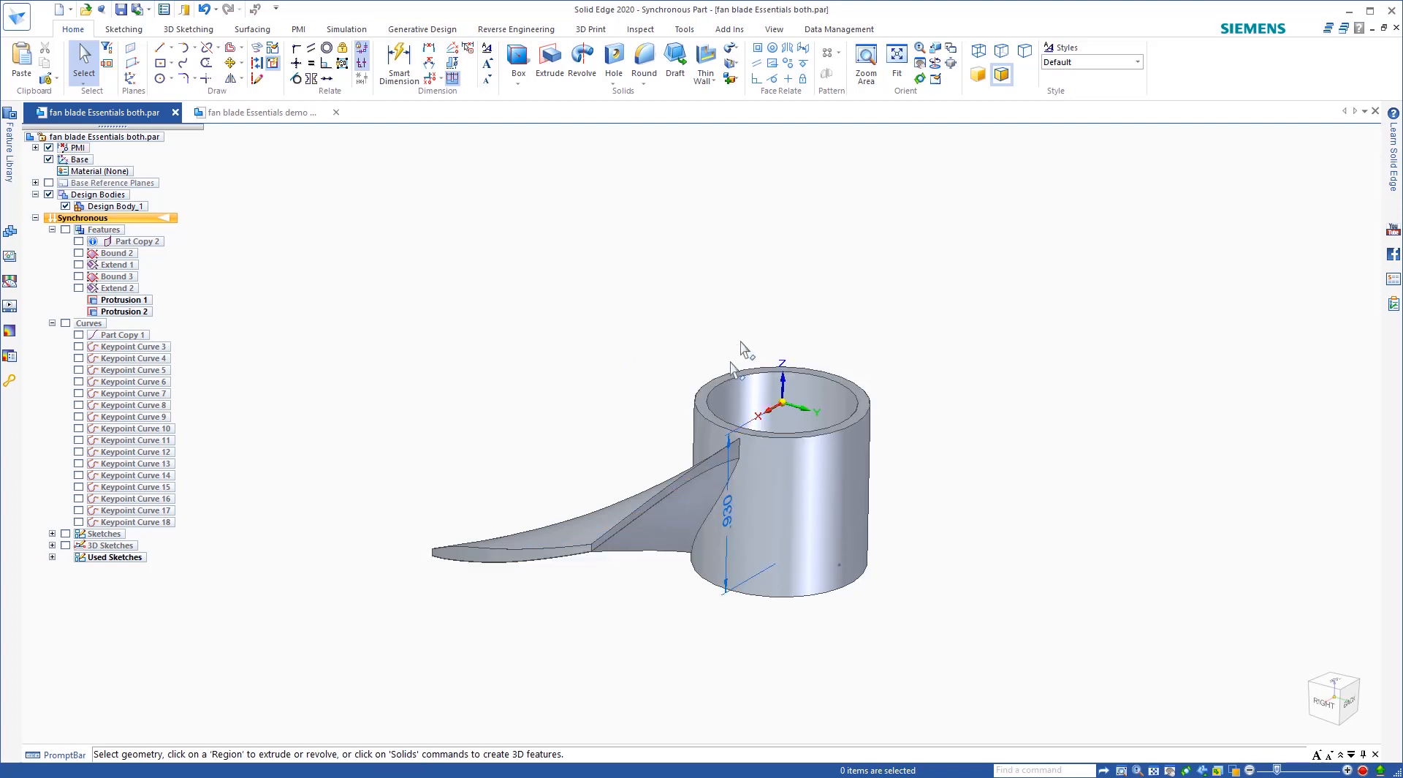
mouse_move(414, 114)
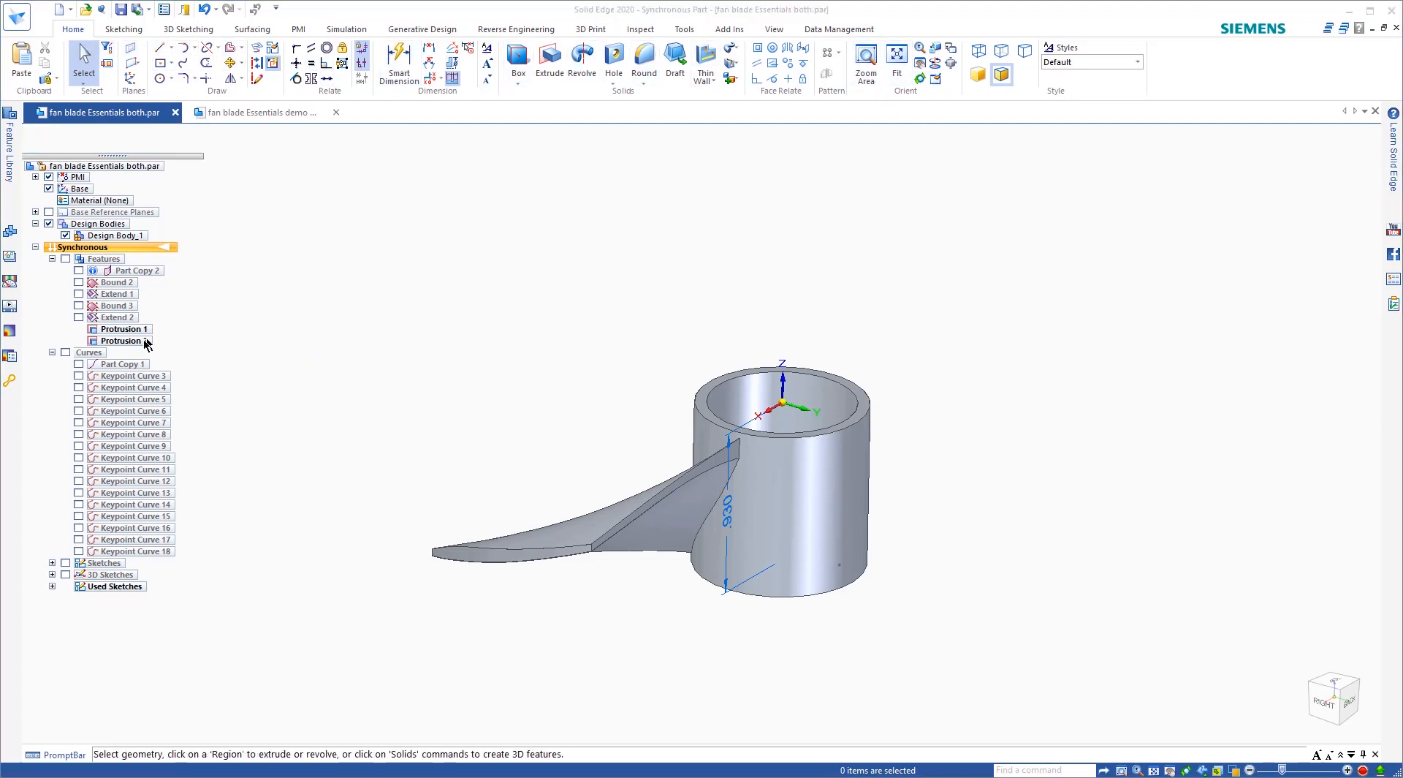
Step: Circular-pattern the blade Protrusion 1 around the hub's top-face axis for three blades
left_click(119, 340)
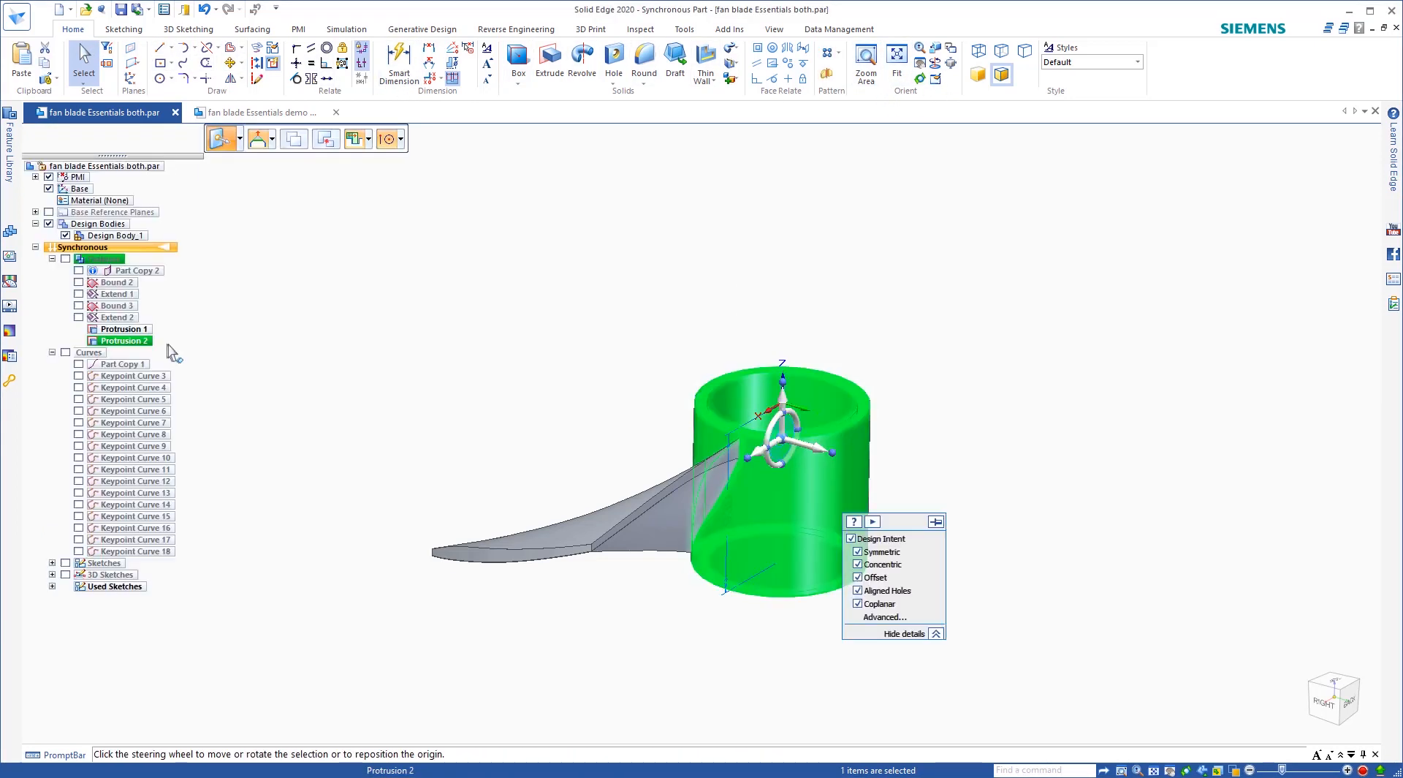
left_click(123, 329)
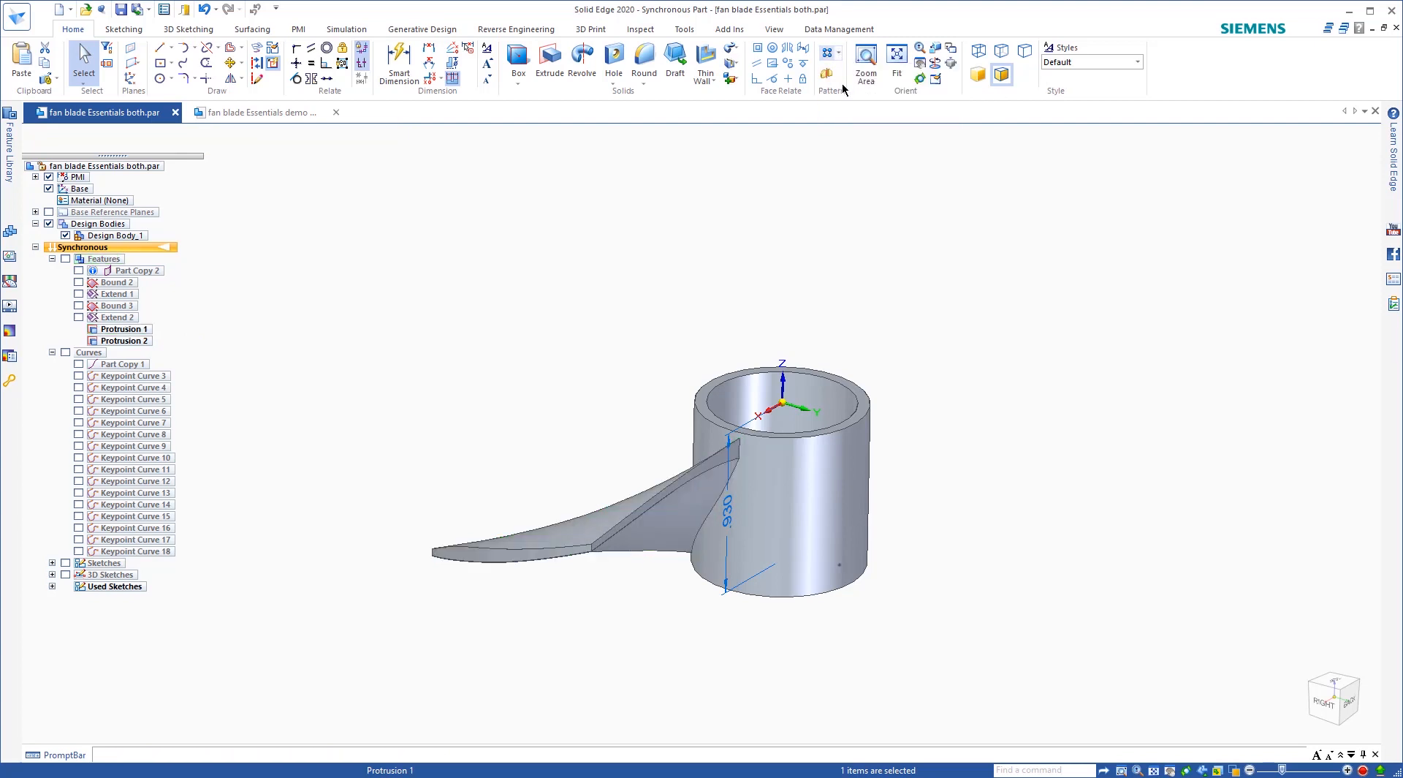
left_click(827, 54)
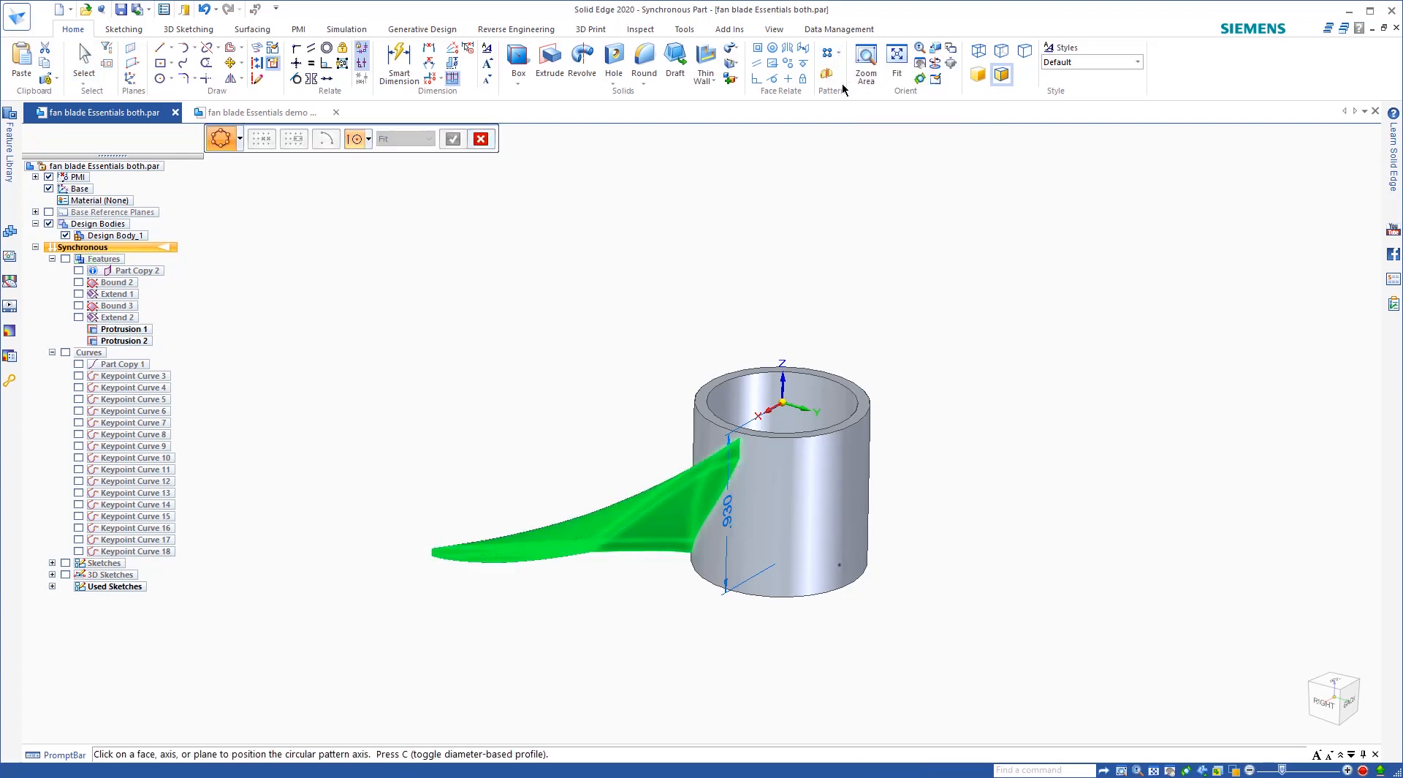
mouse_move(222, 137)
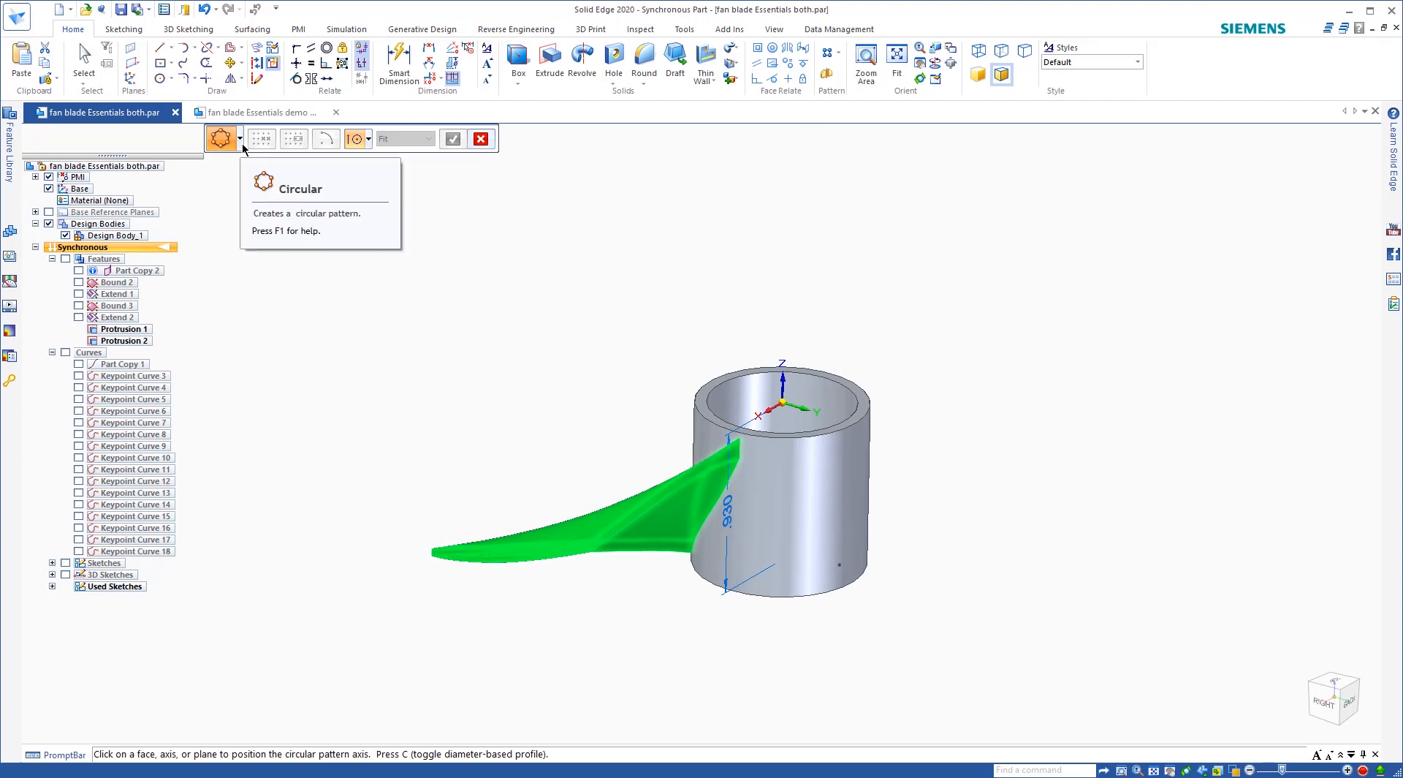
left_click(791, 398)
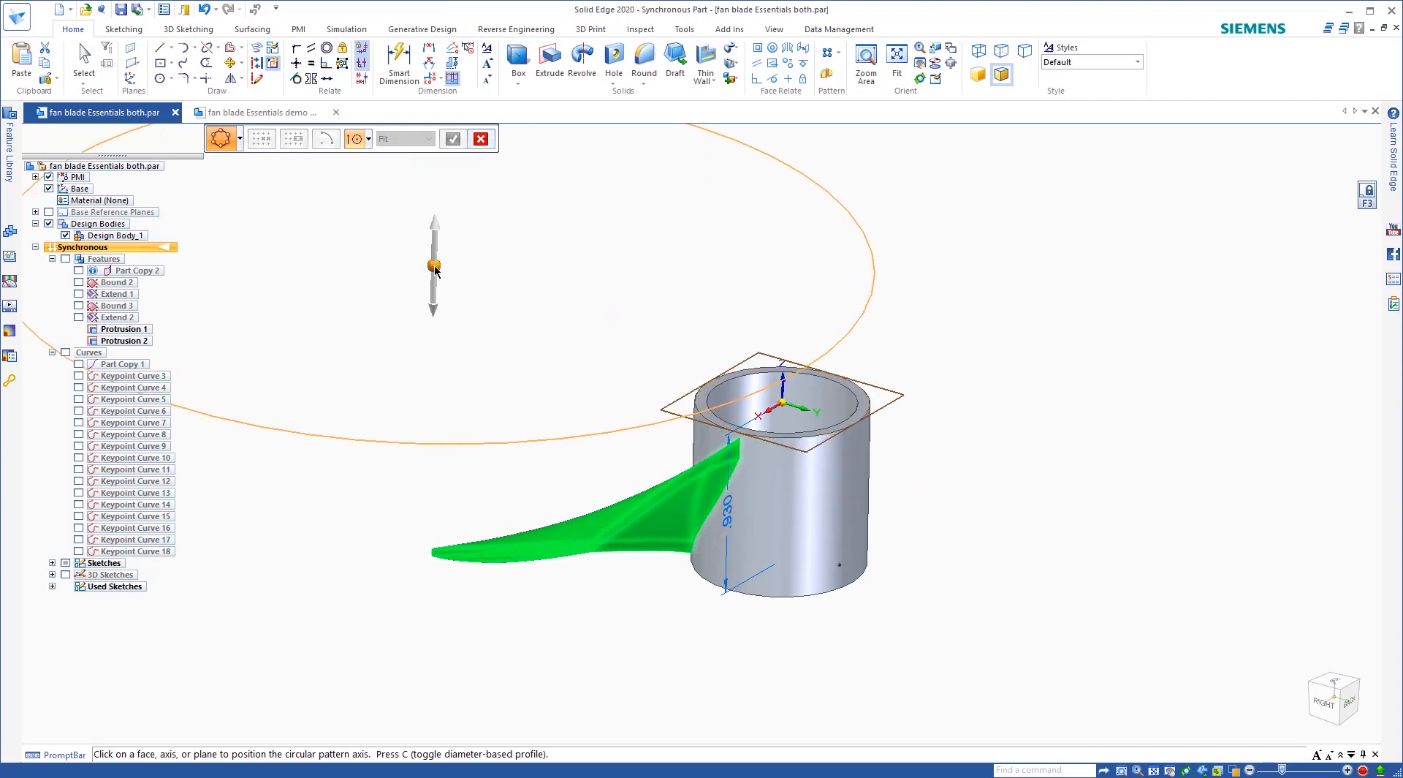
left_click(784, 408)
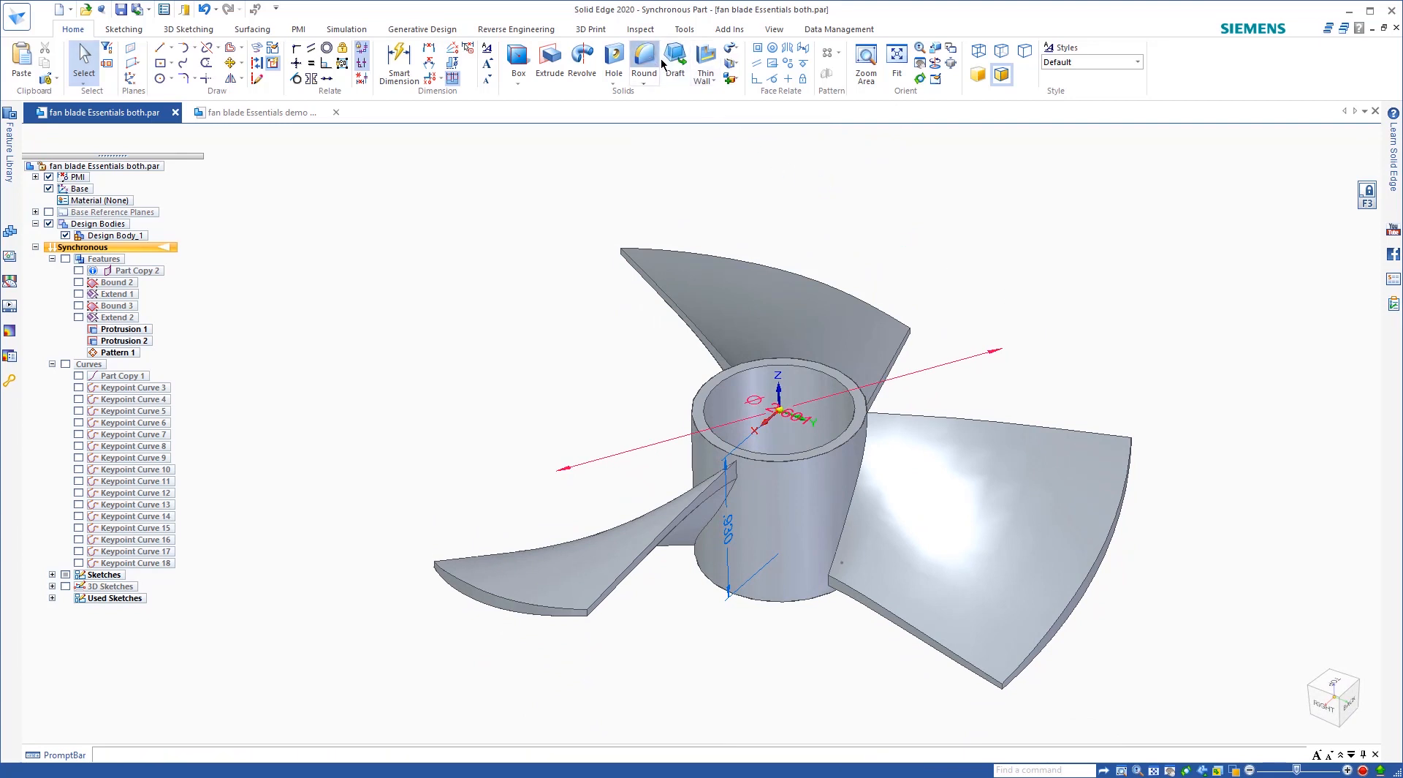
left_click(643, 60)
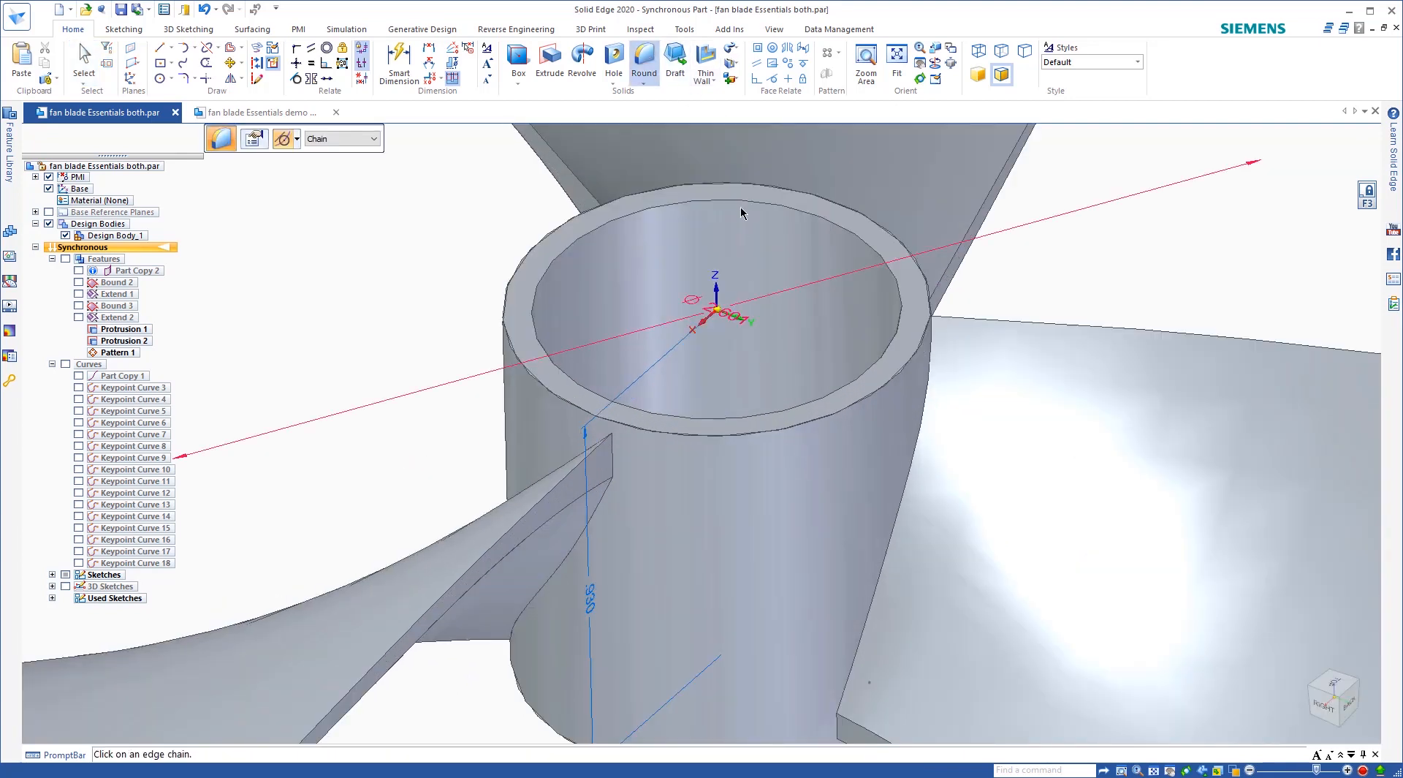